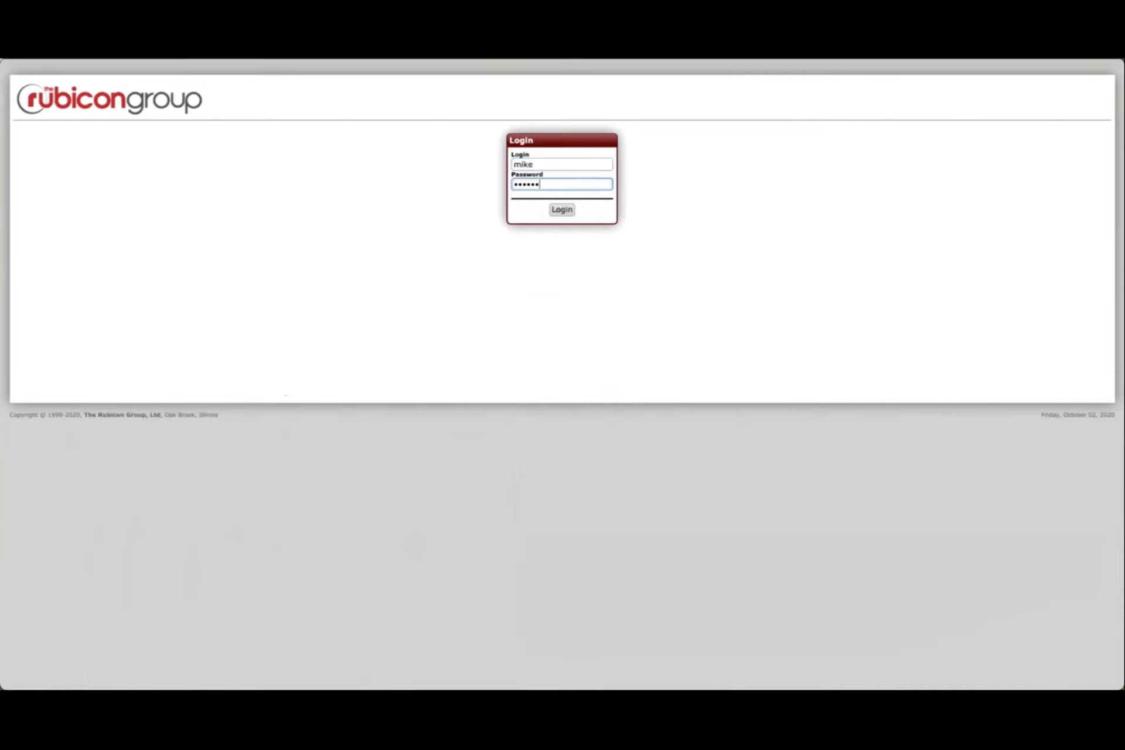
# - Log in to Rubicon ERP and show the Sales Desk's customer functions list
pyautogui.click(561, 209)
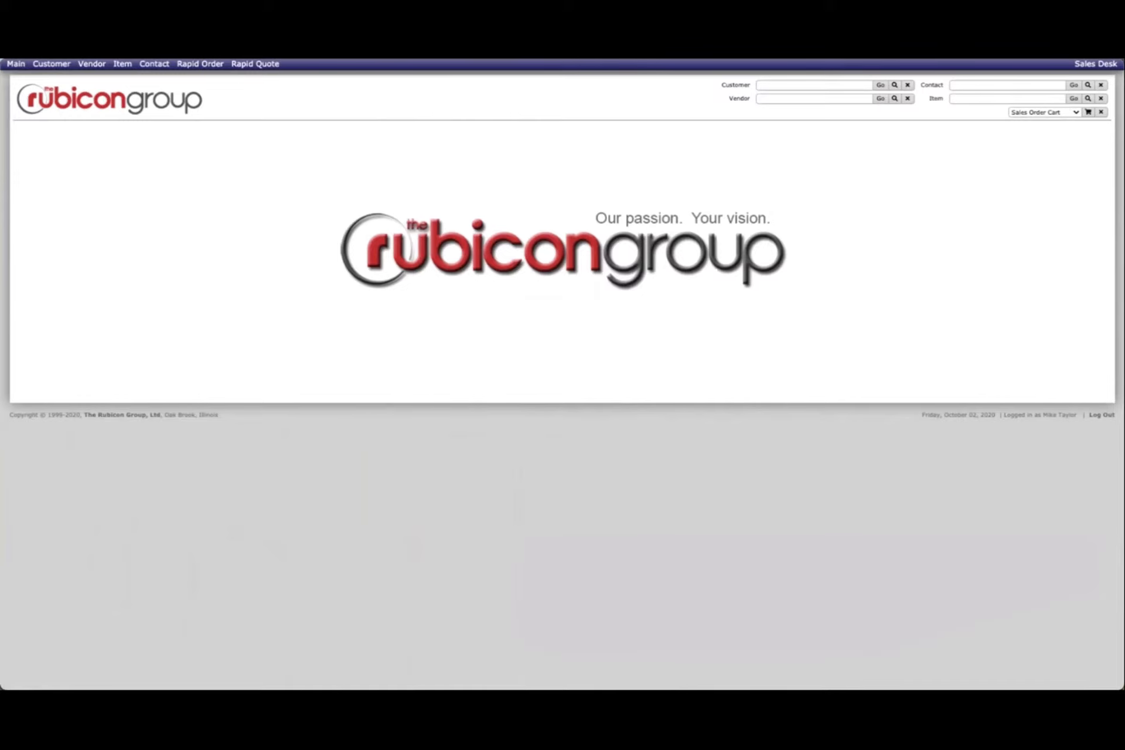
pyautogui.moveTo(602, 187)
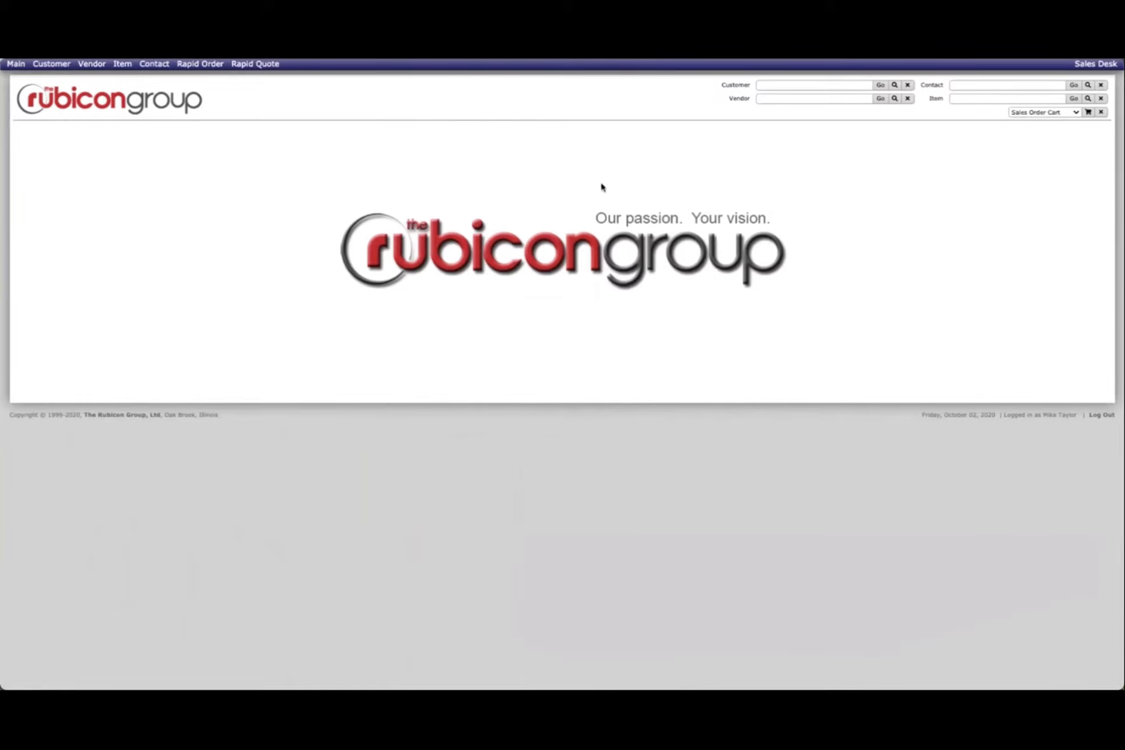
pyautogui.moveTo(590, 204)
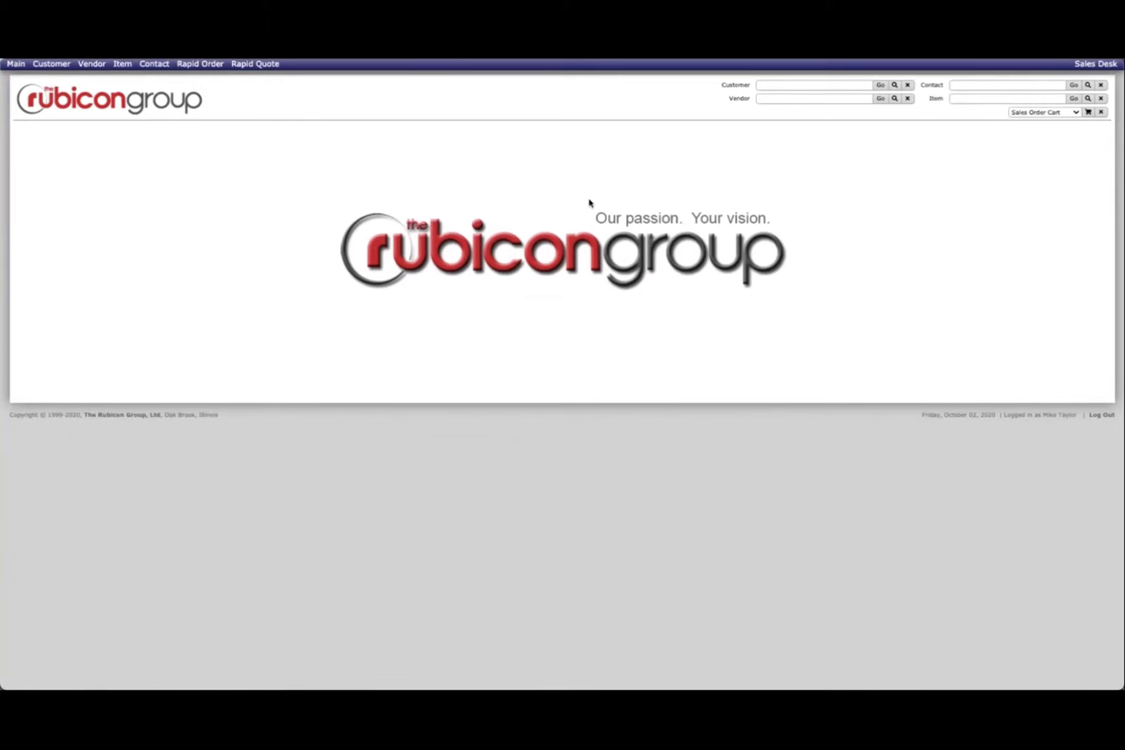
pyautogui.click(51, 64)
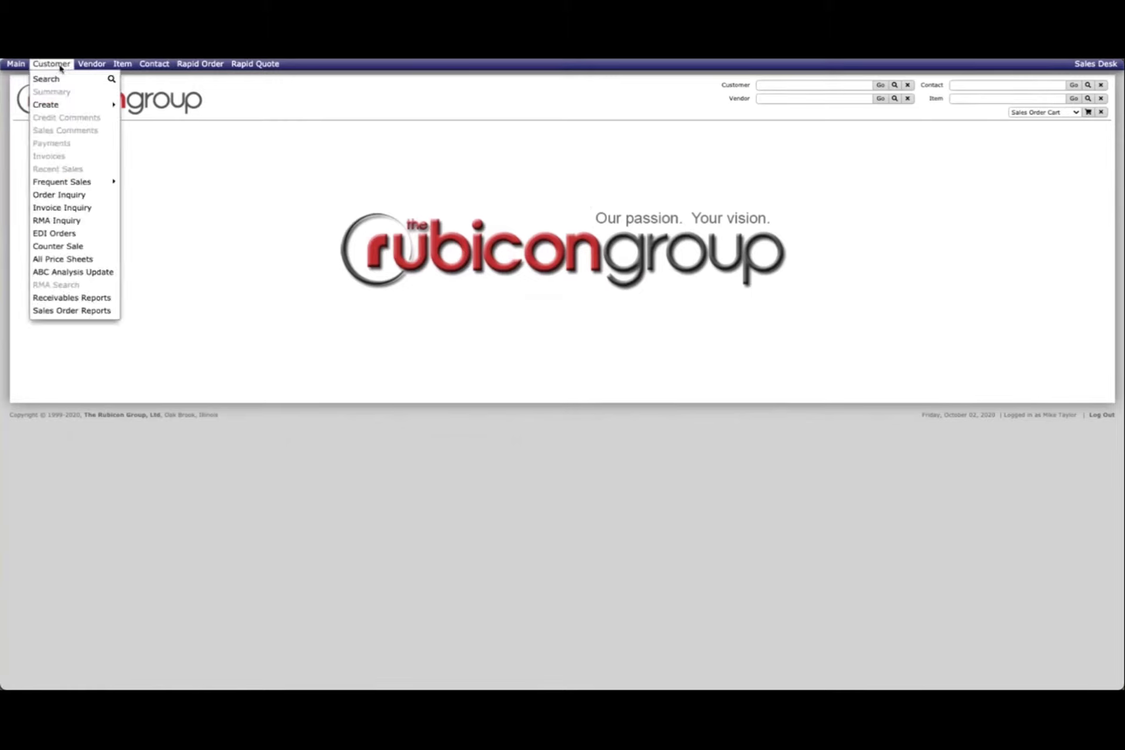
pyautogui.click(91, 63)
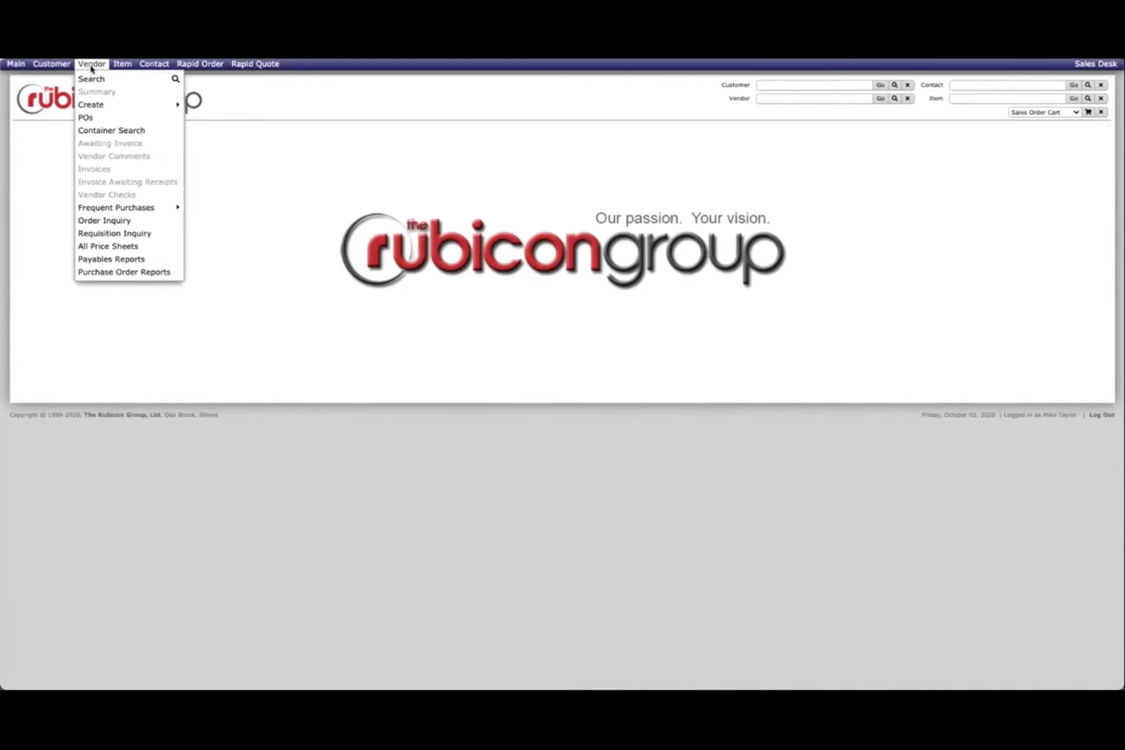
pyautogui.click(154, 63)
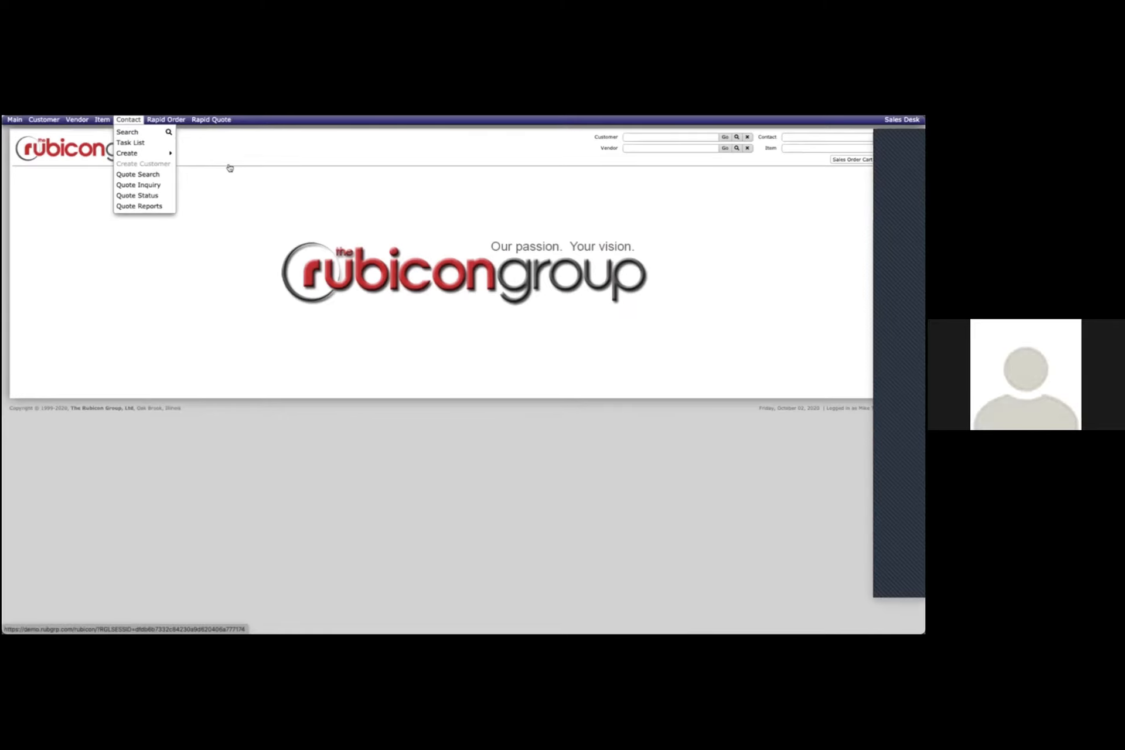
pyautogui.moveTo(368, 185)
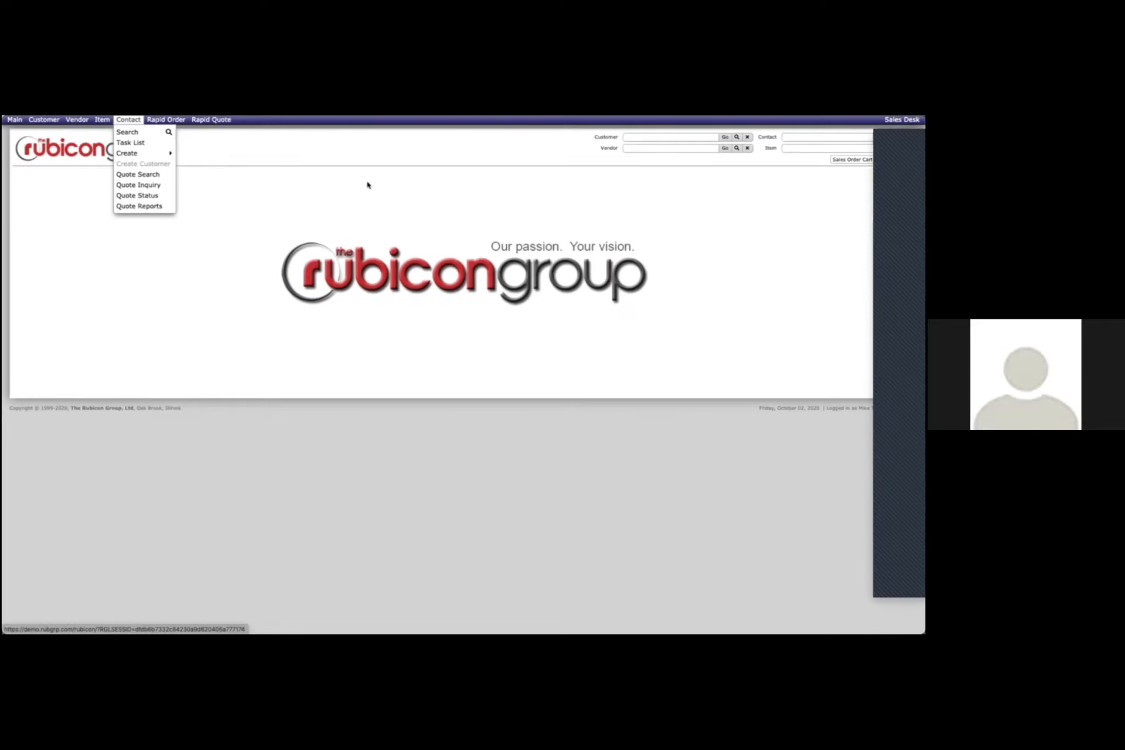
pyautogui.click(902, 119)
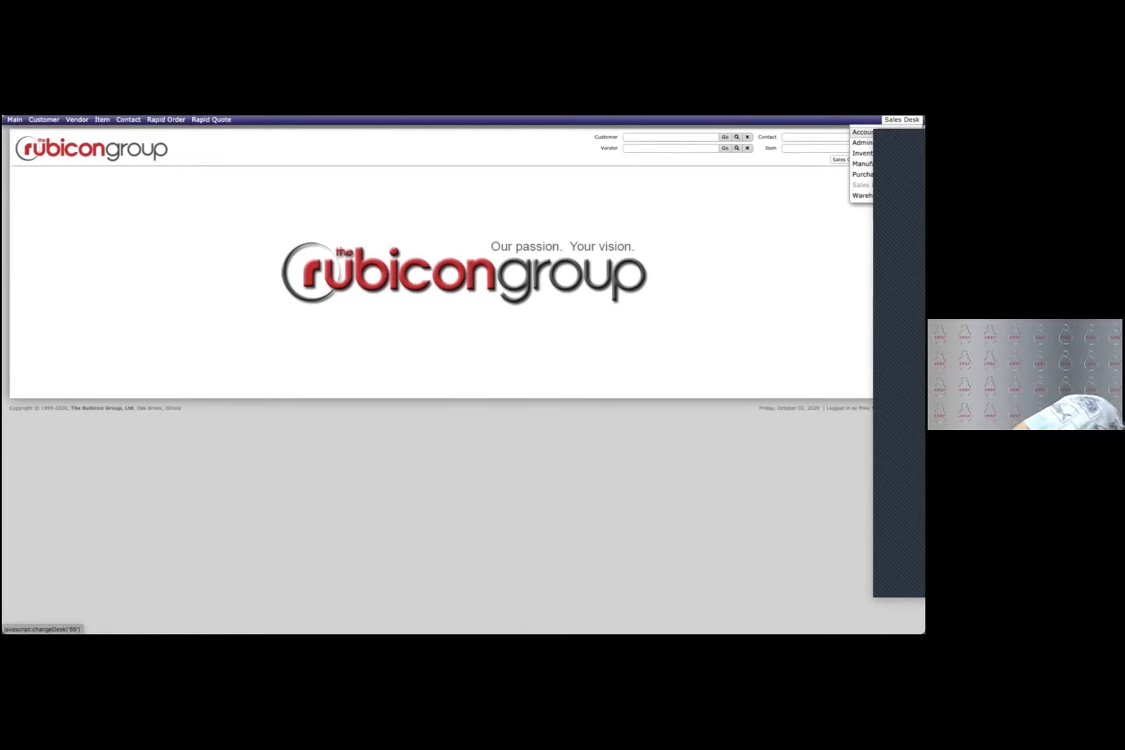
pyautogui.click(861, 131)
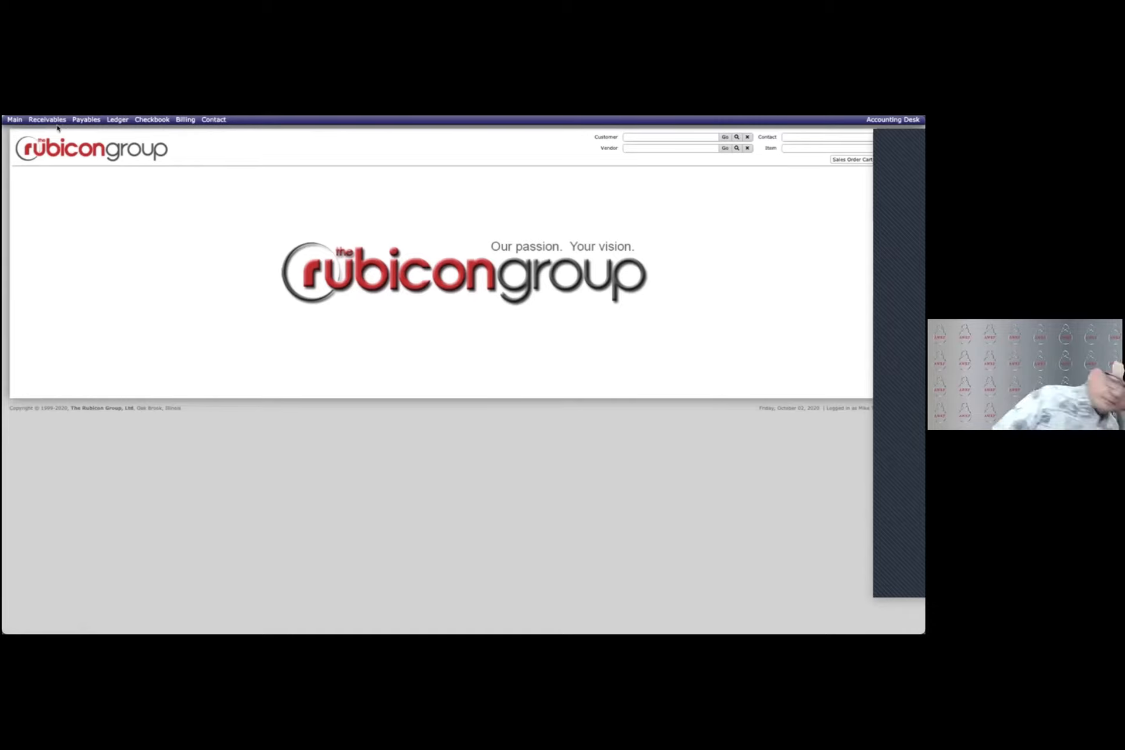
pyautogui.click(47, 119)
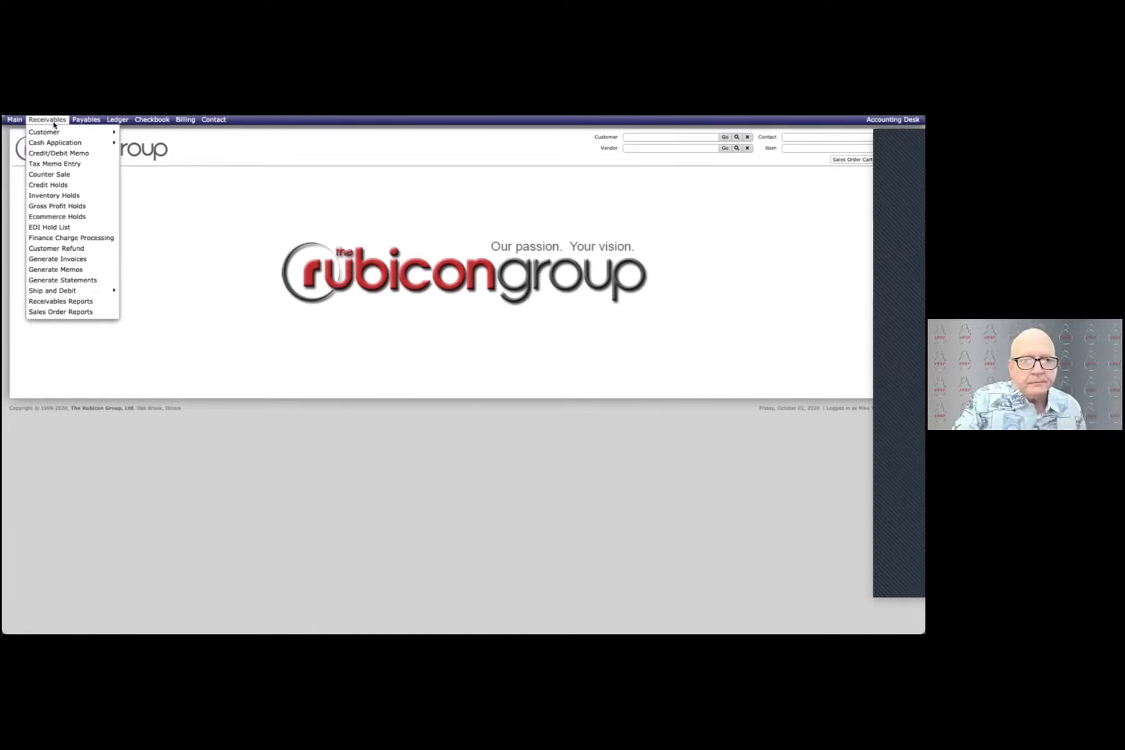
pyautogui.click(117, 119)
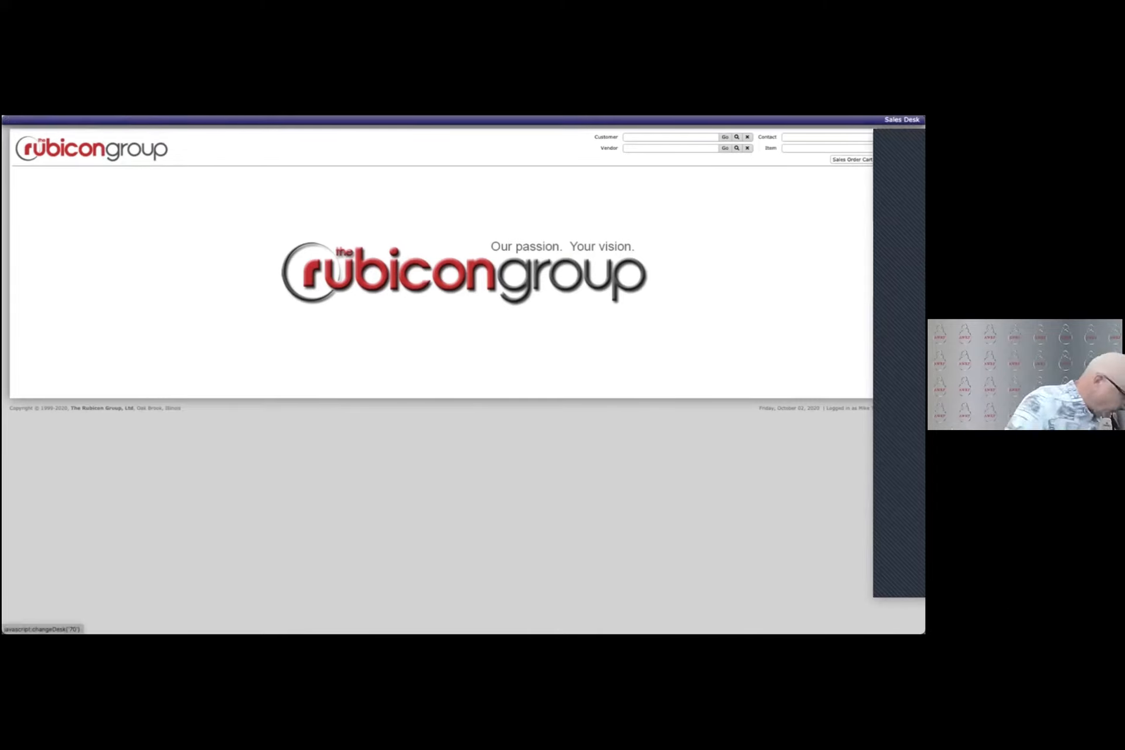
pyautogui.click(671, 137)
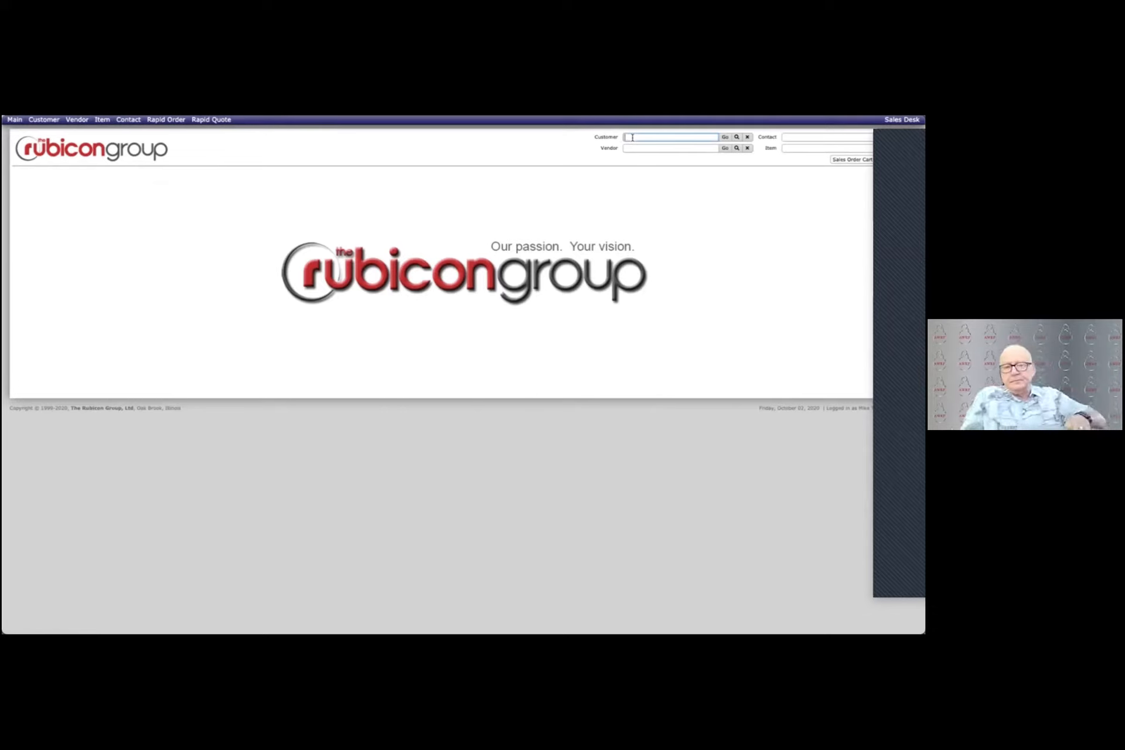
pyautogui.click(671, 148)
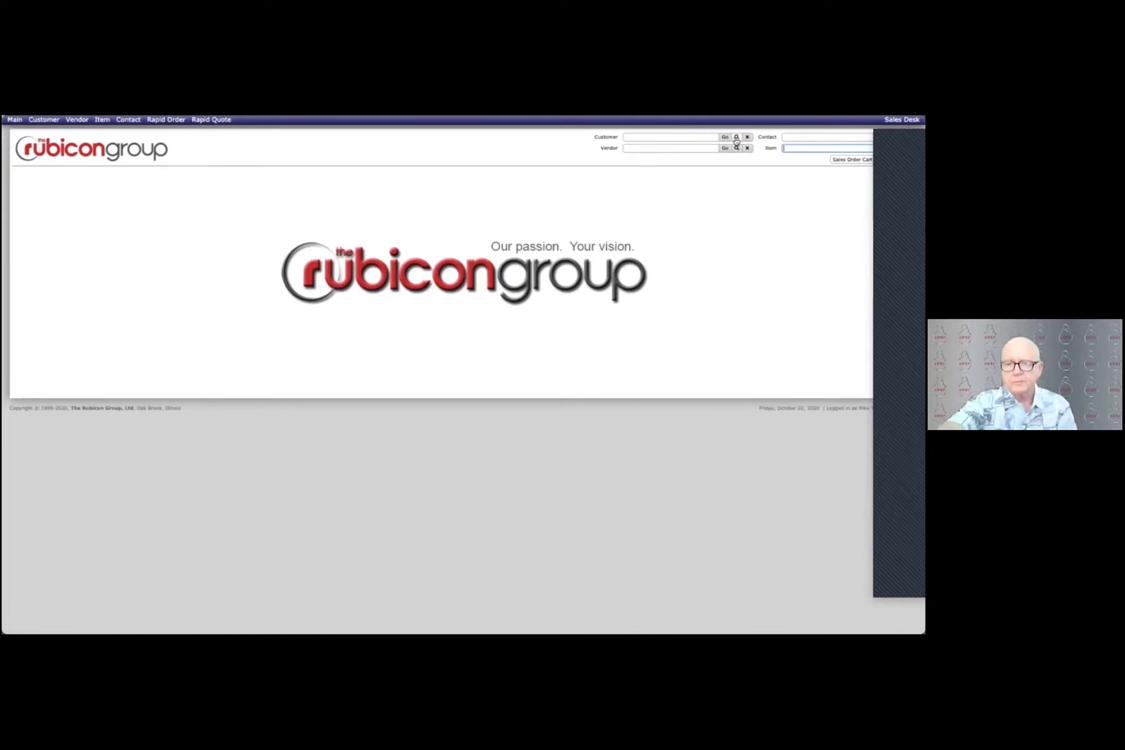
pyautogui.click(735, 137)
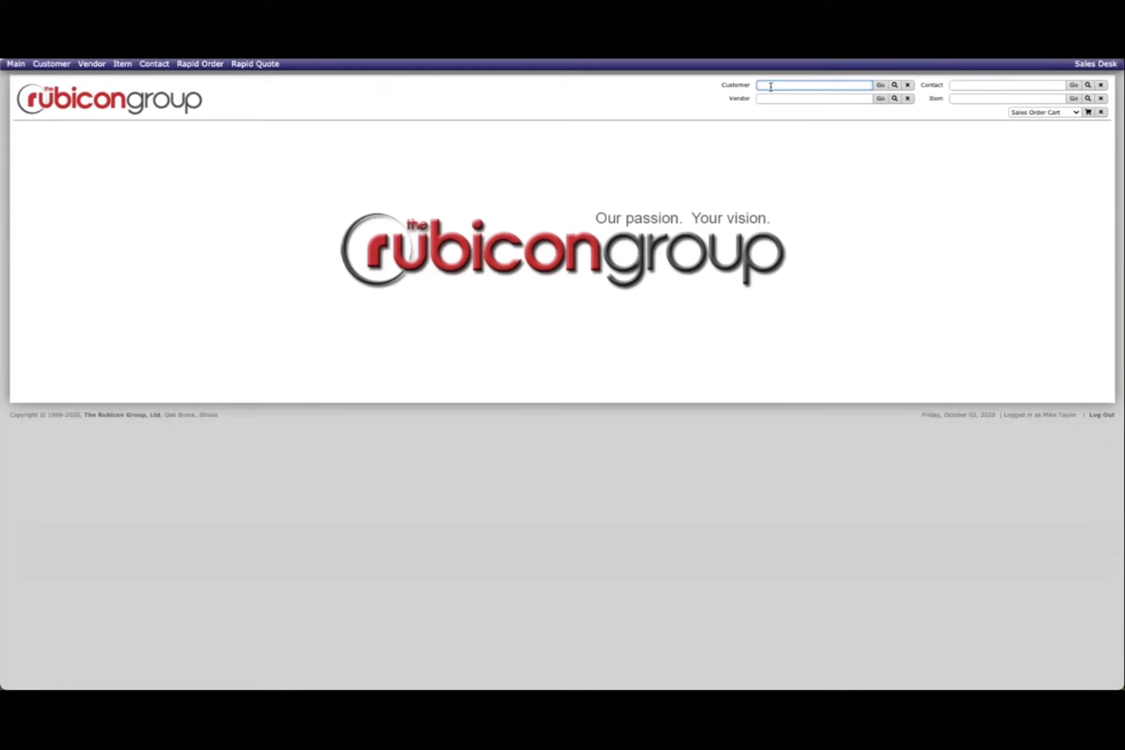
# - Look up 'pac' and open the PACCABLE CORP. customer summary
pyautogui.write('pac')
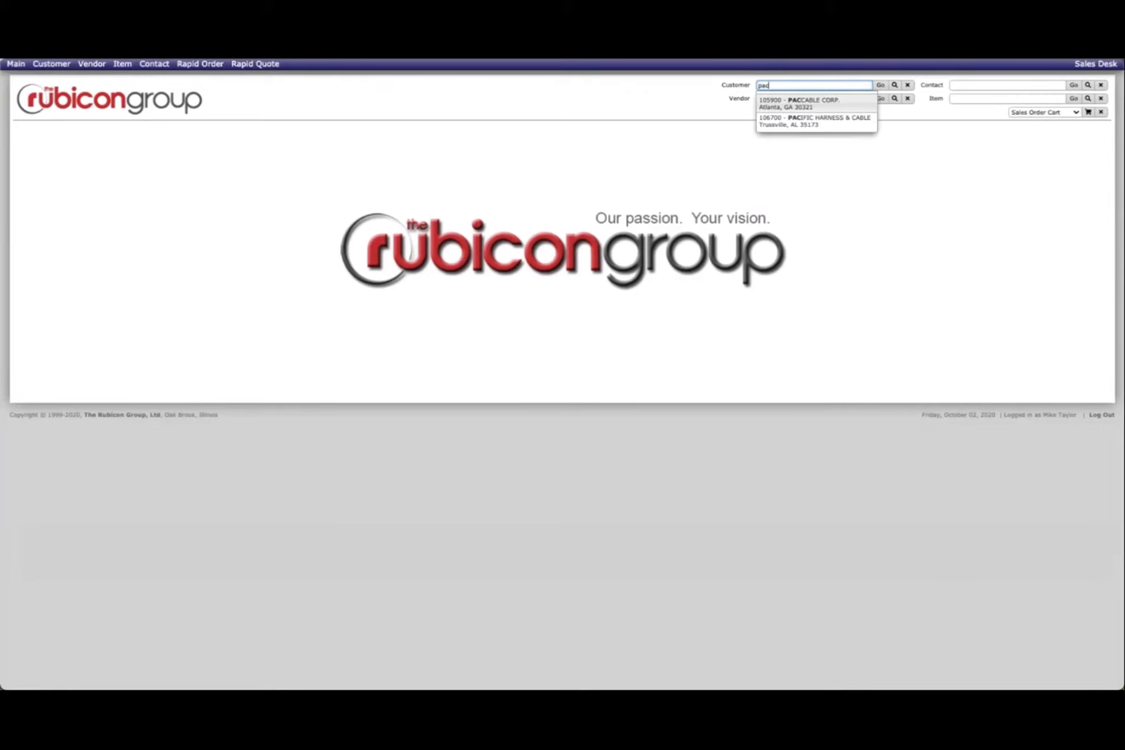
pyautogui.click(803, 102)
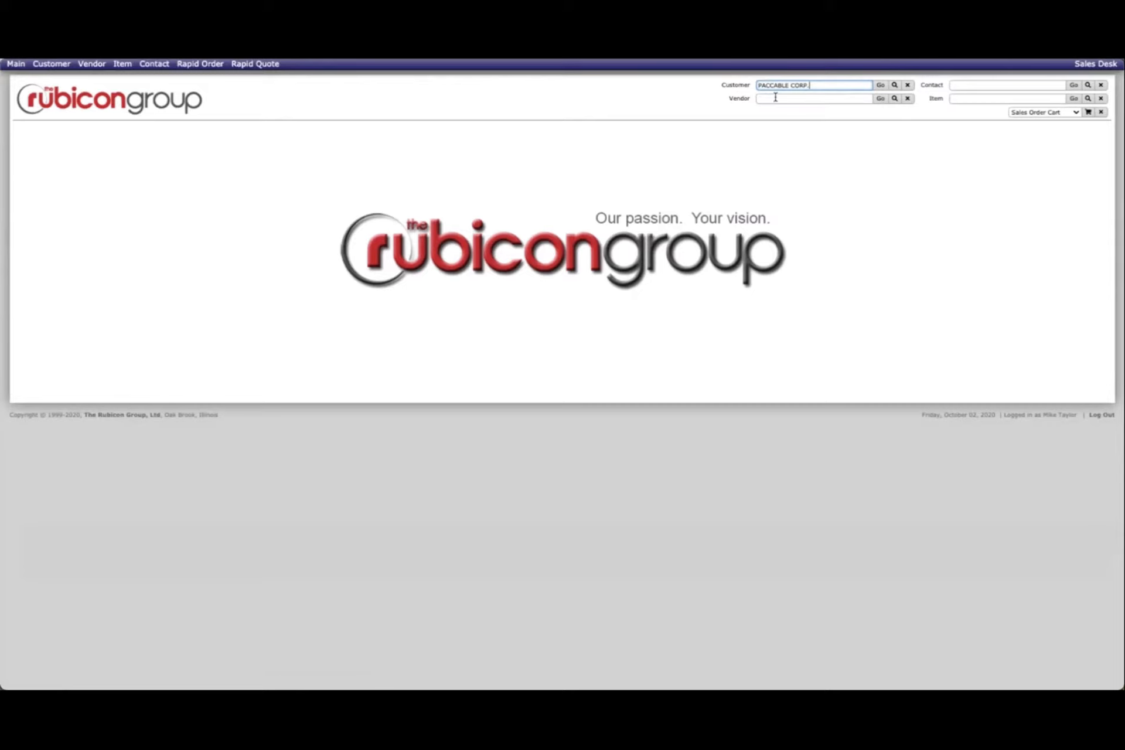
pyautogui.click(879, 85)
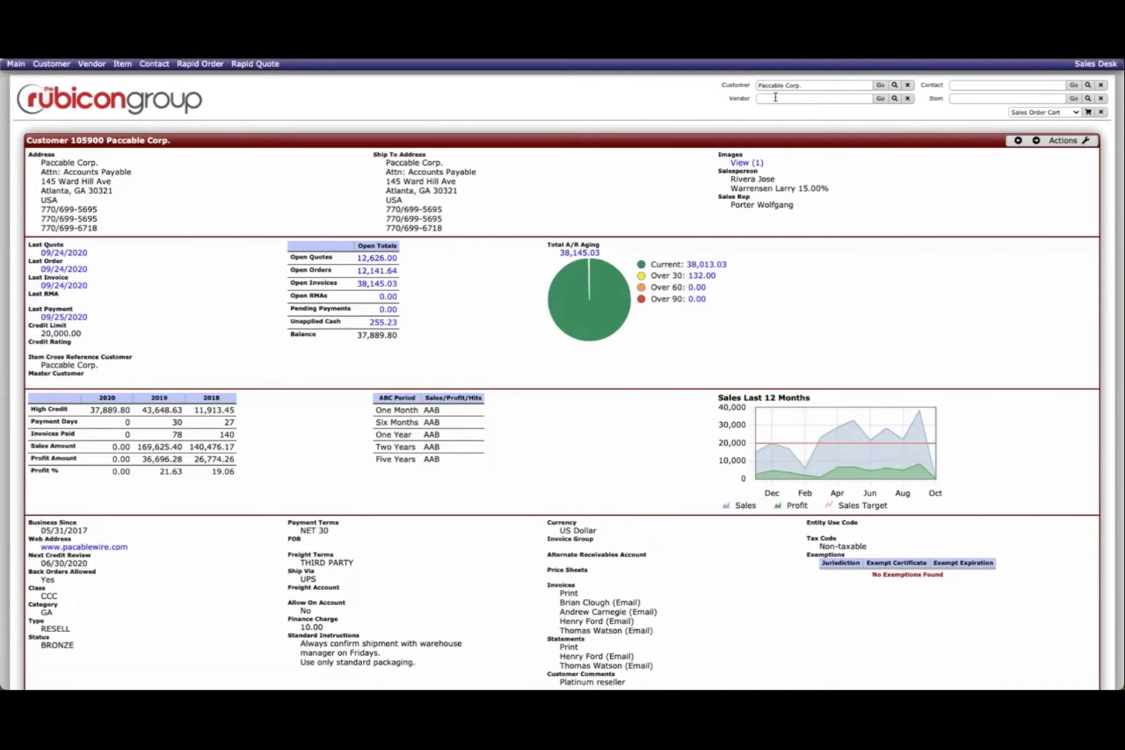
pyautogui.moveTo(677, 218)
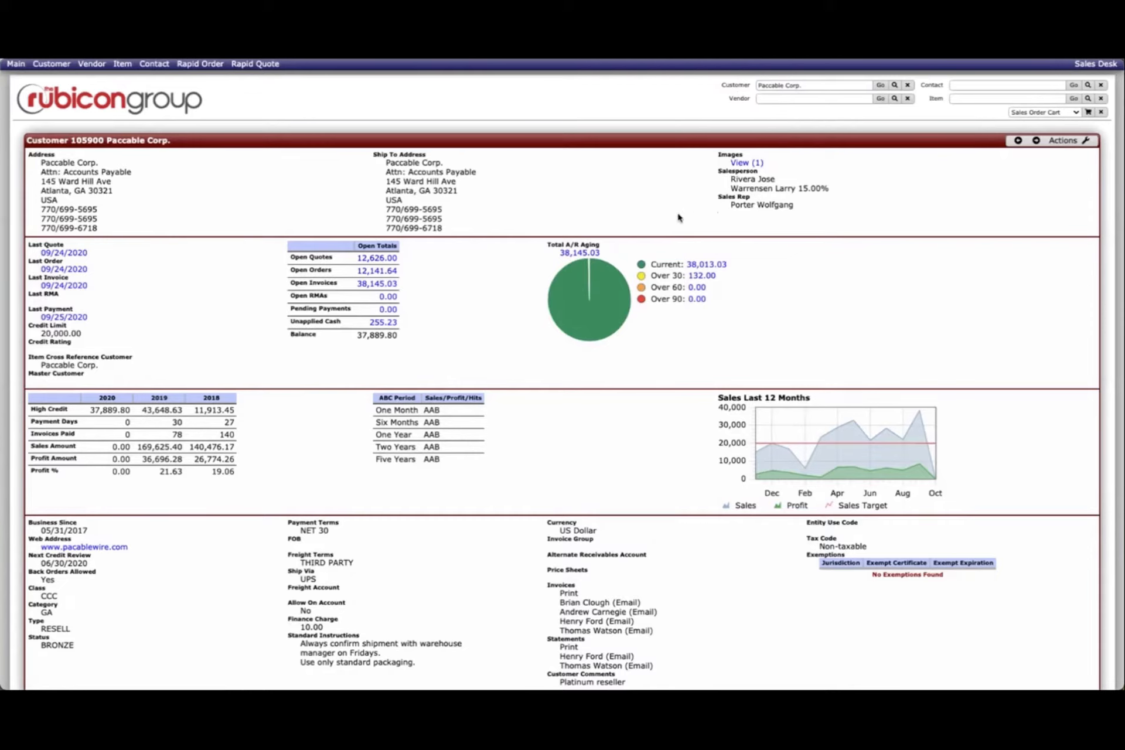
pyautogui.moveTo(428, 214)
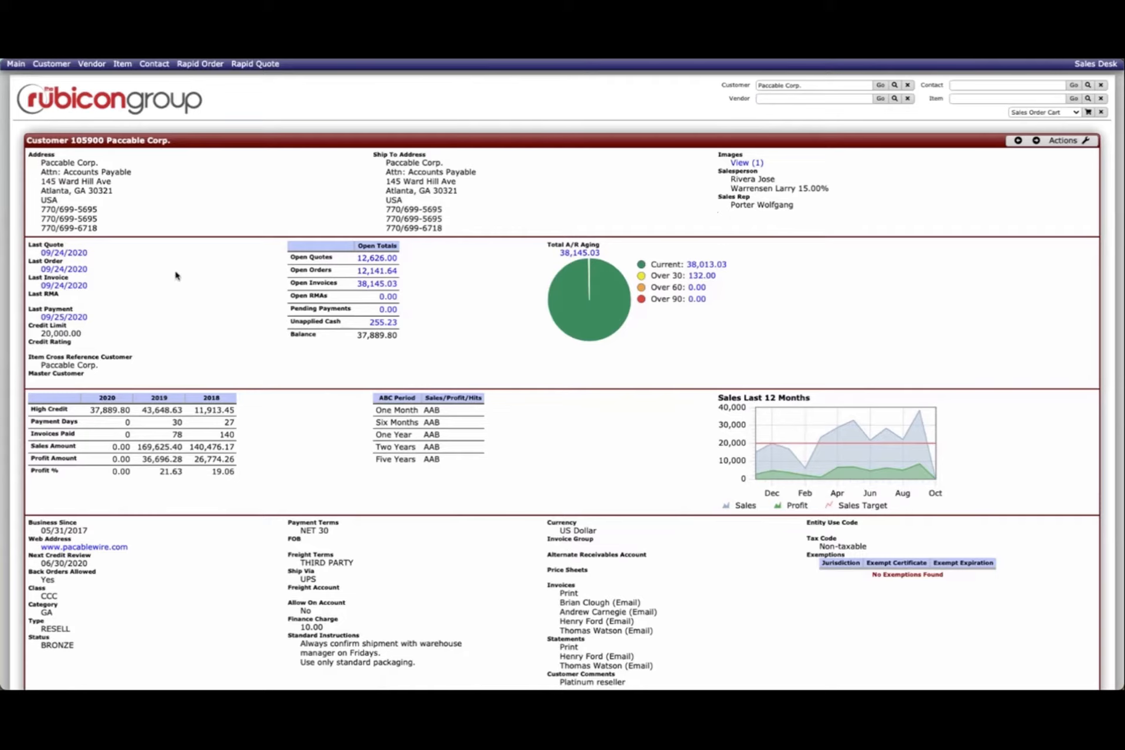
pyautogui.moveTo(251, 342)
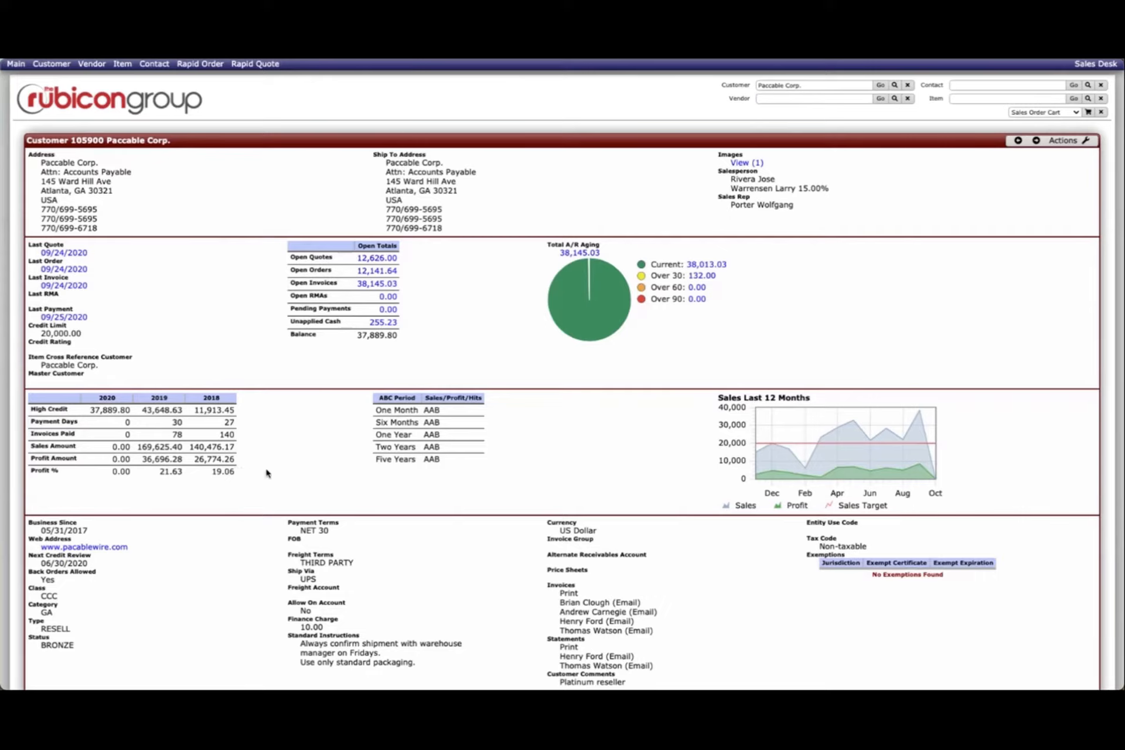
pyautogui.moveTo(812, 461)
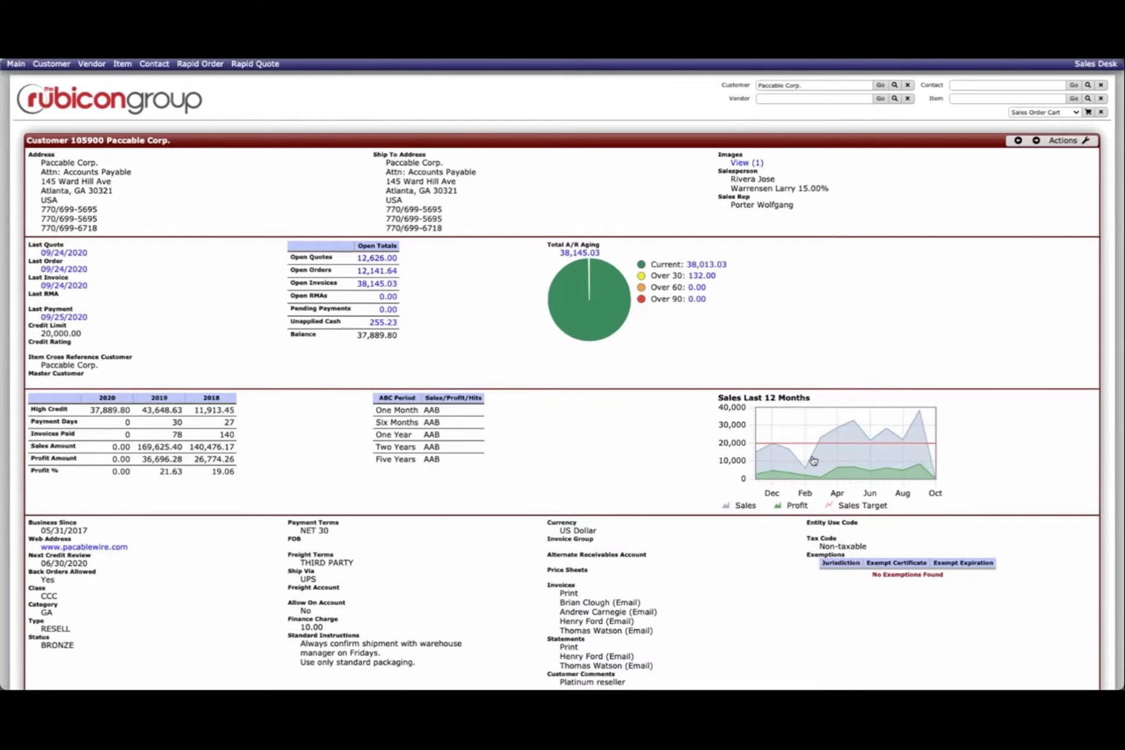
pyautogui.click(844, 445)
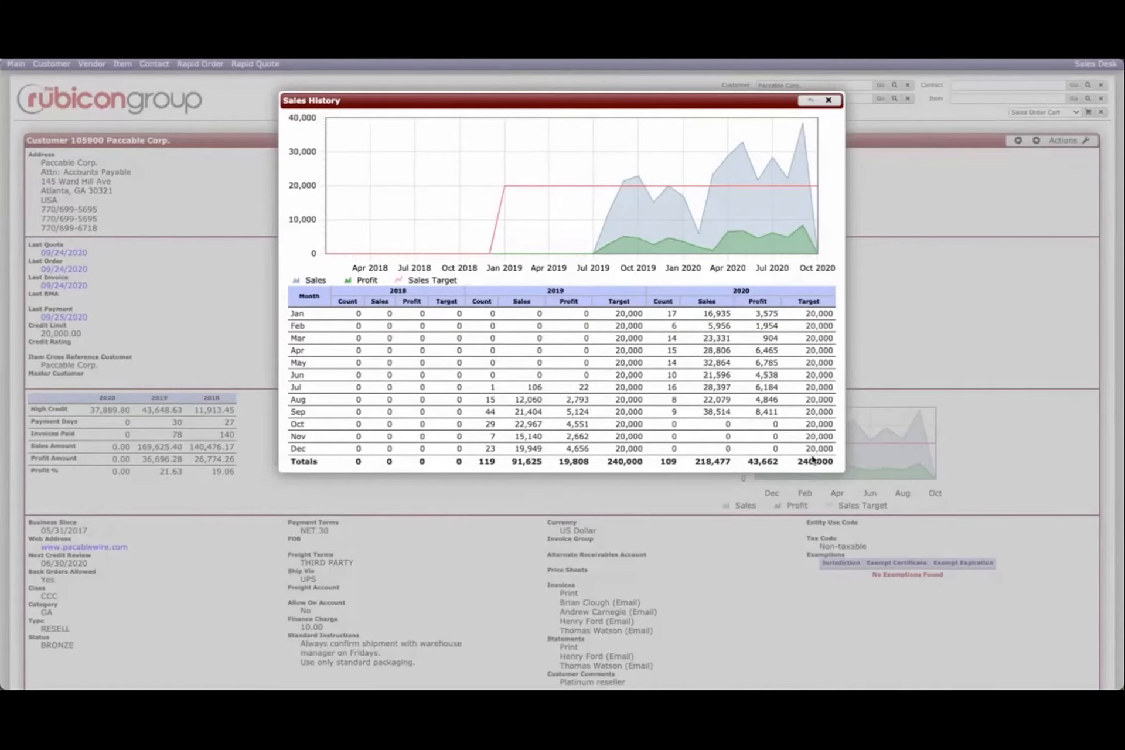
pyautogui.click(827, 100)
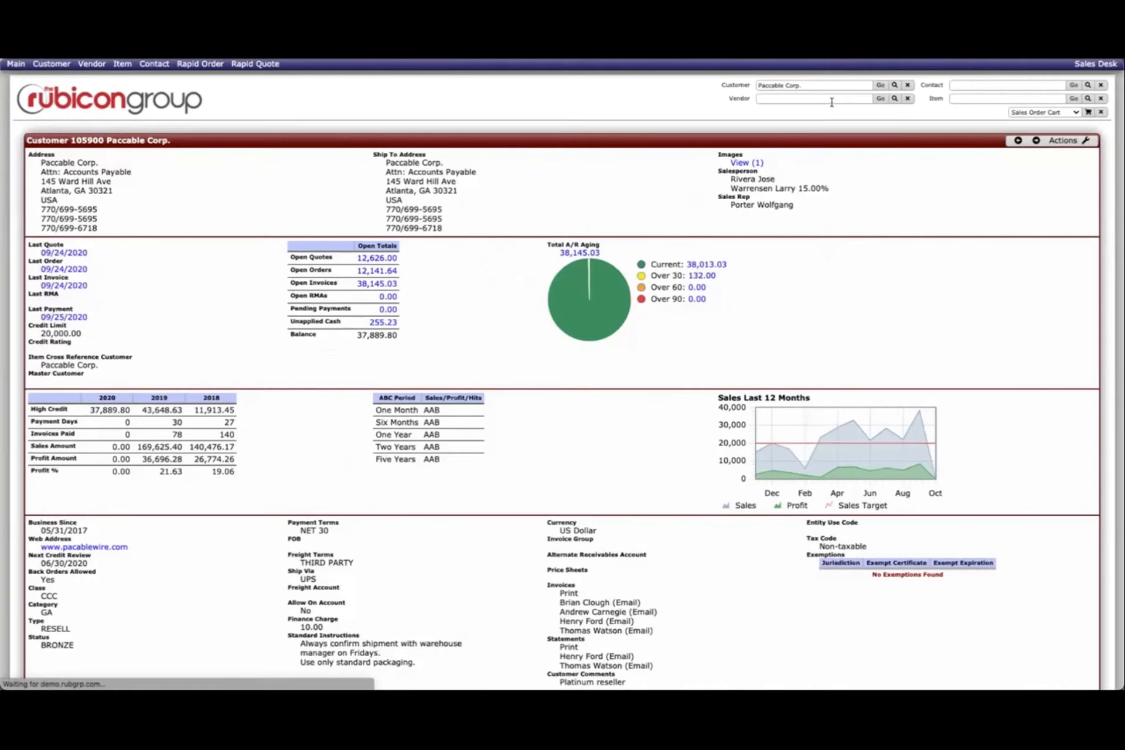
pyautogui.scroll(-3)
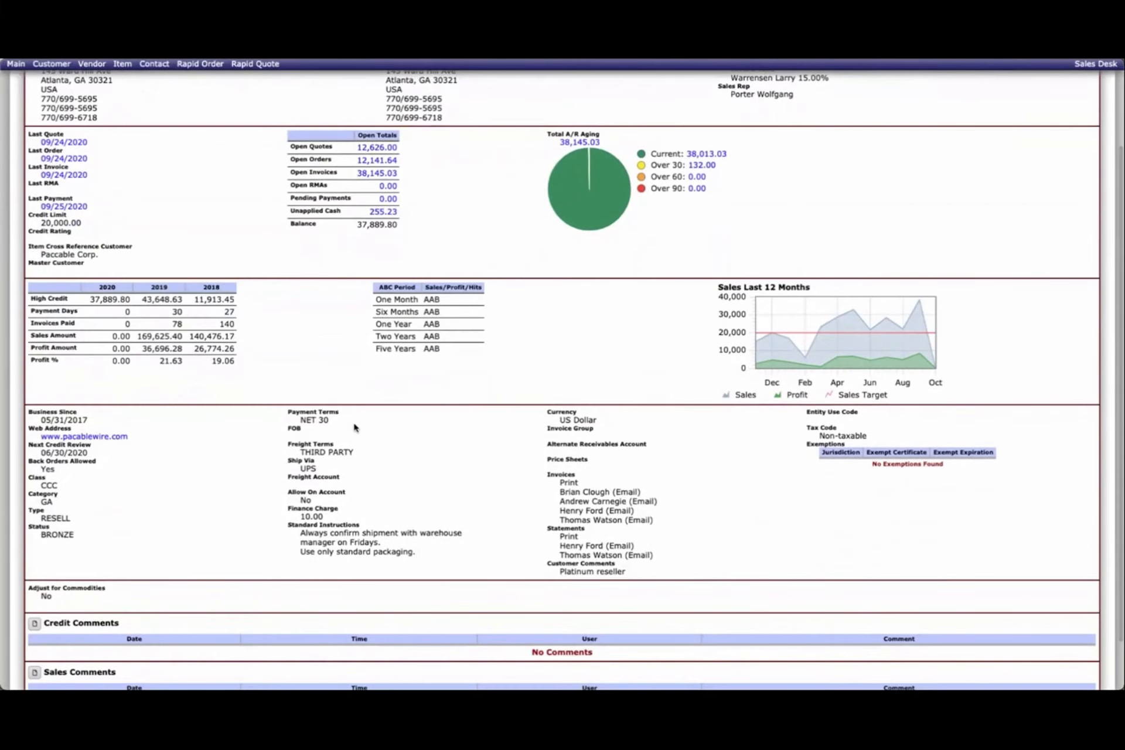
pyautogui.moveTo(300, 459)
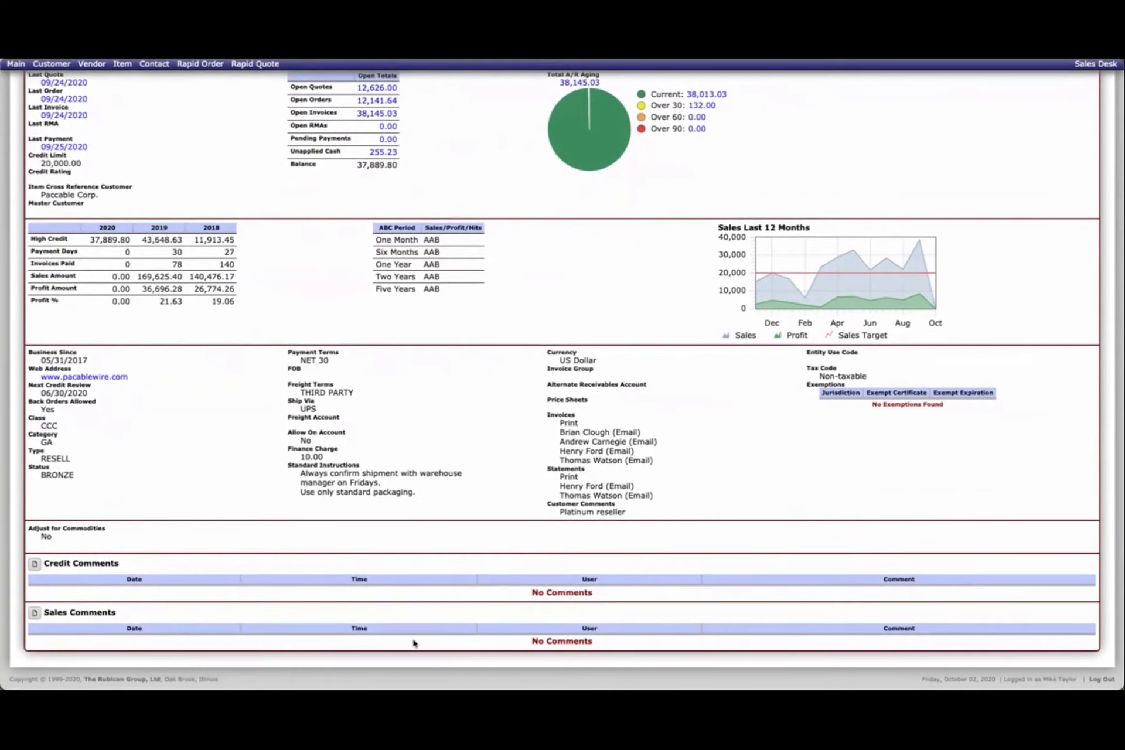
pyautogui.moveTo(456, 493)
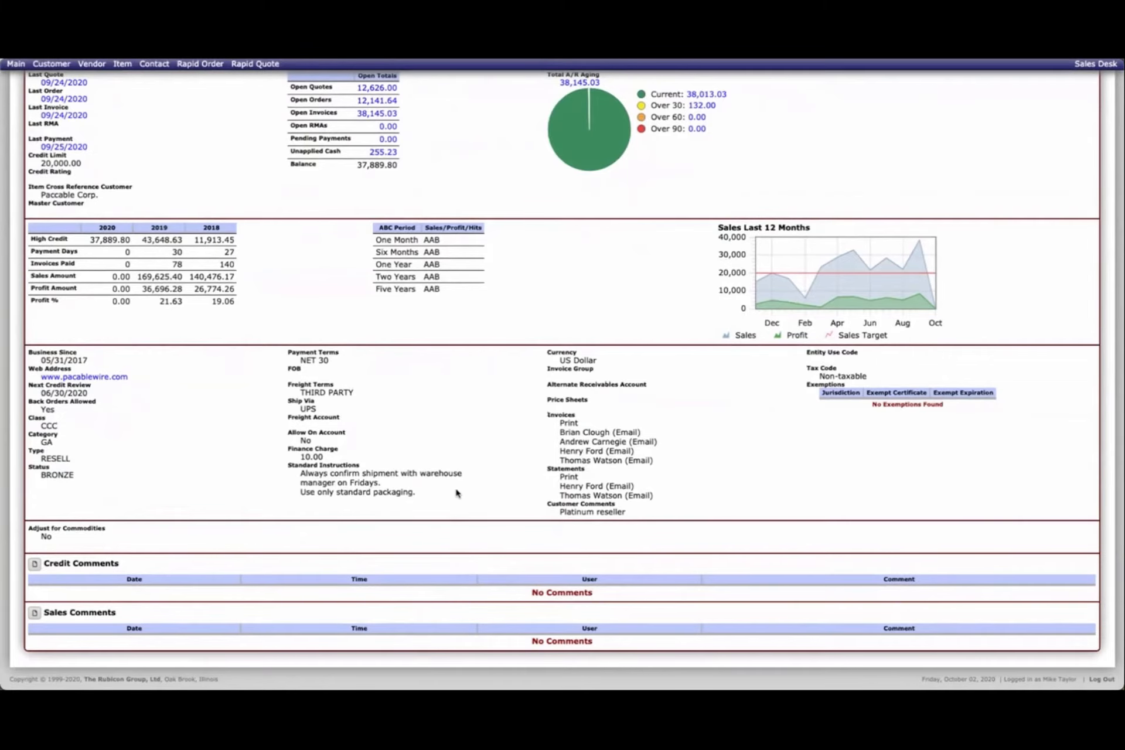
pyautogui.scroll(-3)
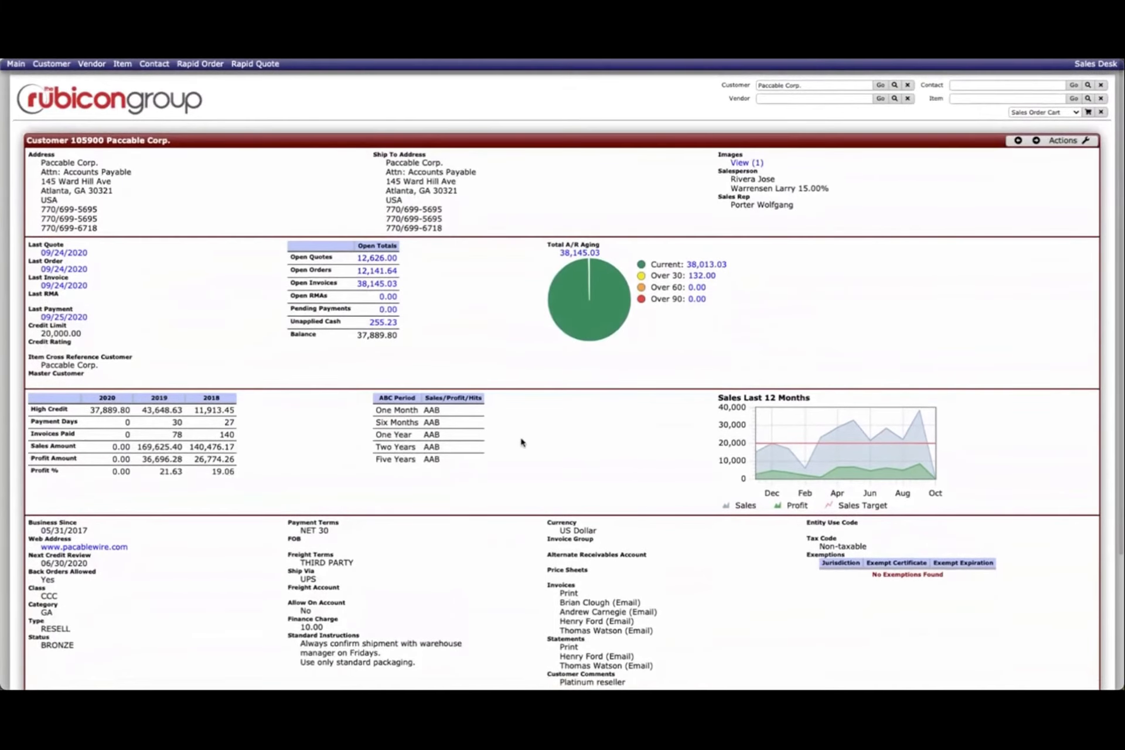
pyautogui.moveTo(486, 368)
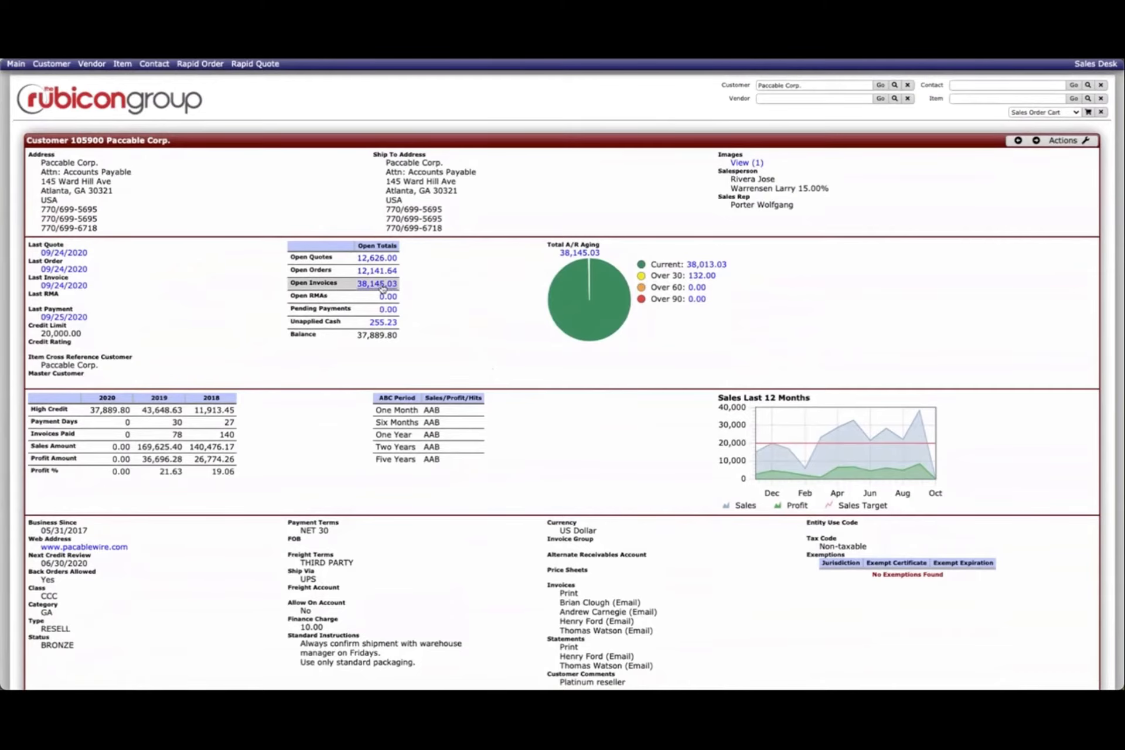
# - Open invoice 100002 from Paccable Corp.'s open invoices and expand line 1's LRB breakdown
pyautogui.click(377, 283)
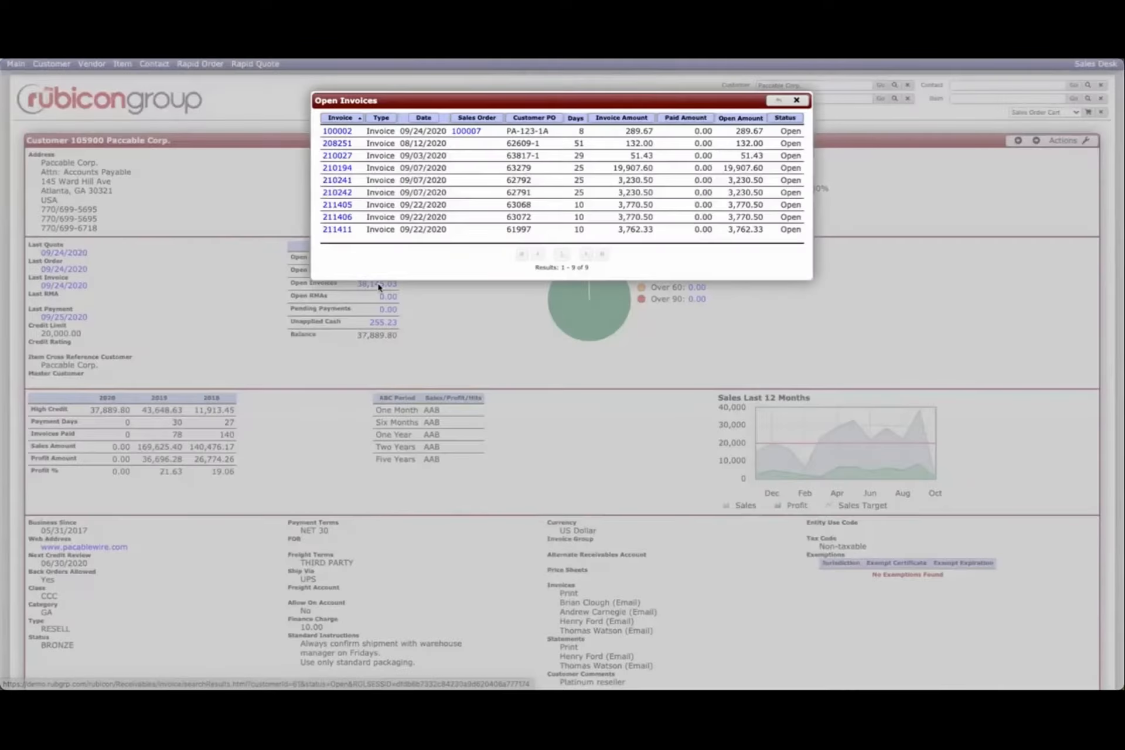
pyautogui.moveTo(402, 256)
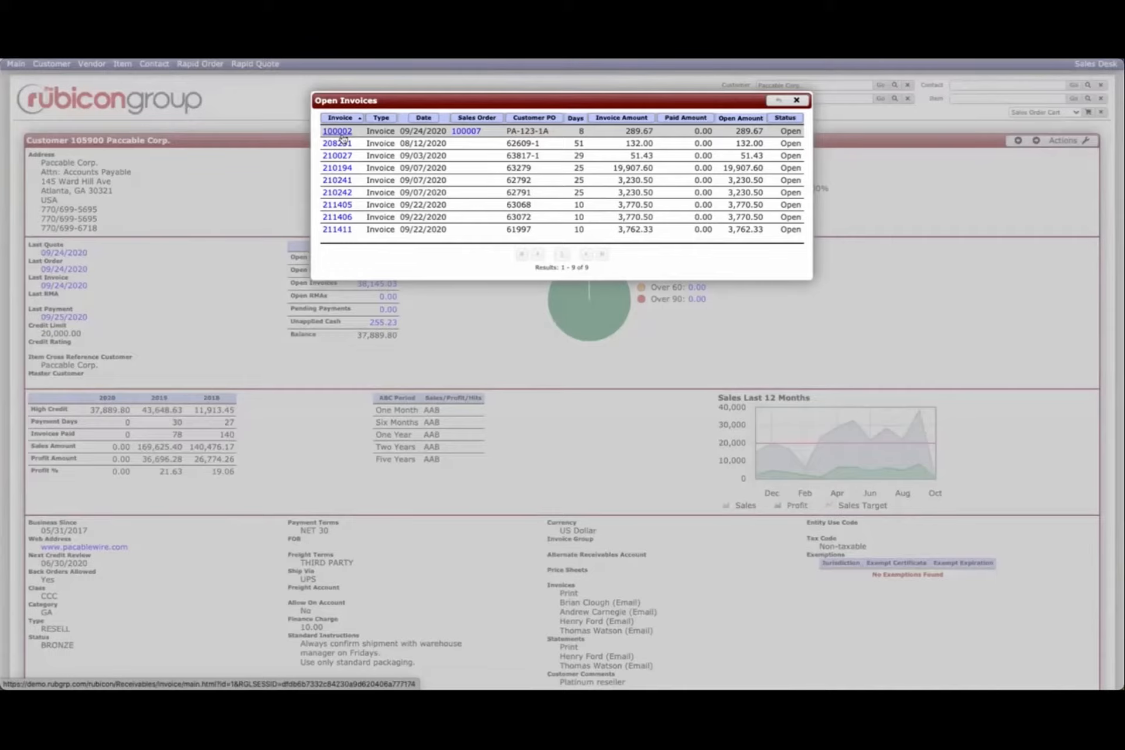
pyautogui.click(335, 131)
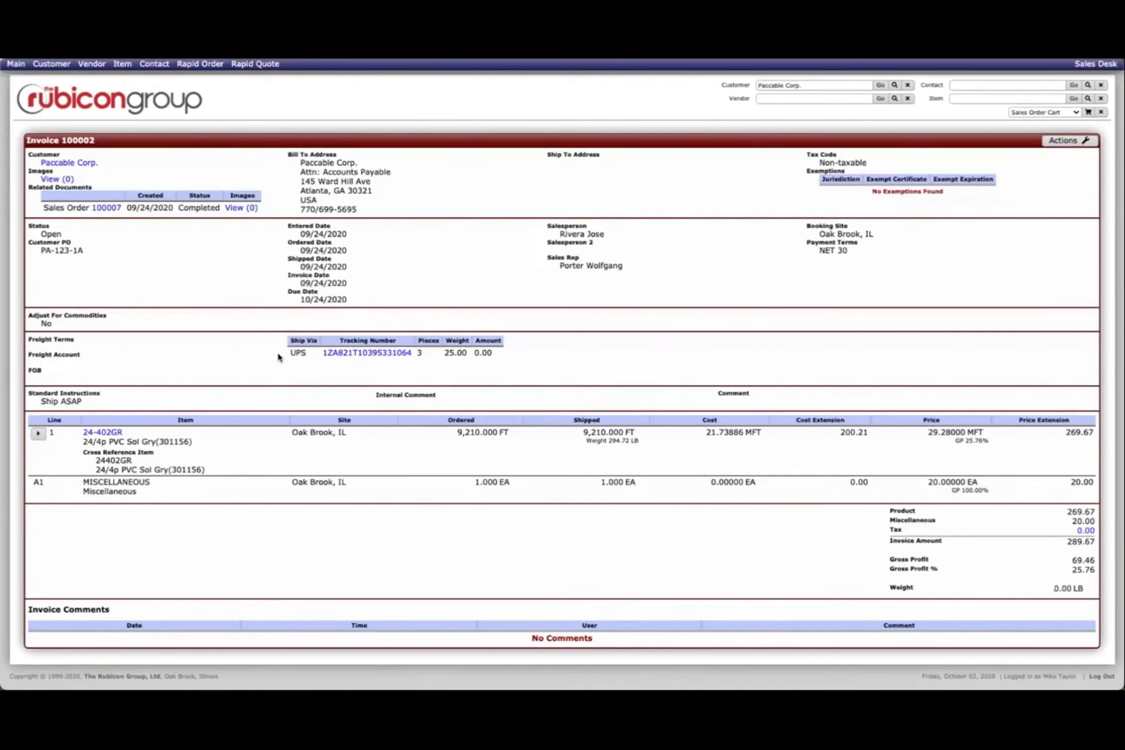
pyautogui.click(365, 352)
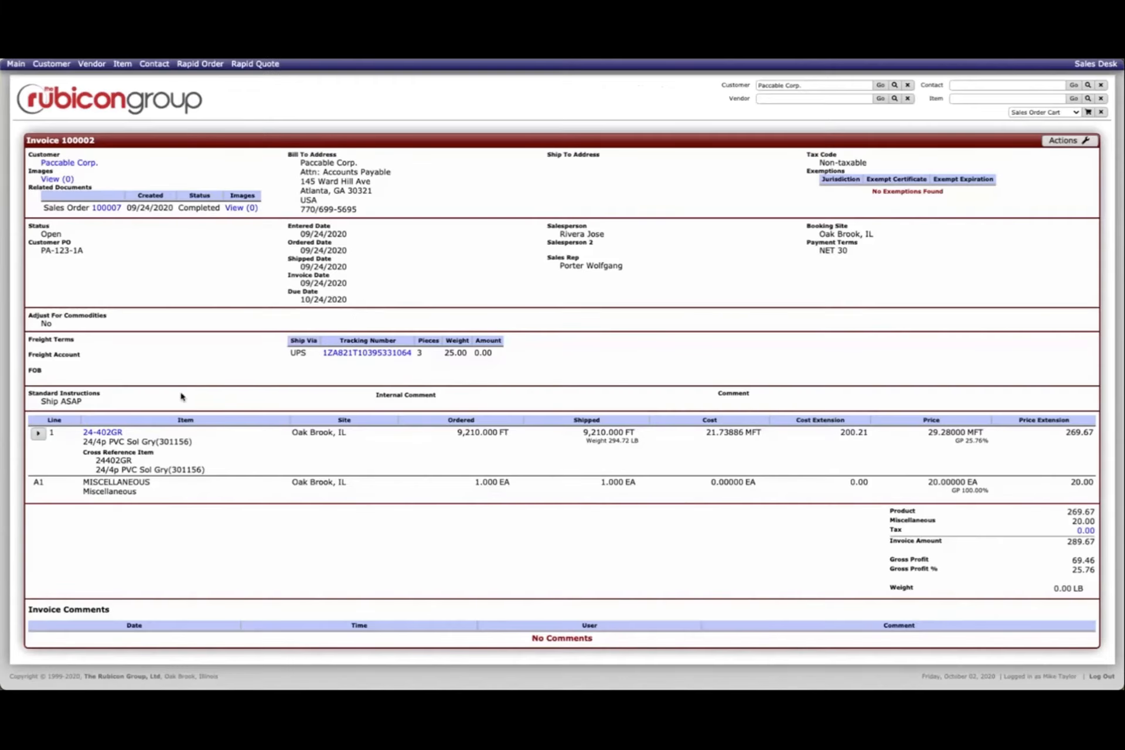
pyautogui.click(38, 433)
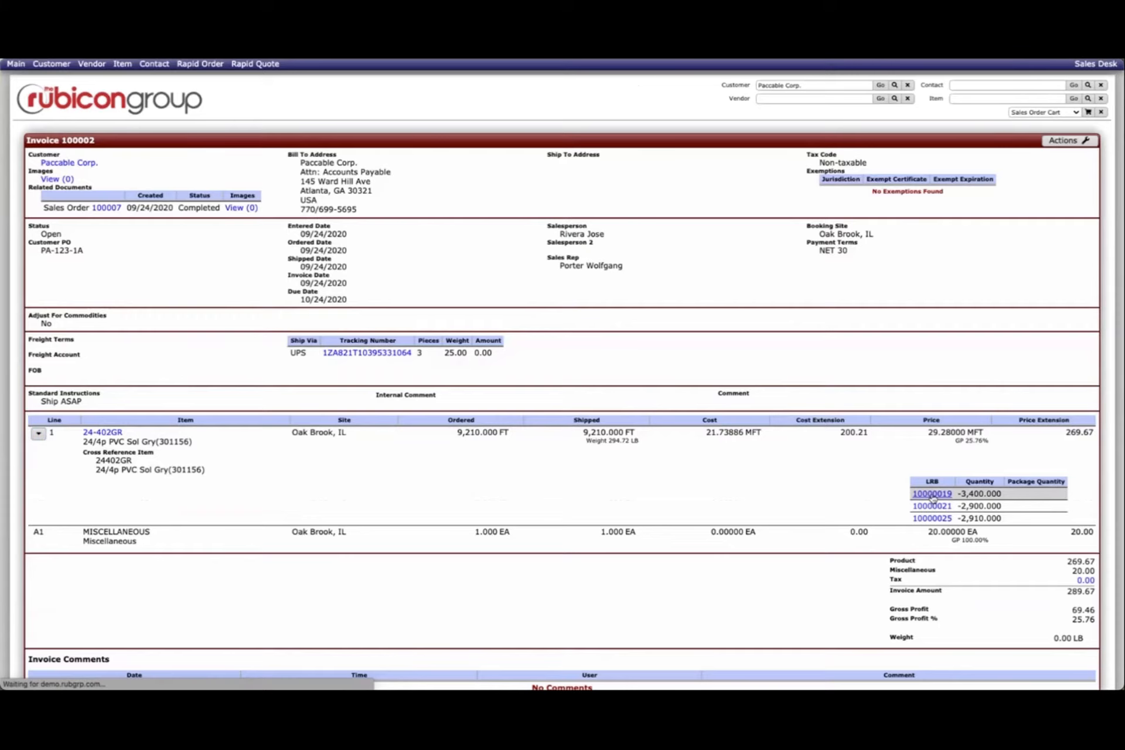
# - Open LRB 10000019 and follow its Receipt link to purchase receipt 500007
pyautogui.click(931, 495)
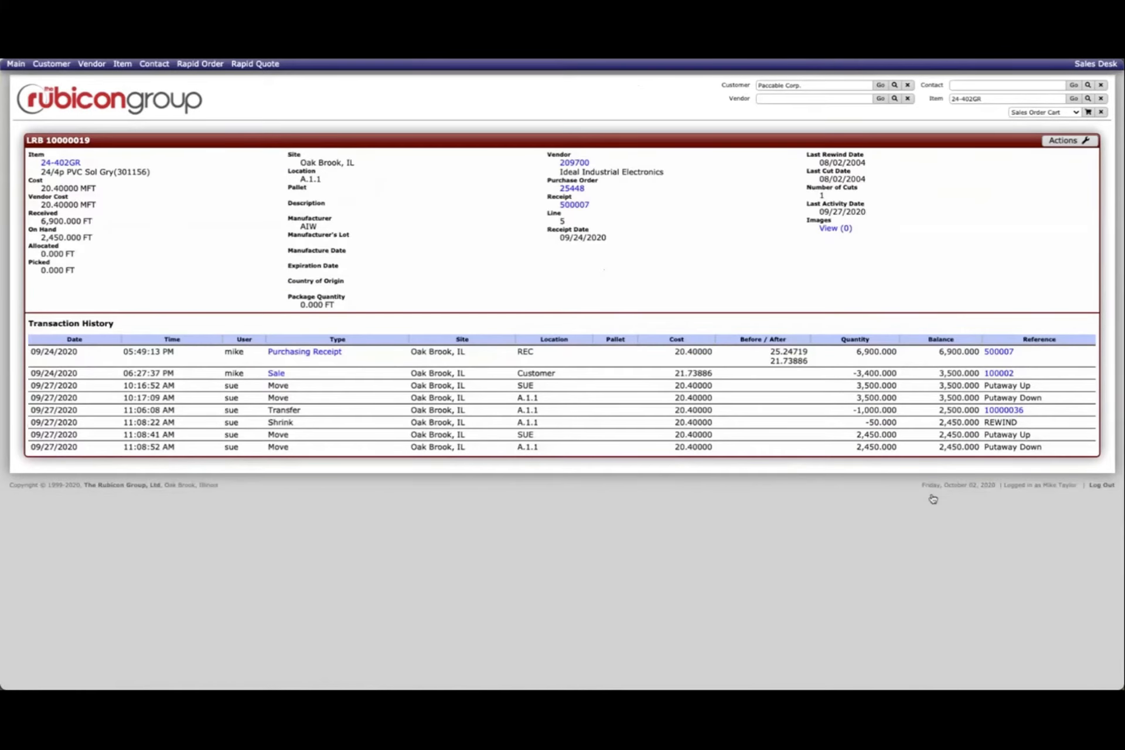
pyautogui.moveTo(160, 185)
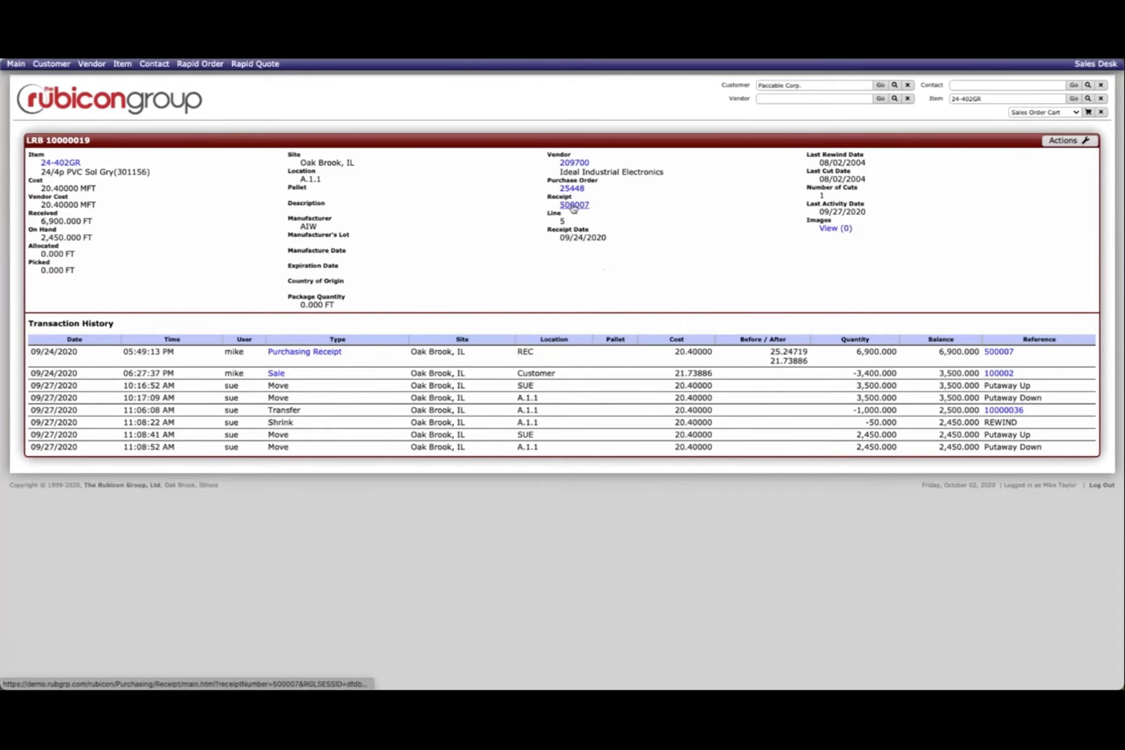
pyautogui.click(574, 205)
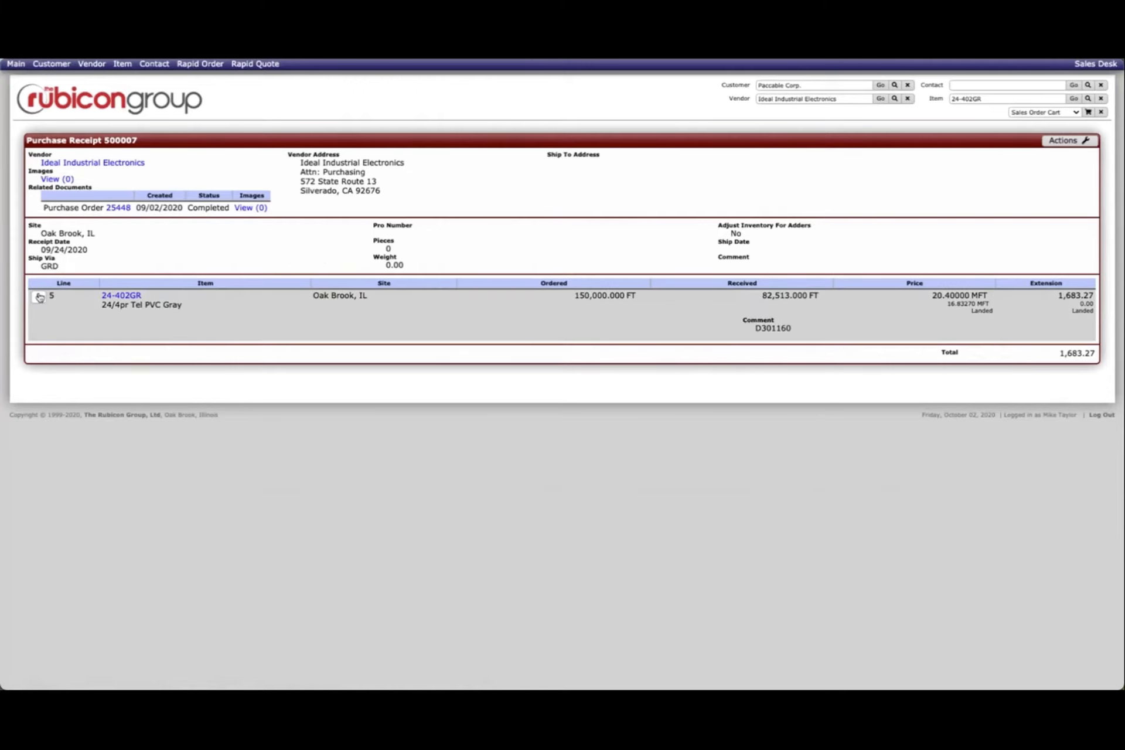
pyautogui.click(38, 294)
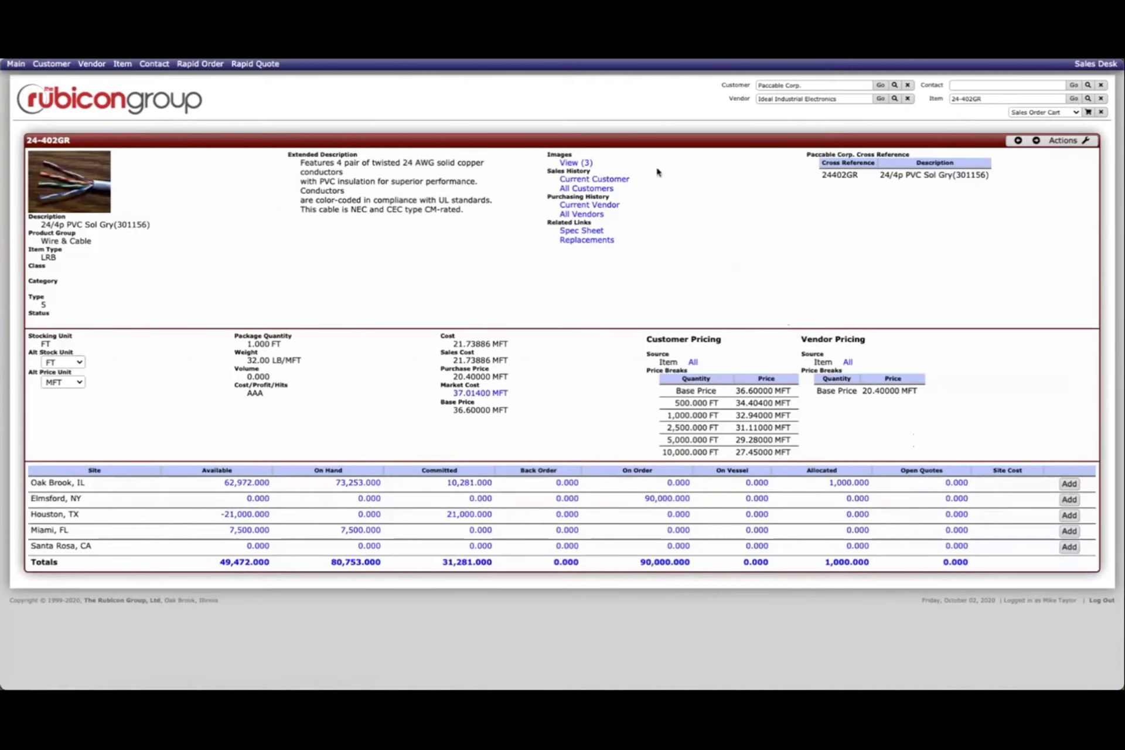
pyautogui.moveTo(186, 221)
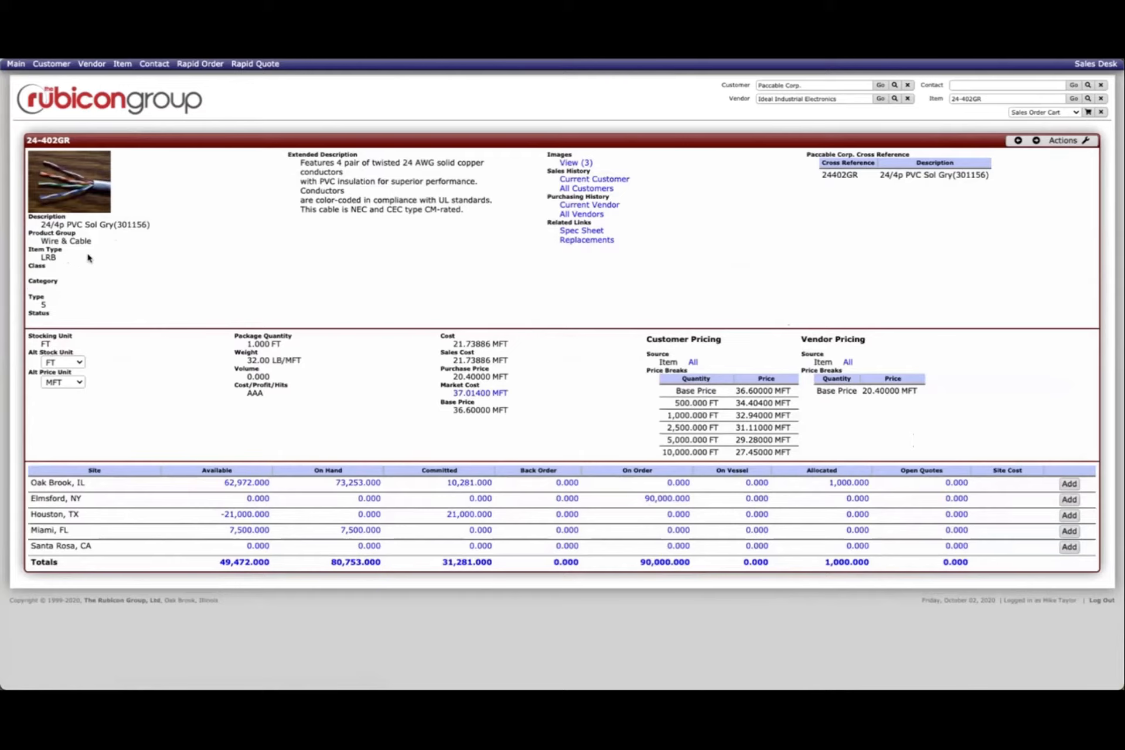
pyautogui.moveTo(90, 261)
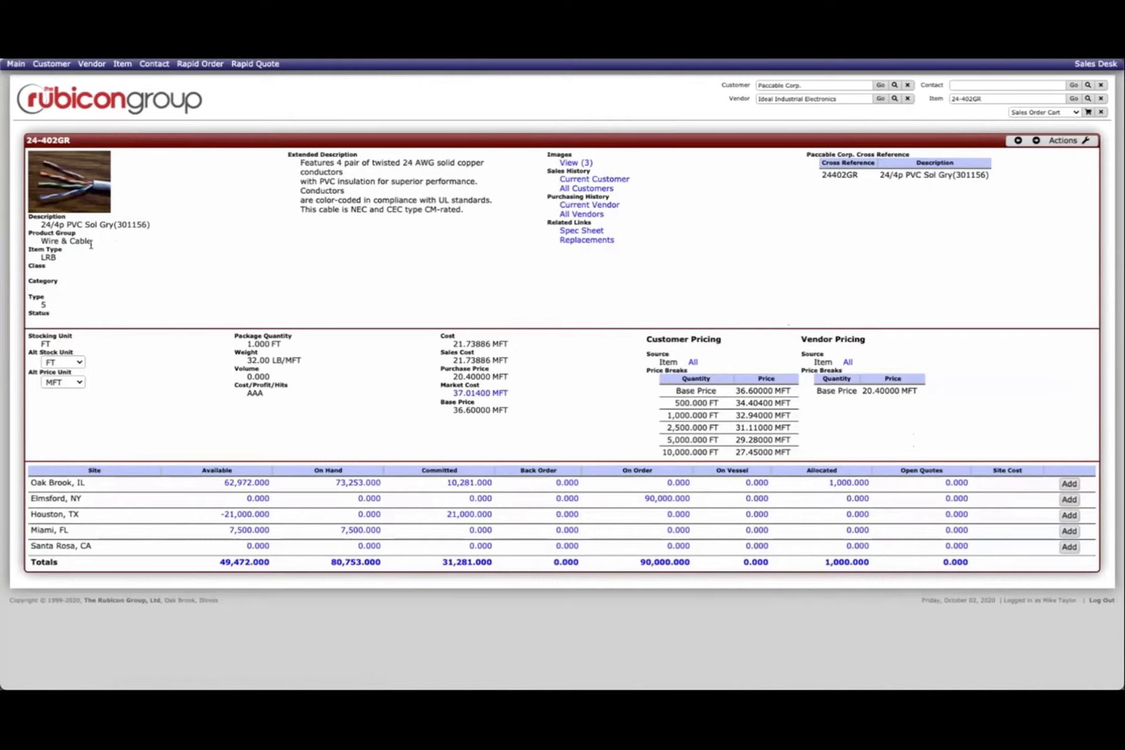
pyautogui.moveTo(94, 248)
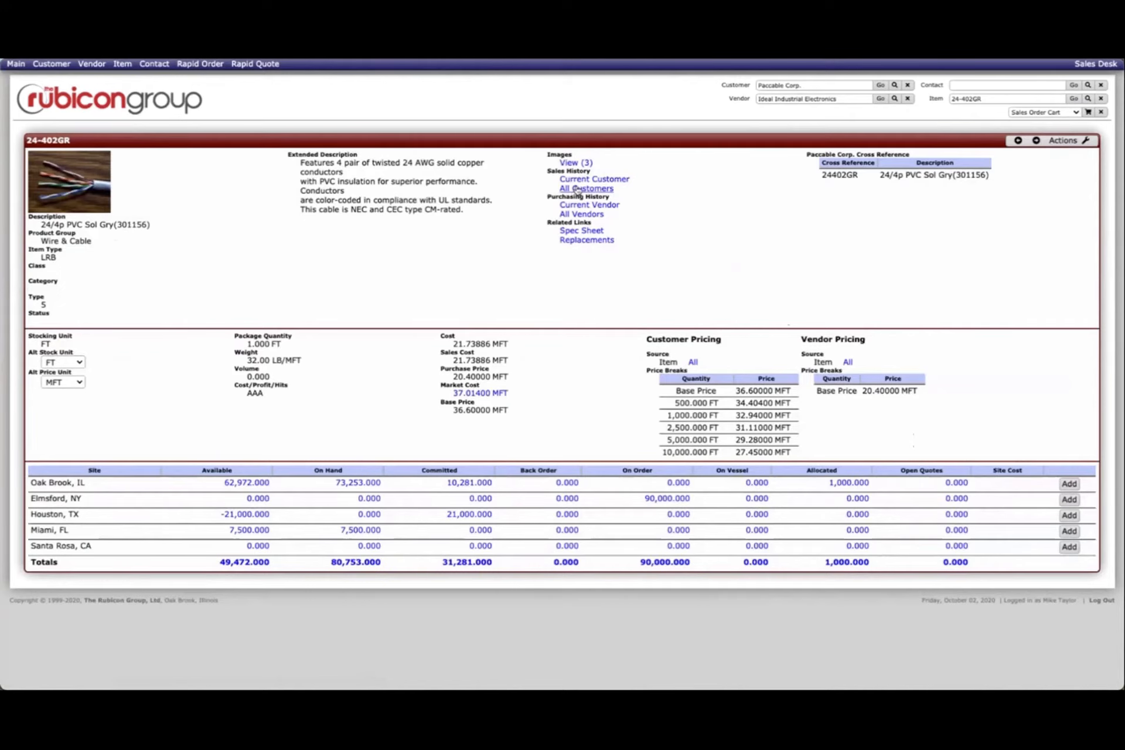
pyautogui.click(585, 188)
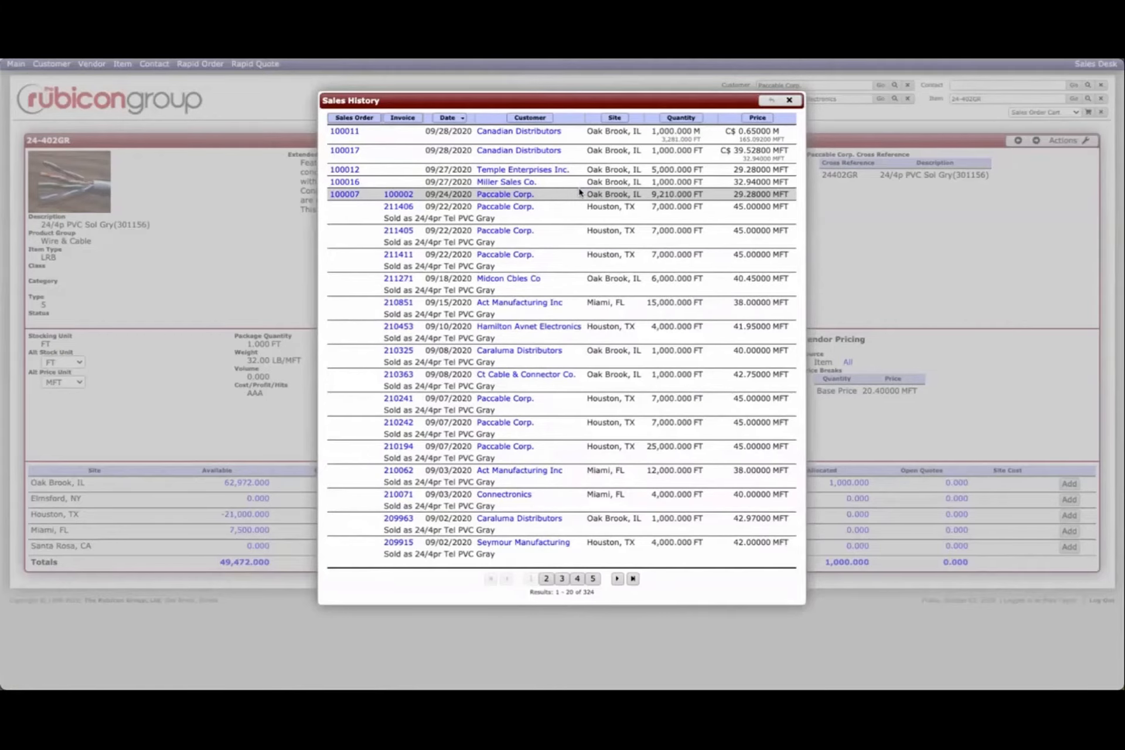
pyautogui.click(789, 99)
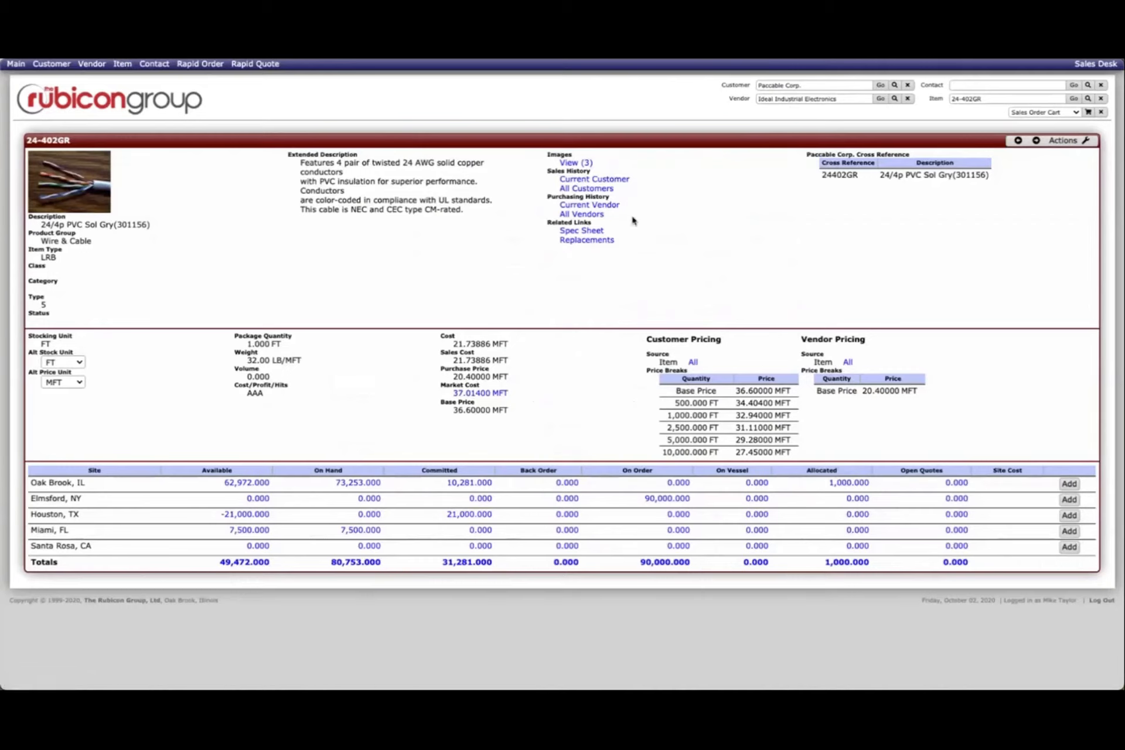
pyautogui.click(580, 230)
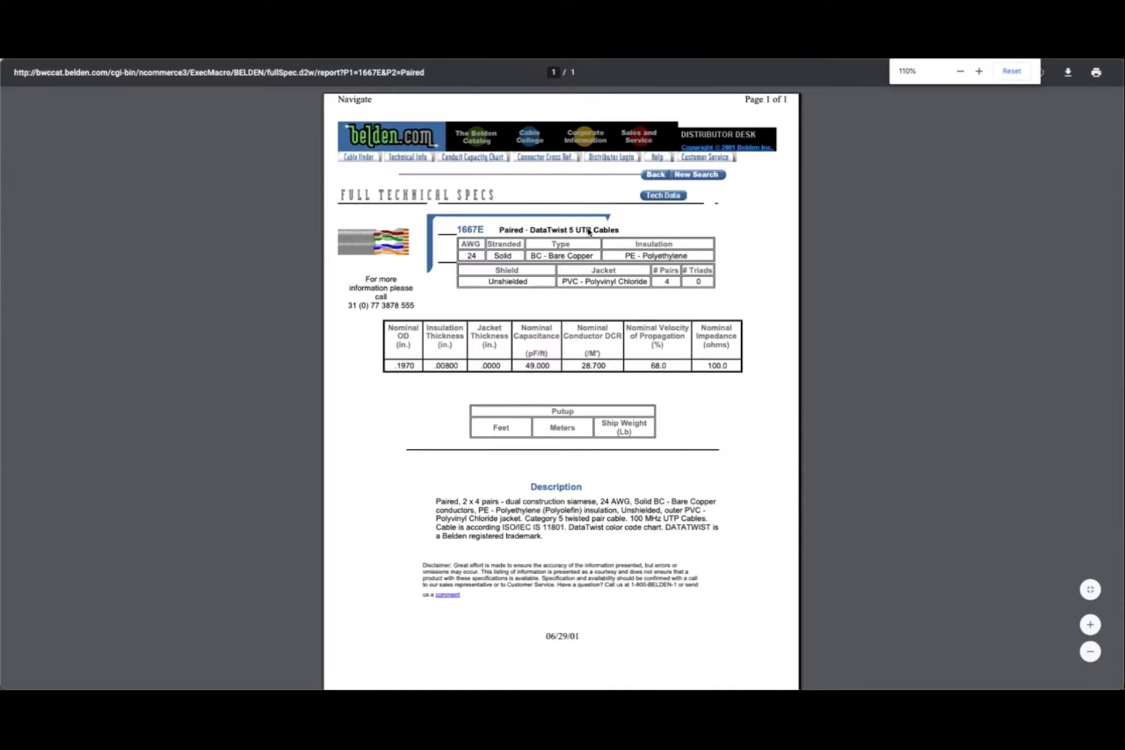
pyautogui.click(1011, 71)
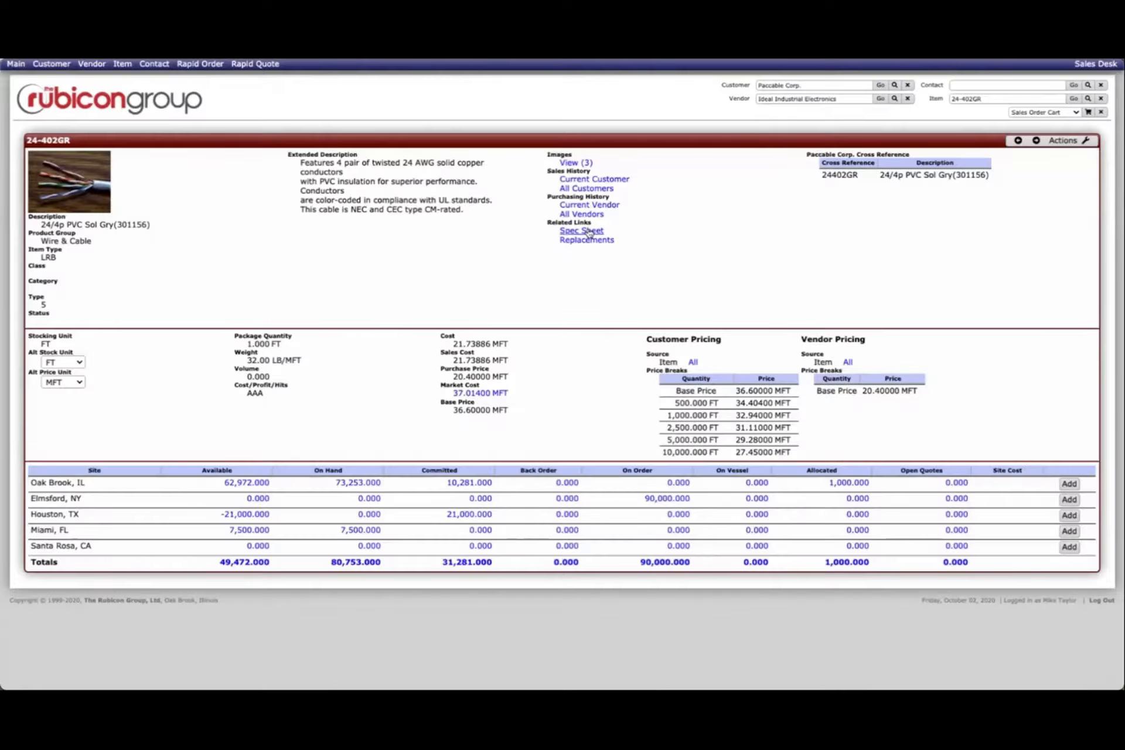
pyautogui.moveTo(573, 264)
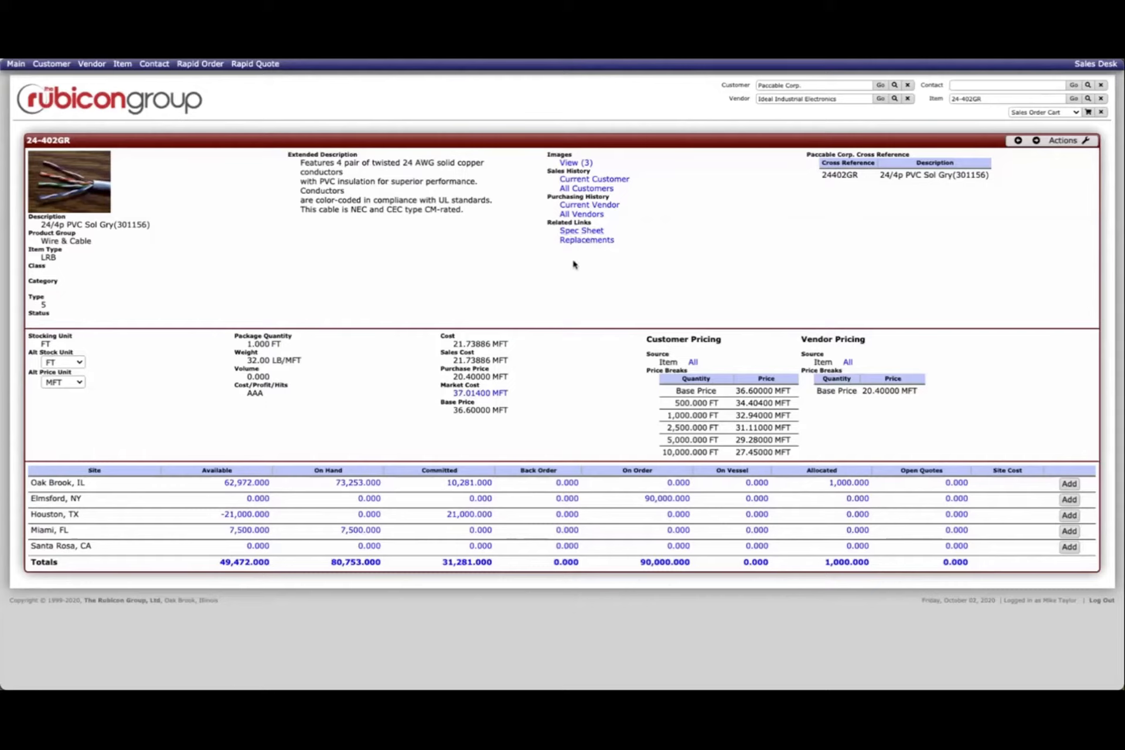
pyautogui.moveTo(424, 350)
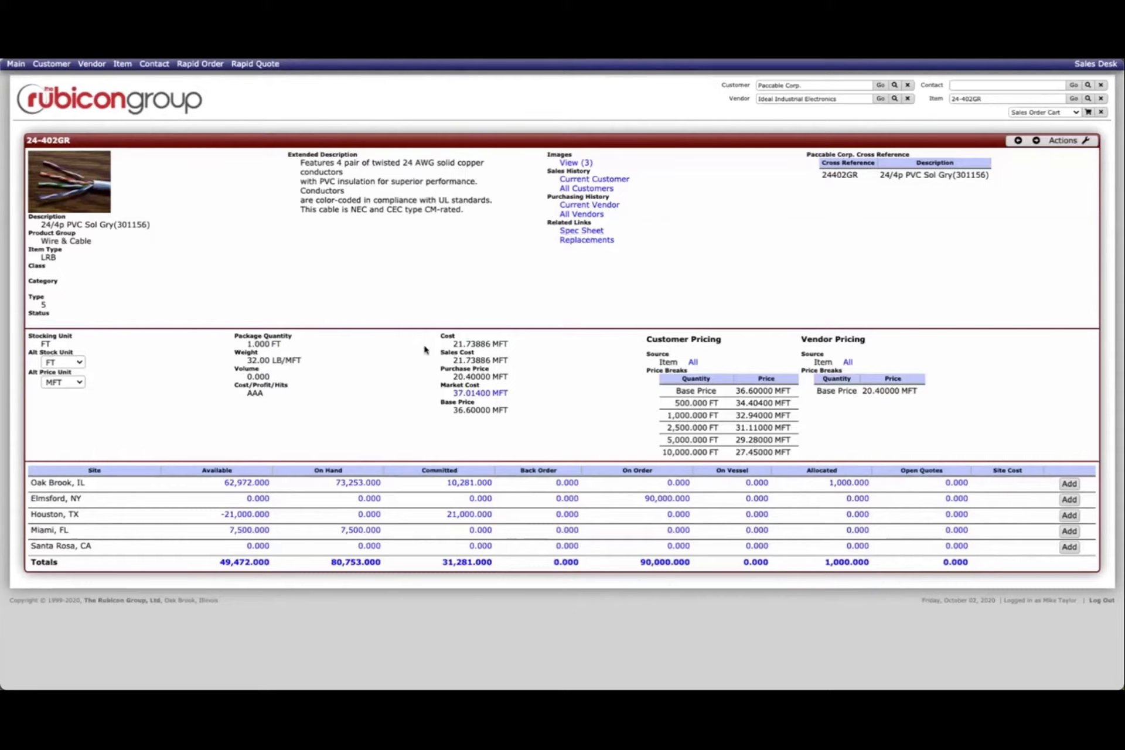
pyautogui.moveTo(499, 428)
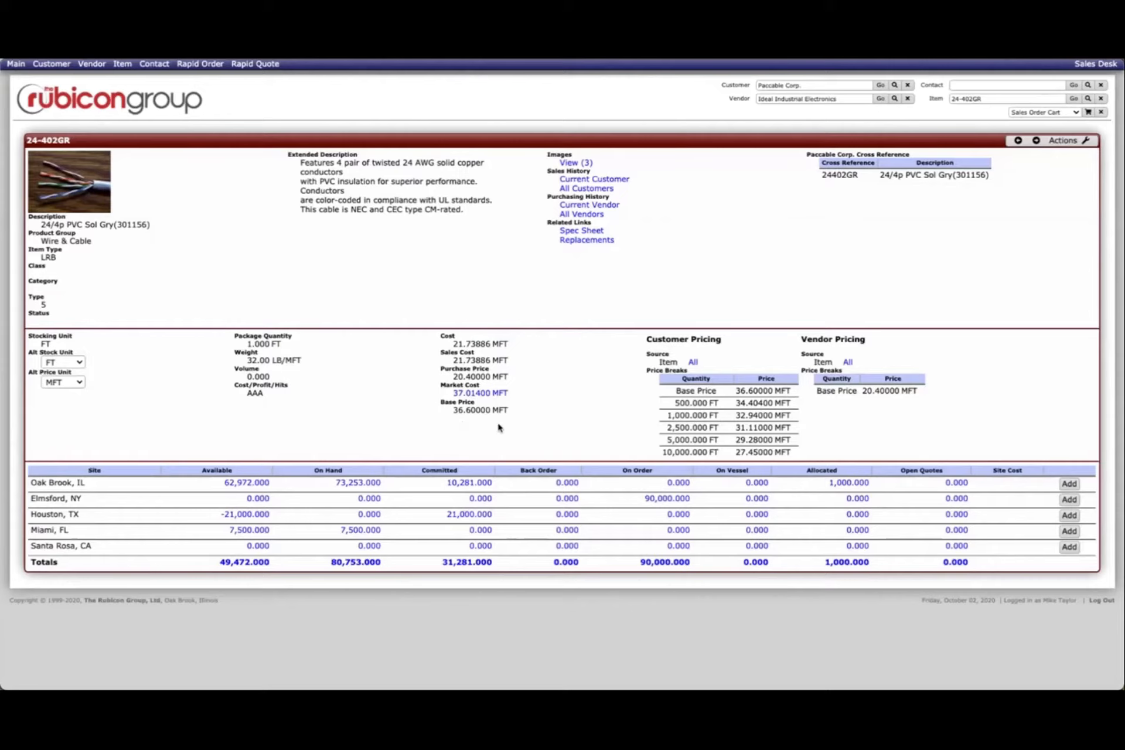
pyautogui.moveTo(649, 451)
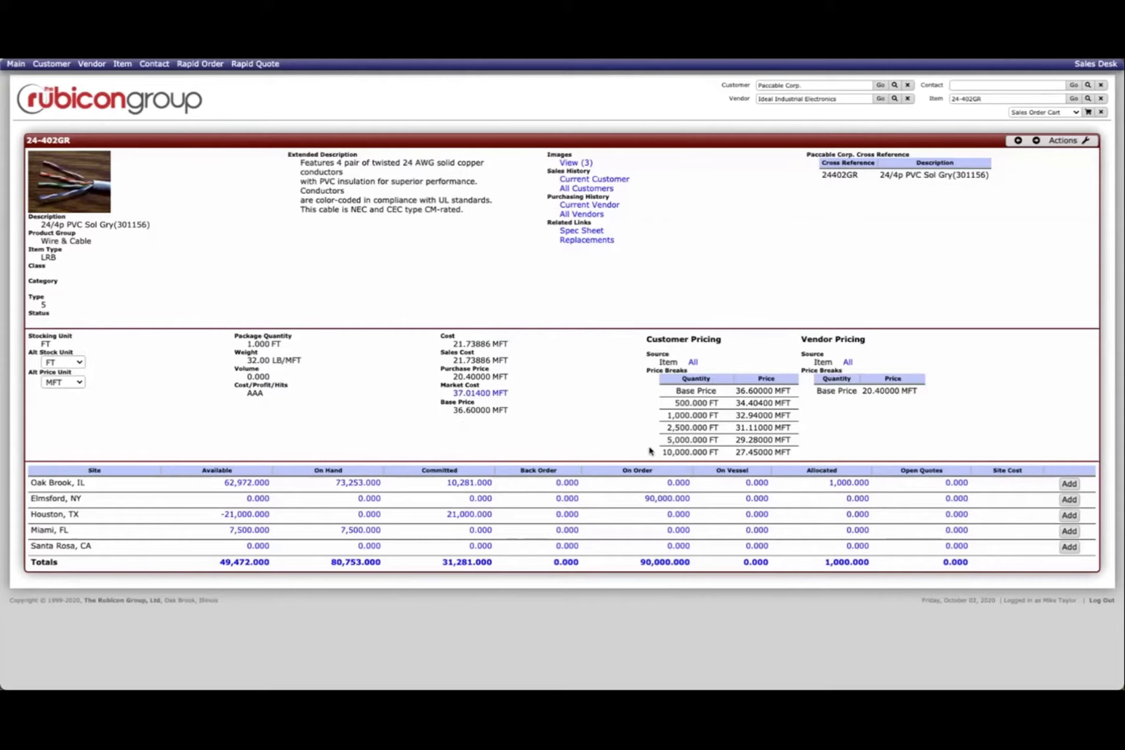
pyautogui.moveTo(843, 429)
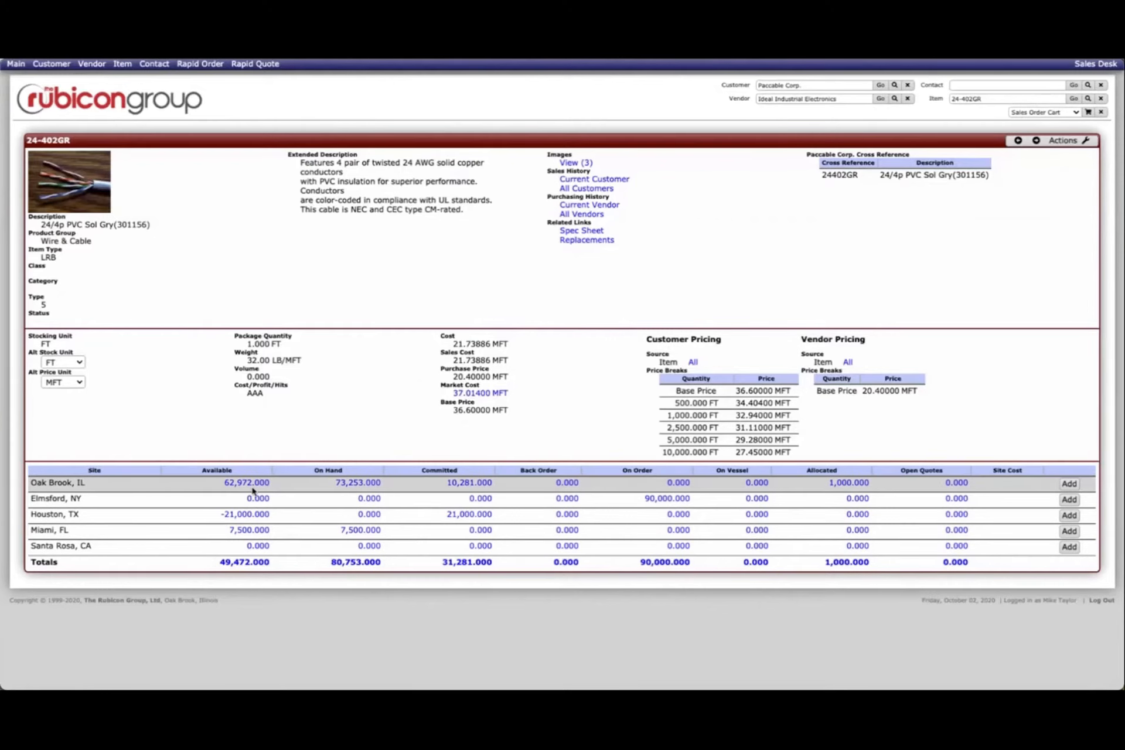
pyautogui.moveTo(357, 482)
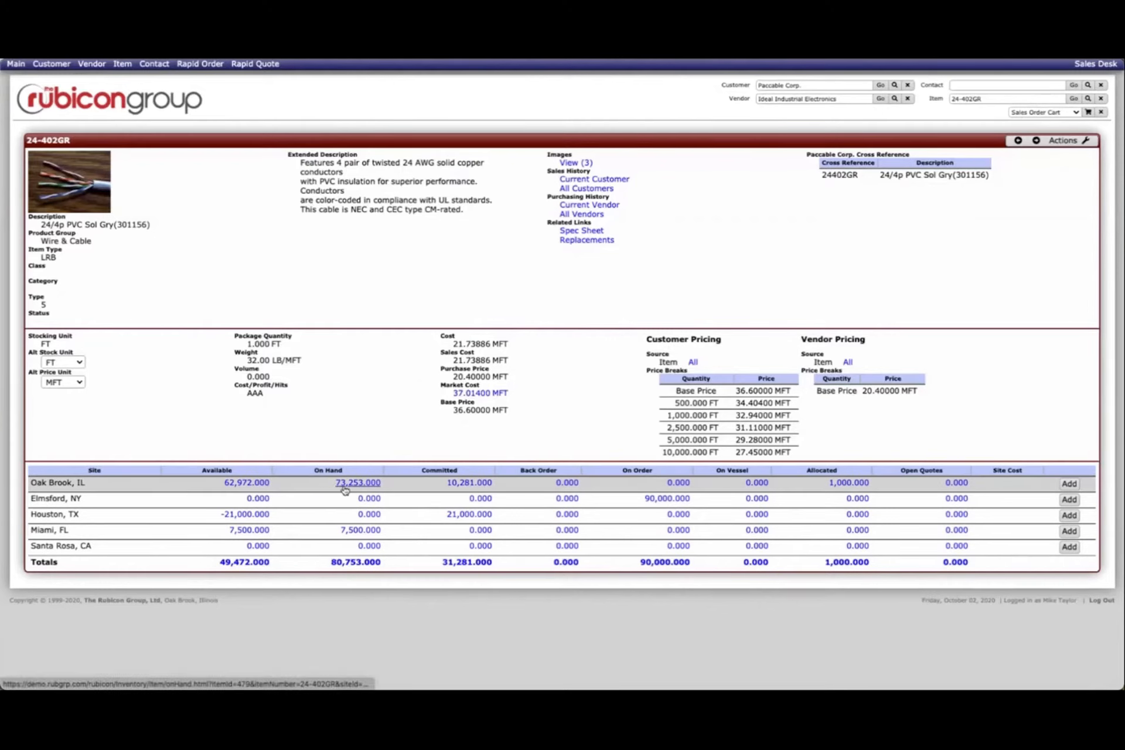
pyautogui.moveTo(467, 482)
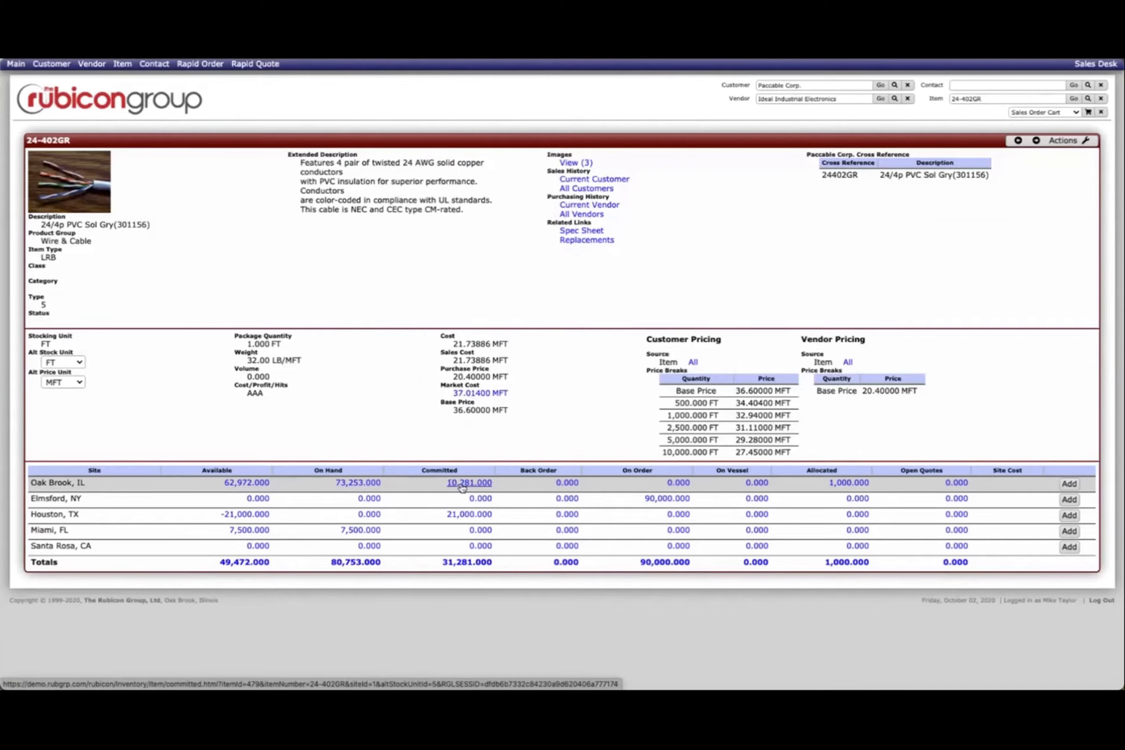
pyautogui.click(468, 482)
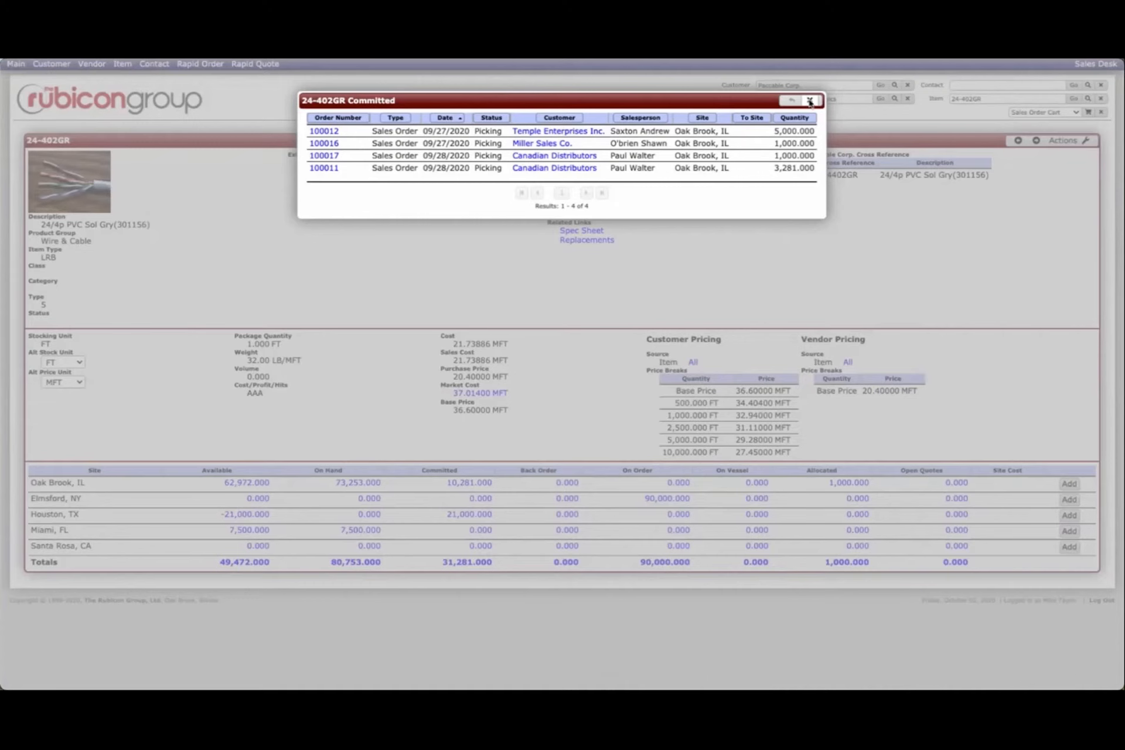
pyautogui.click(811, 100)
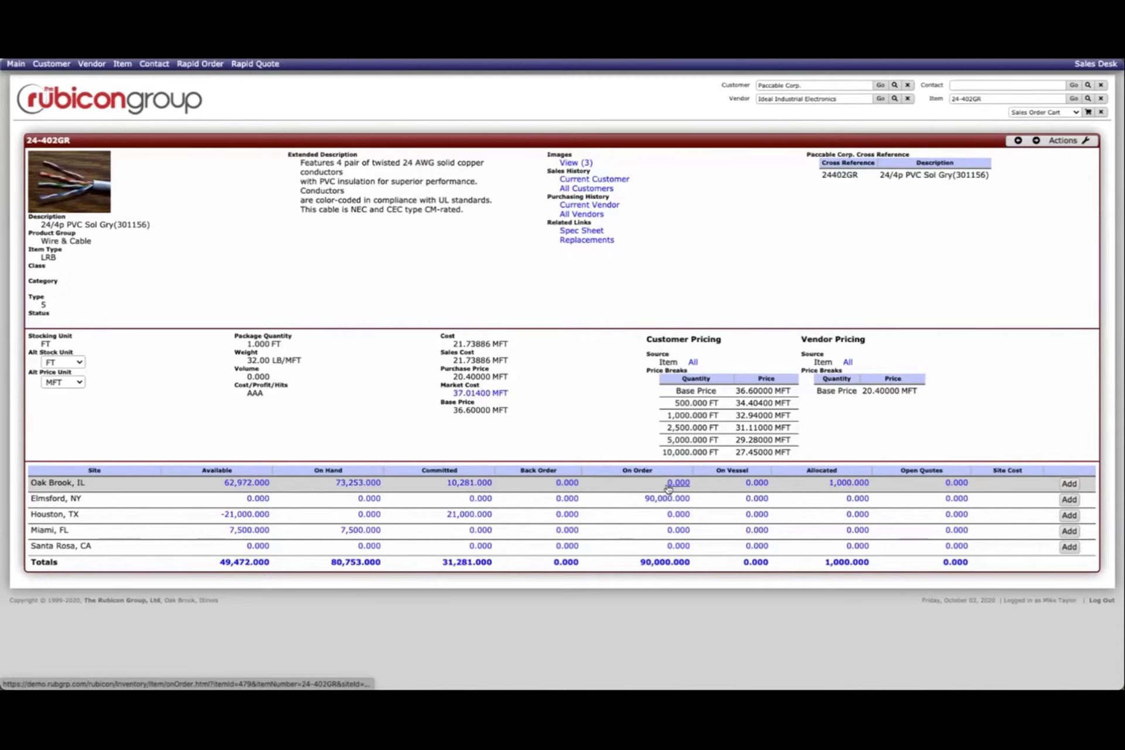
pyautogui.click(677, 482)
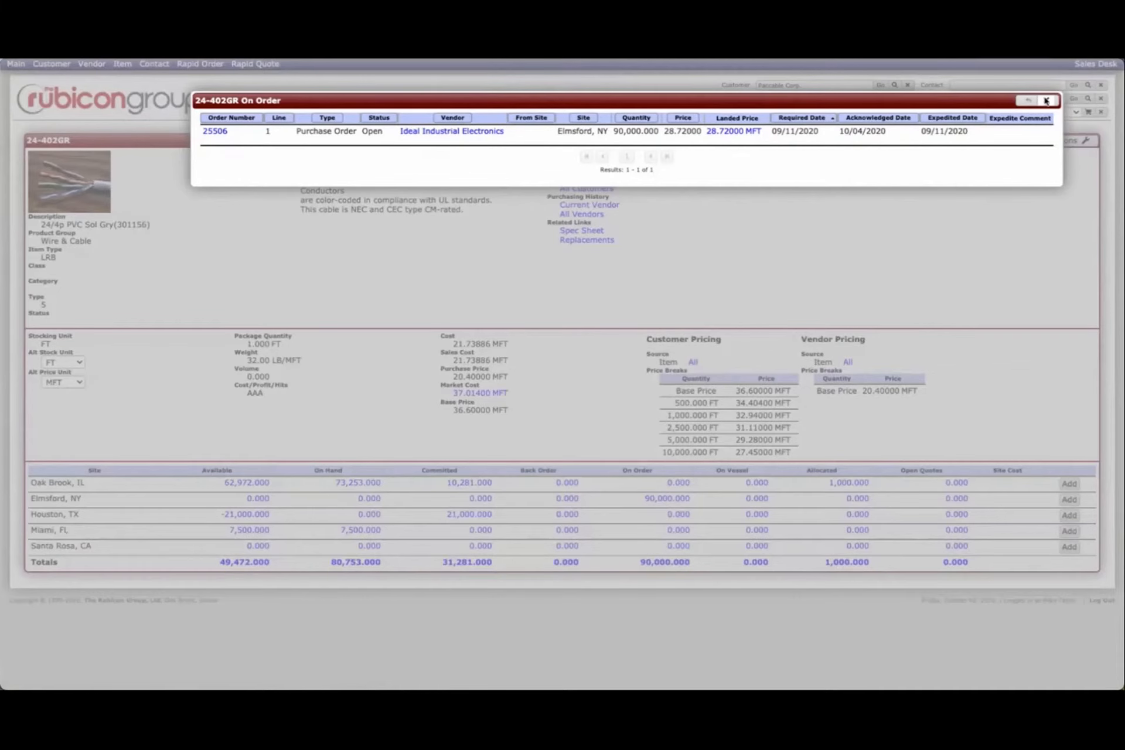
pyautogui.click(1045, 100)
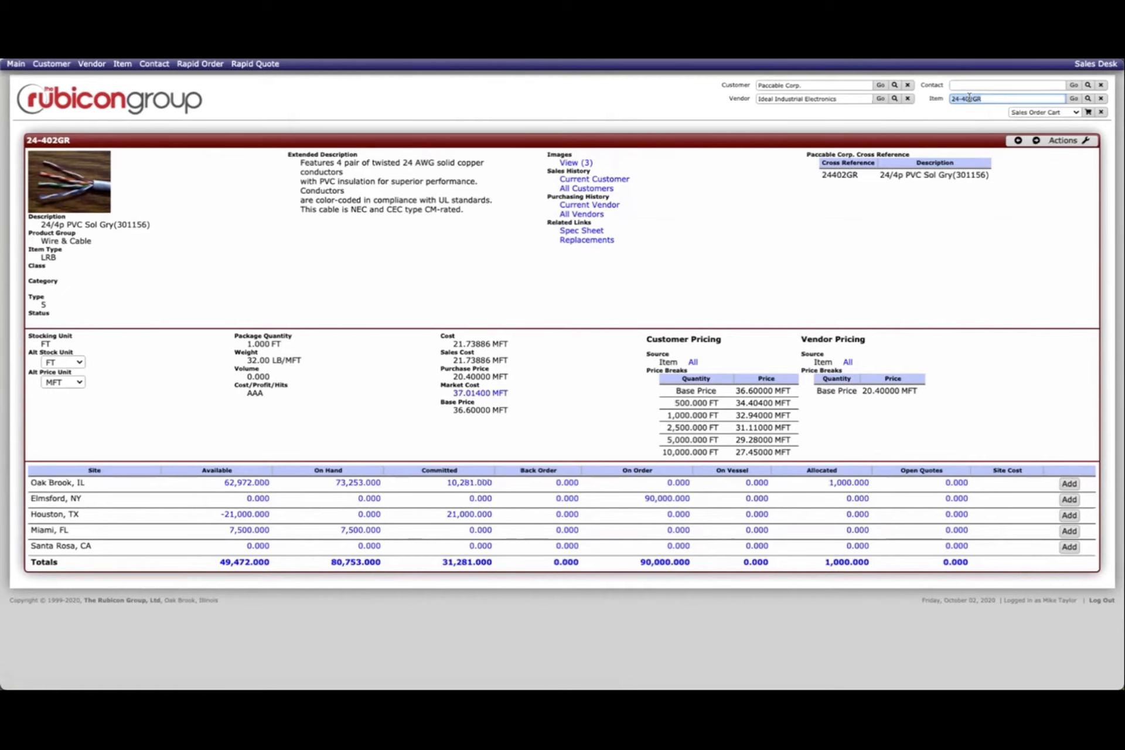
# - Search the Item box for 'sling' to reach the SLING 1.5X24 item record
pyautogui.write('sling')
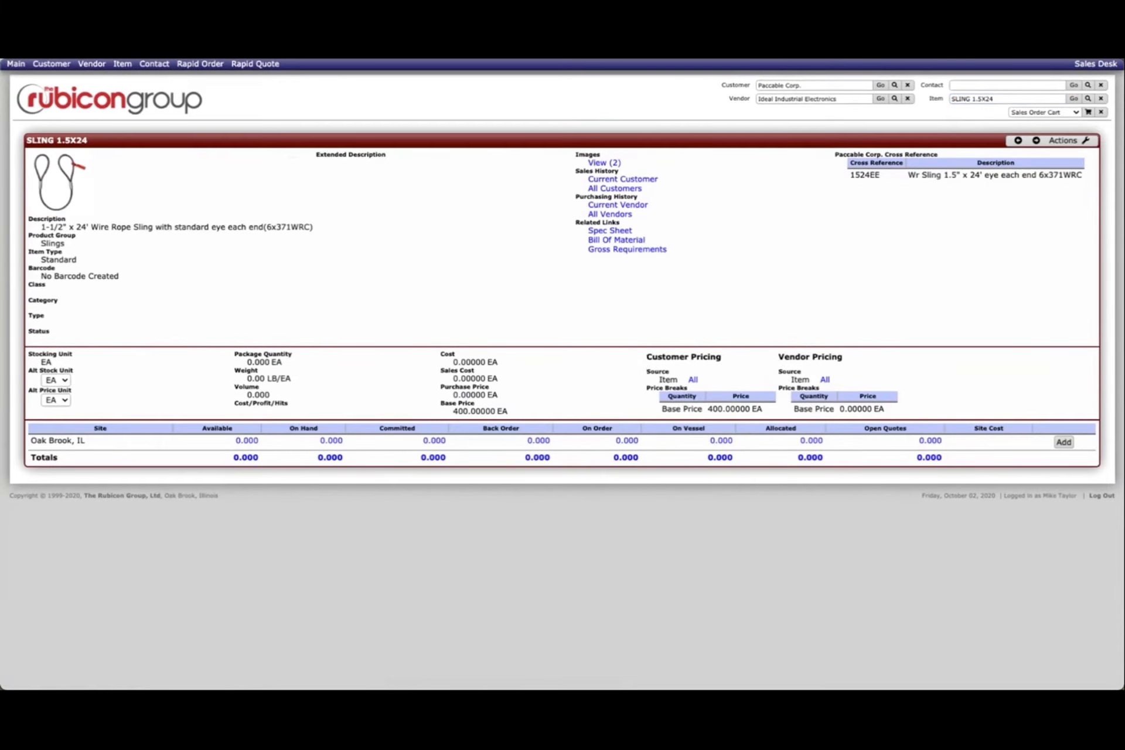
pyautogui.moveTo(313, 203)
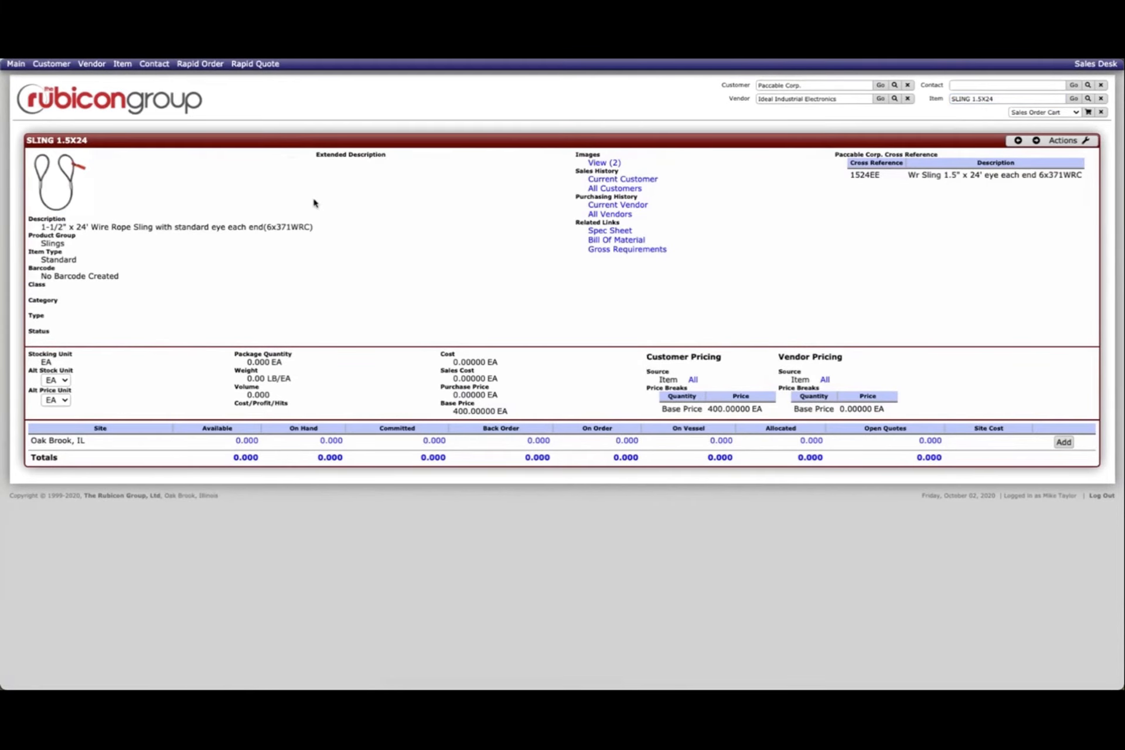
pyautogui.moveTo(615, 239)
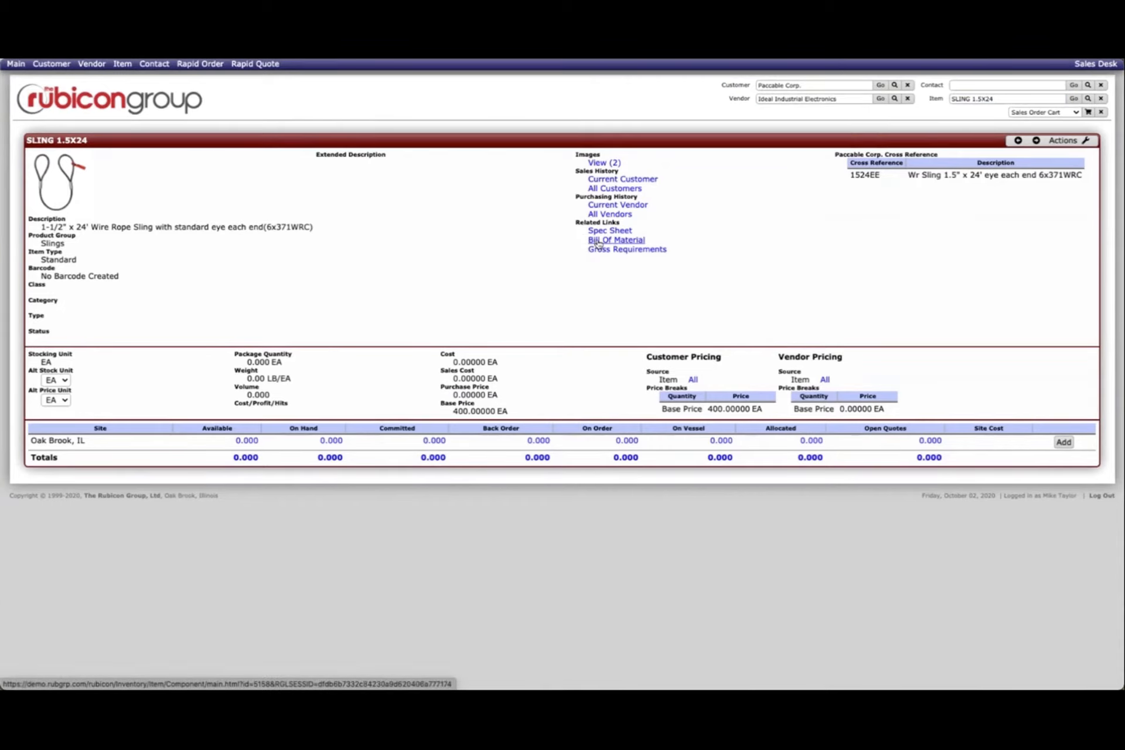
pyautogui.click(615, 240)
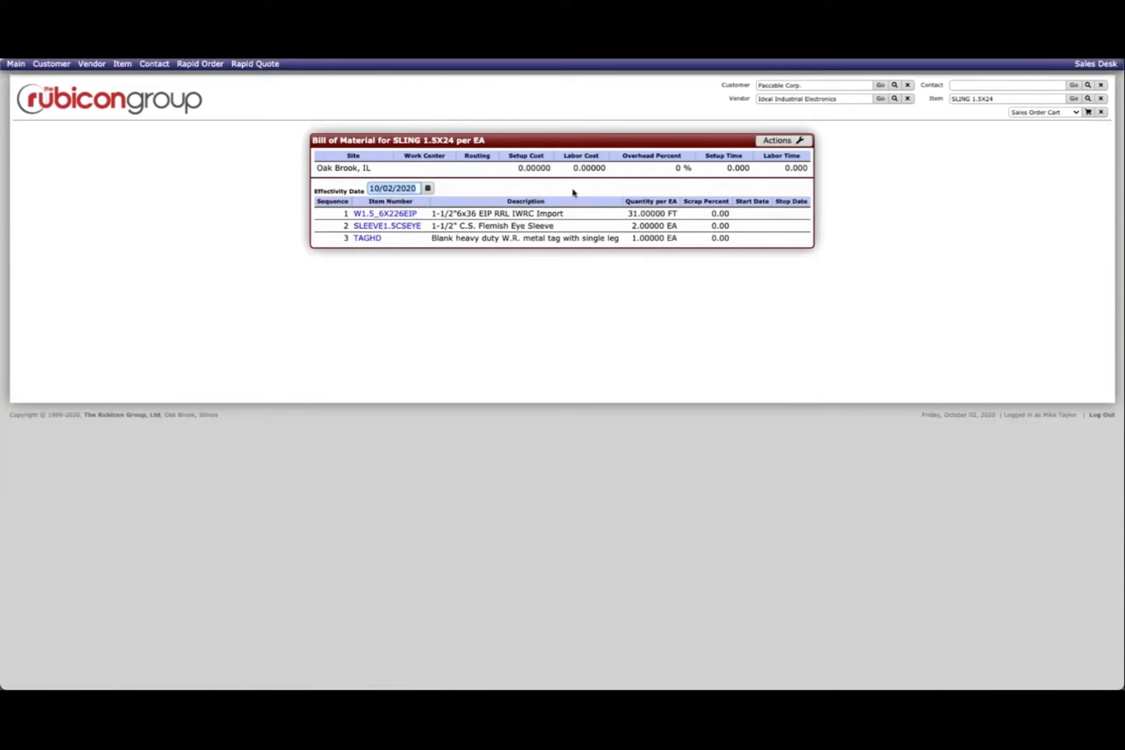
pyautogui.click(776, 140)
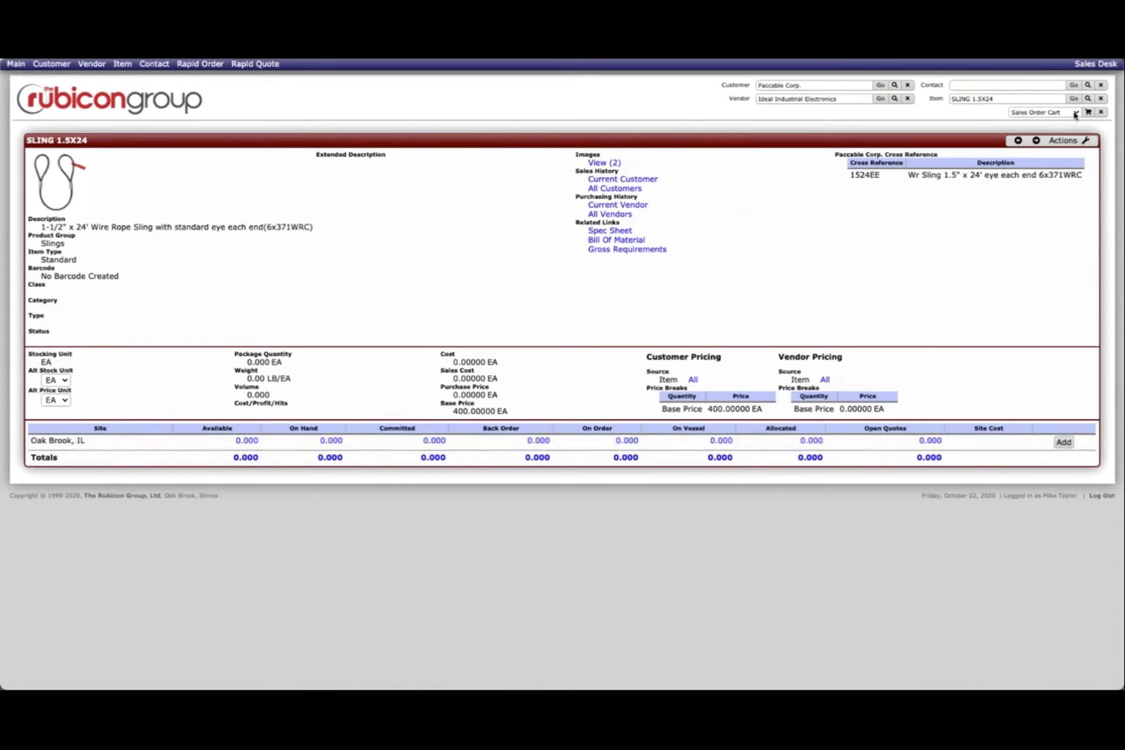
pyautogui.click(1075, 112)
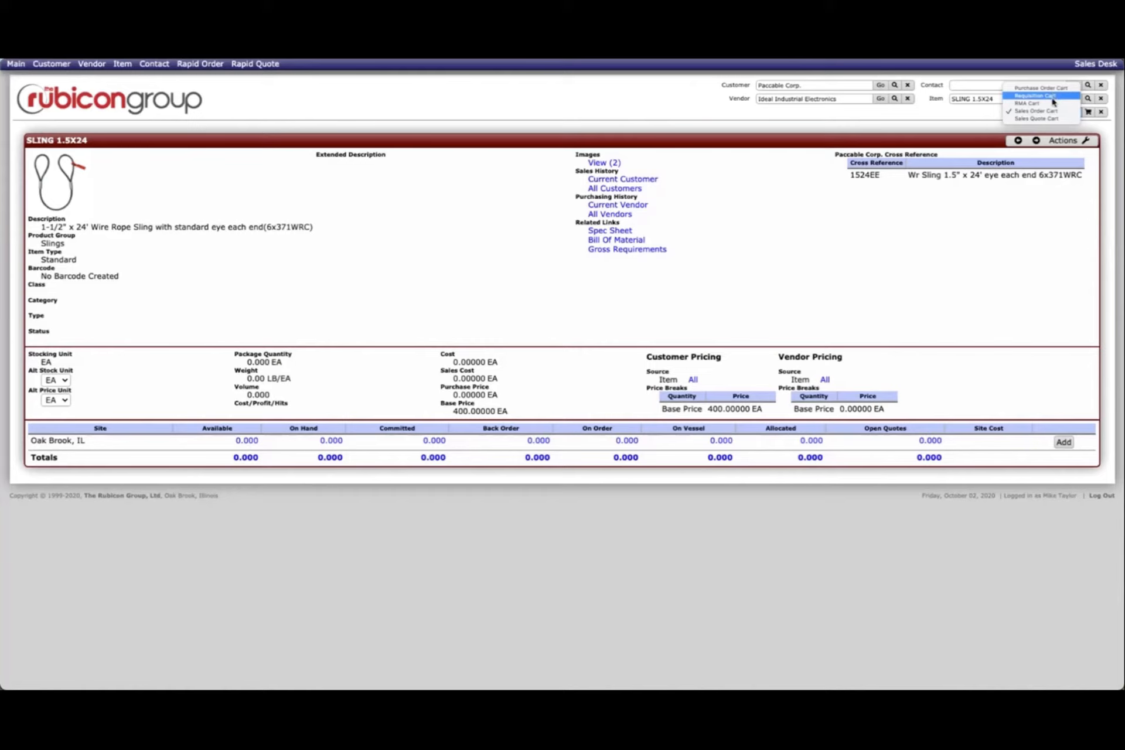
pyautogui.moveTo(1027, 103)
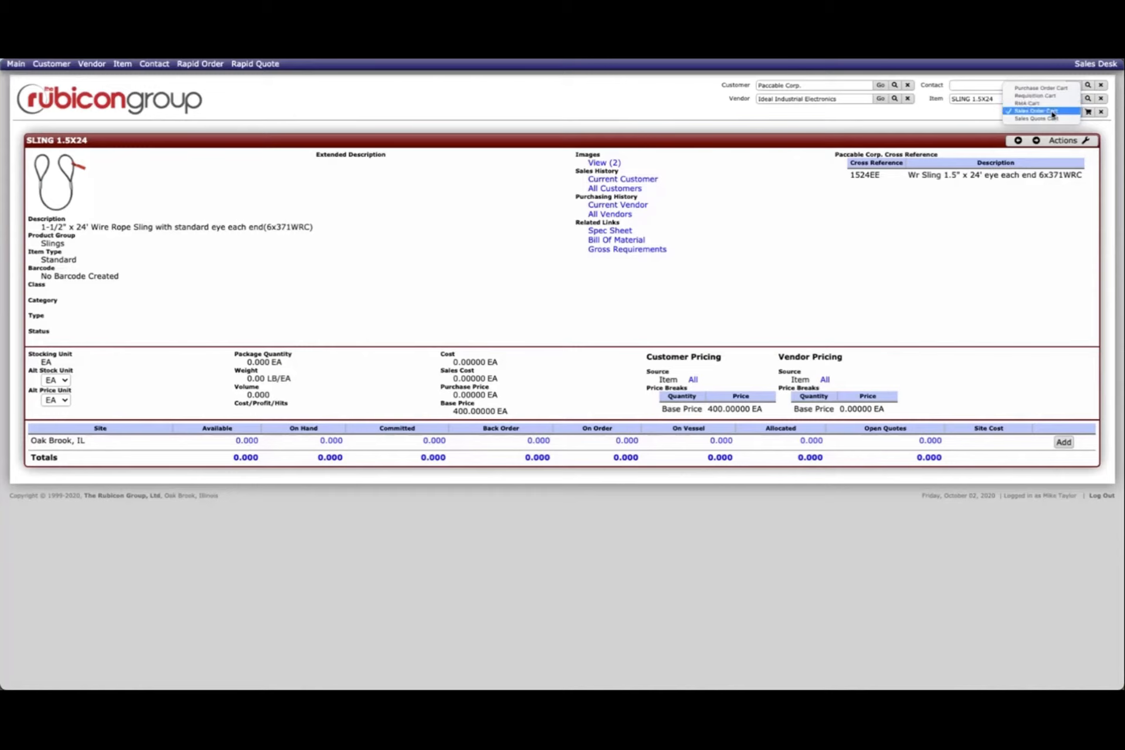
pyautogui.moveTo(1033, 118)
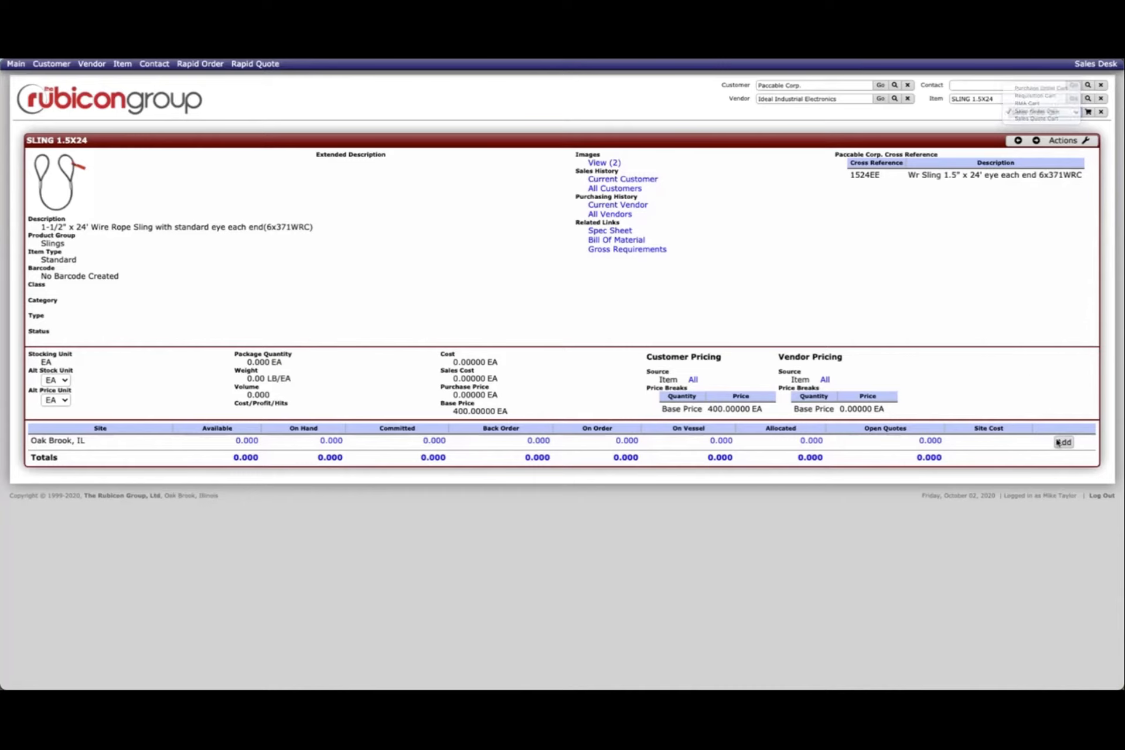
# - Add 10 SLING 1.5X24 from Oak Brook to the cart and view gross requirements
pyautogui.click(1040, 111)
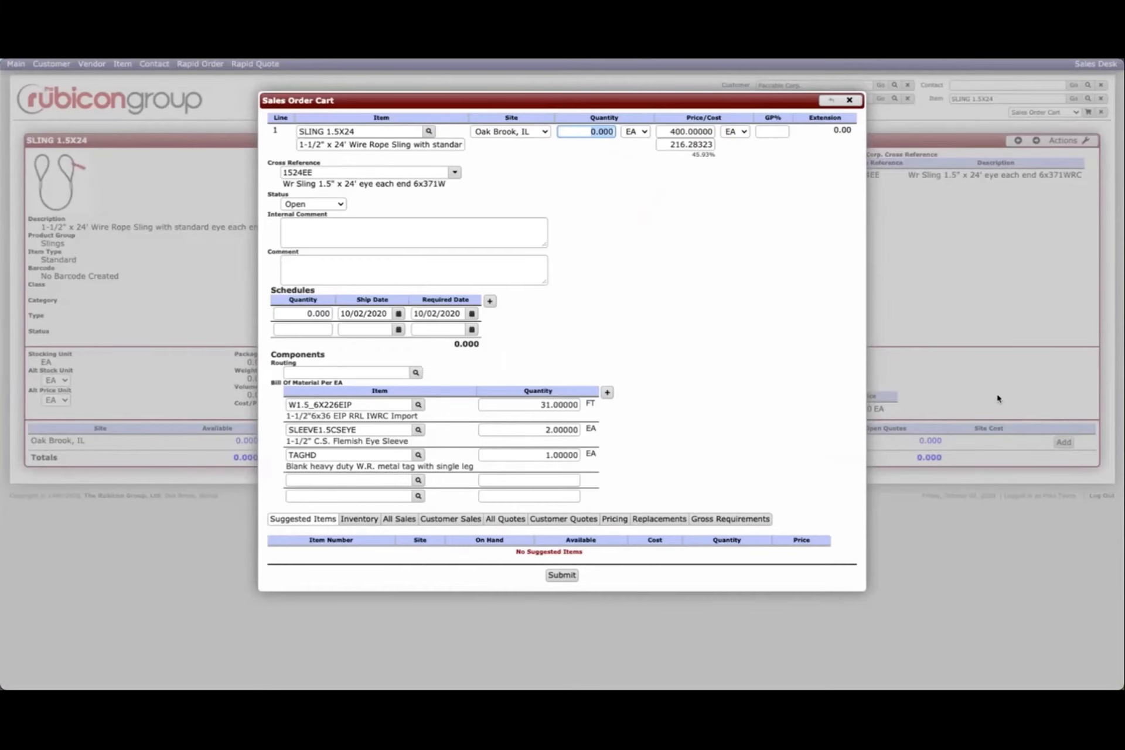
pyautogui.write('1')
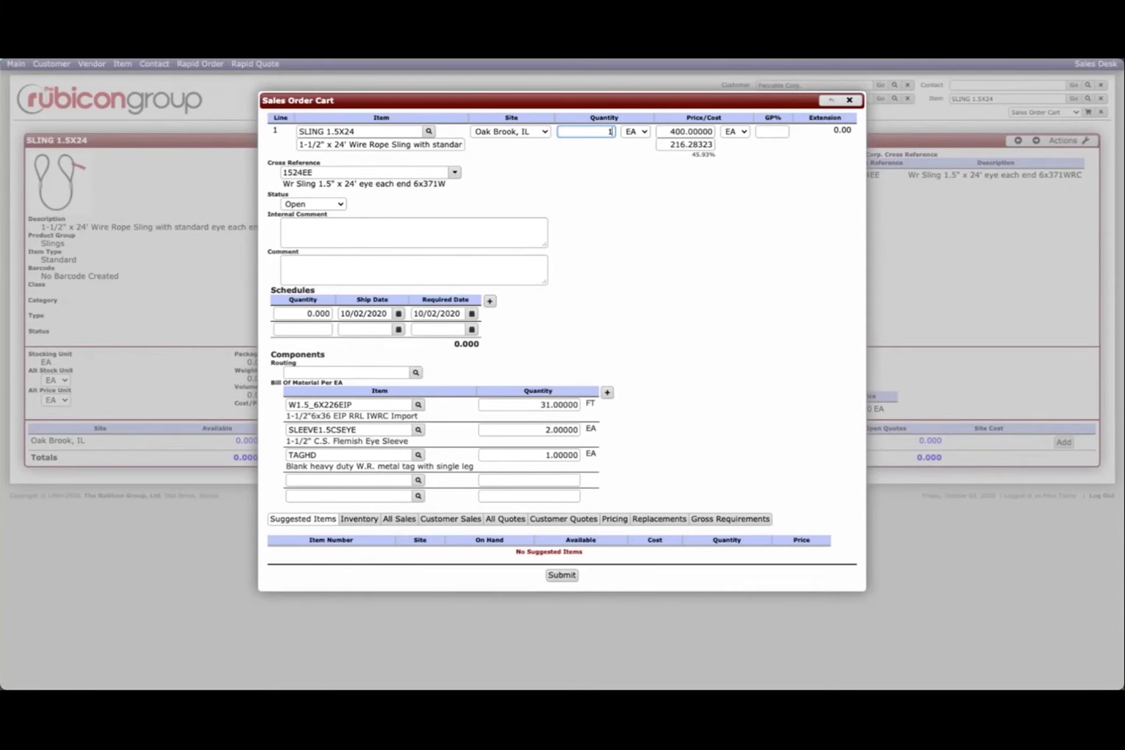
pyautogui.write('0')
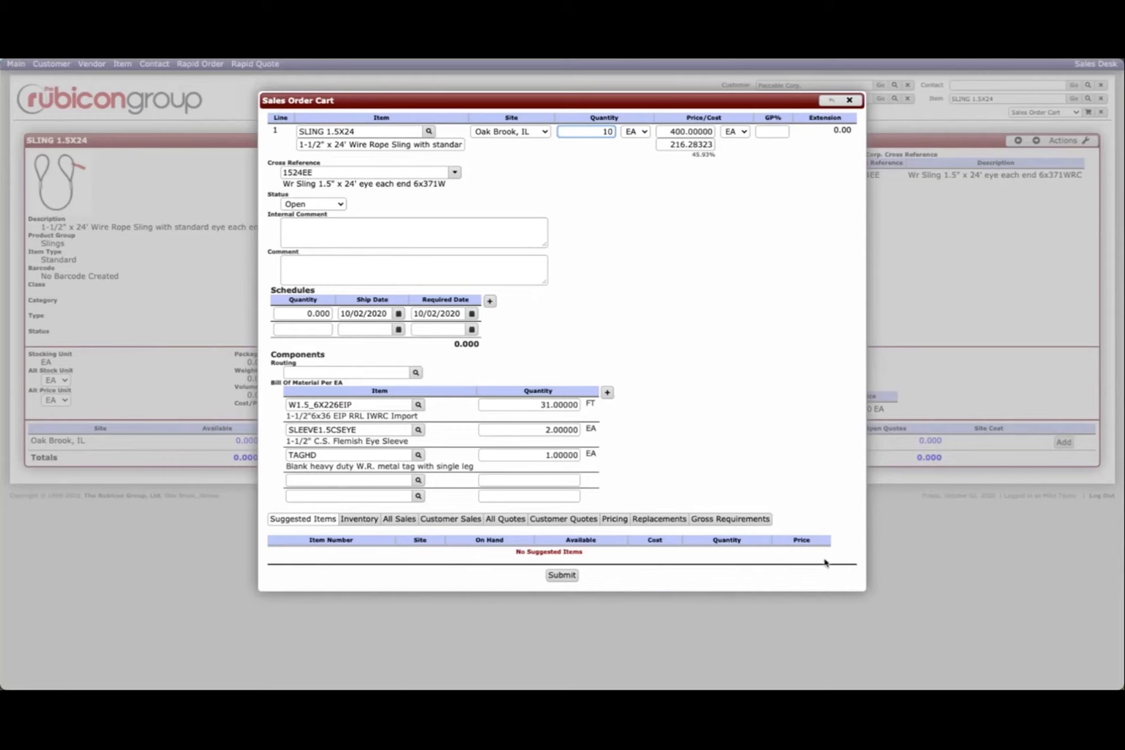
pyautogui.click(729, 519)
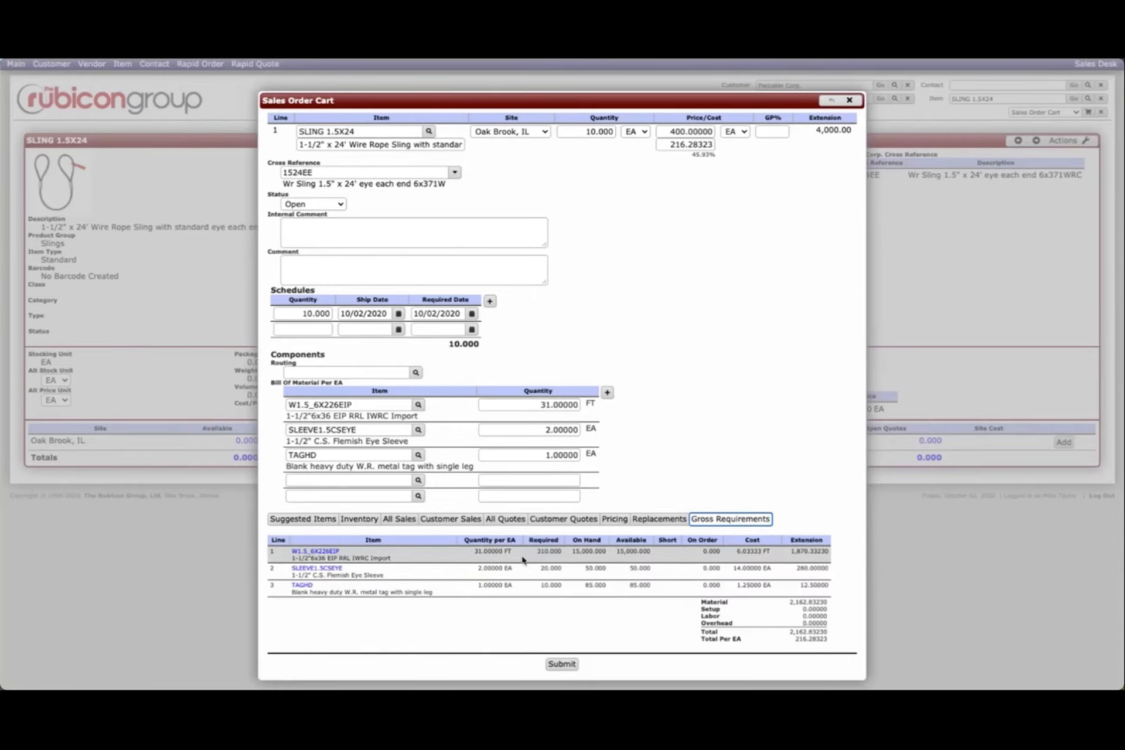
pyautogui.moveTo(585, 558)
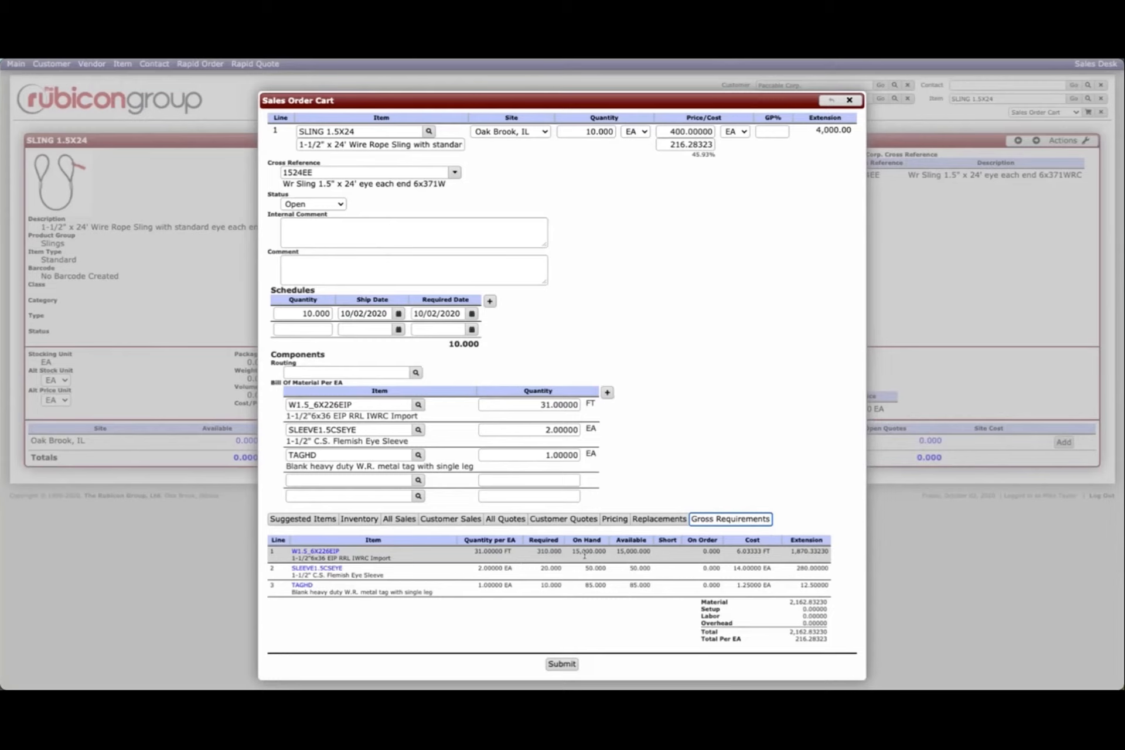
pyautogui.moveTo(668, 557)
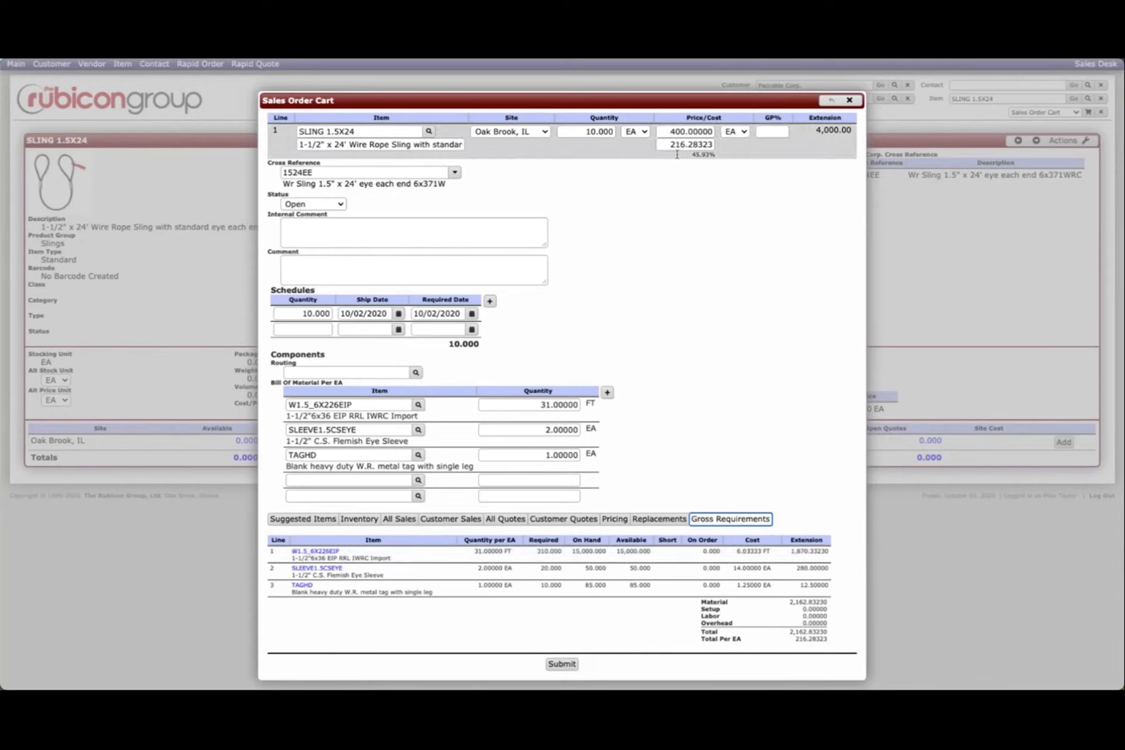
# - Set the sling line's GP% to 50.00 and add a blank schedule row
pyautogui.click(689, 131)
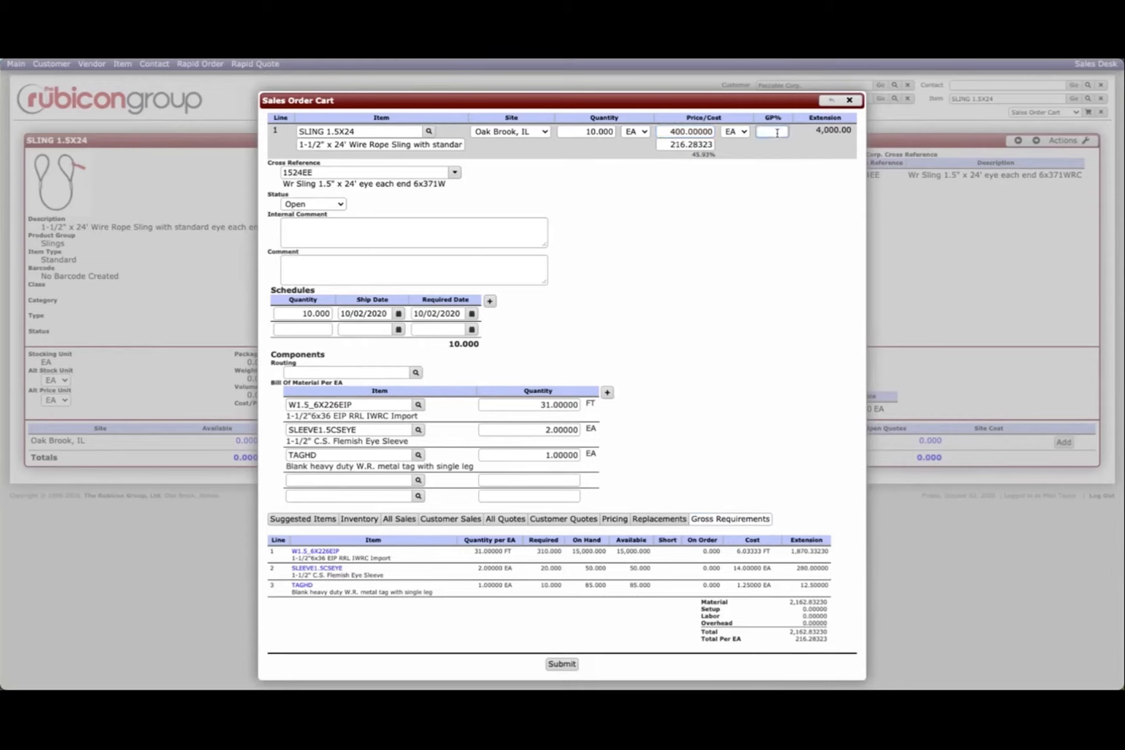
pyautogui.write('50.00')
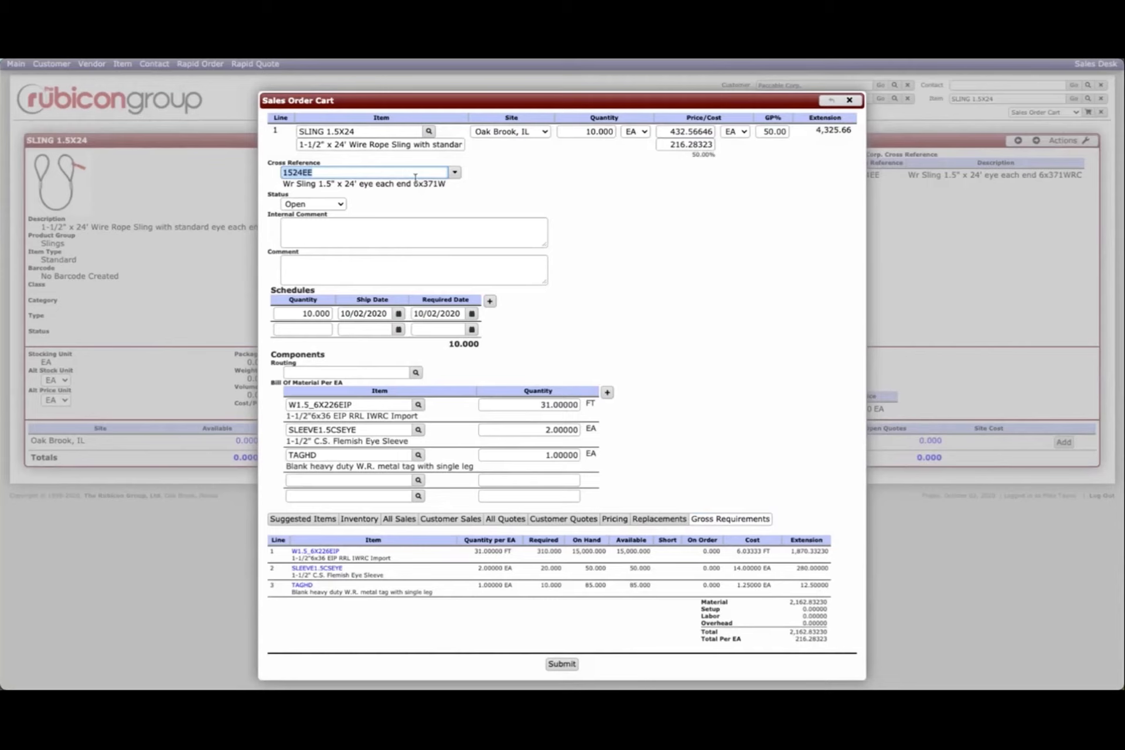
pyautogui.moveTo(445, 199)
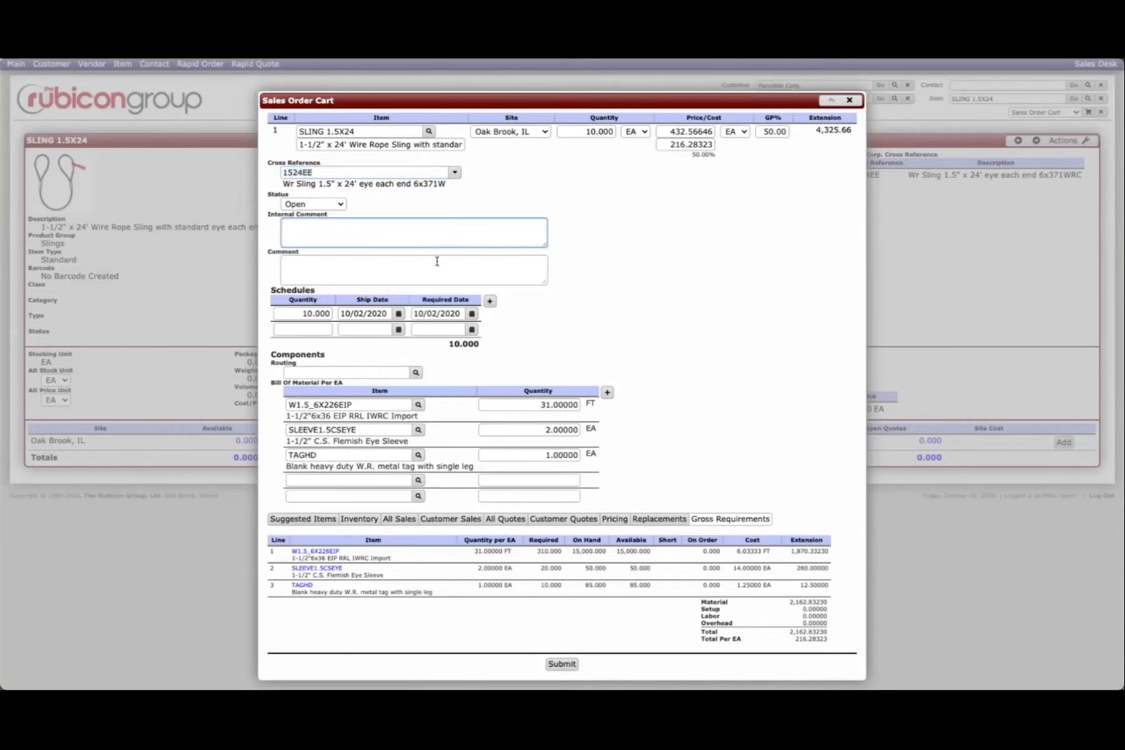
pyautogui.click(413, 270)
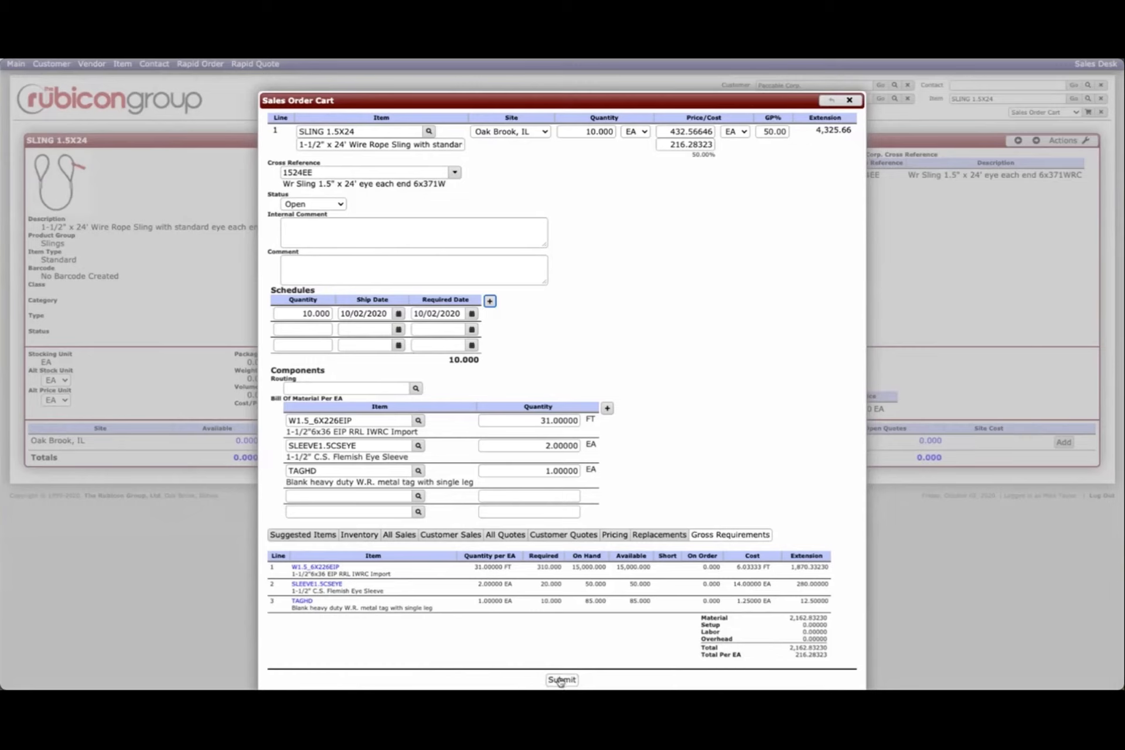
# - Submit the SLING 1.5X24 line and continue from the cart into Sales Order Entry
pyautogui.click(562, 680)
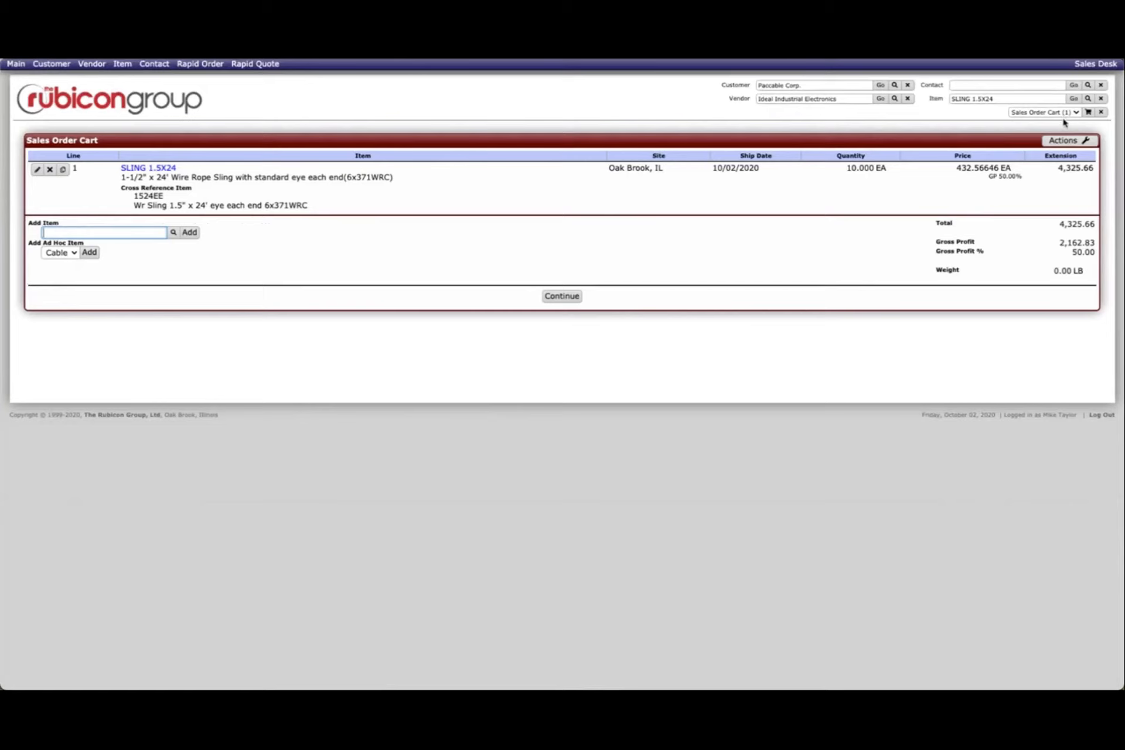
pyautogui.moveTo(613, 297)
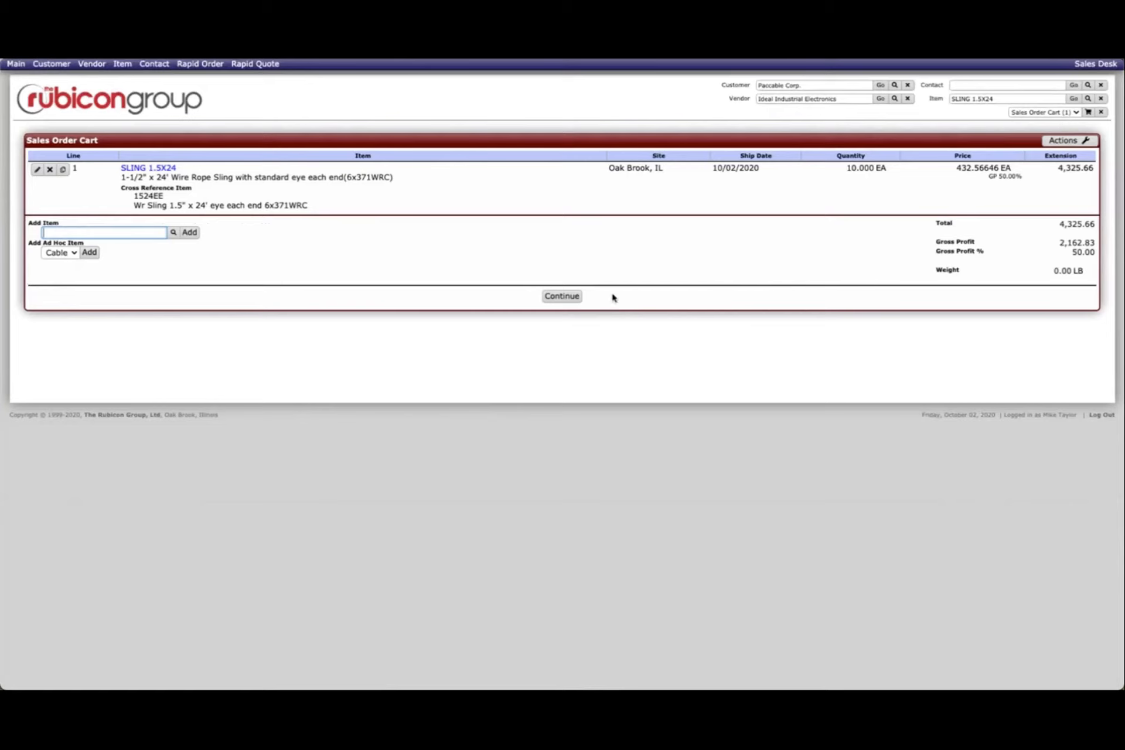
pyautogui.click(561, 296)
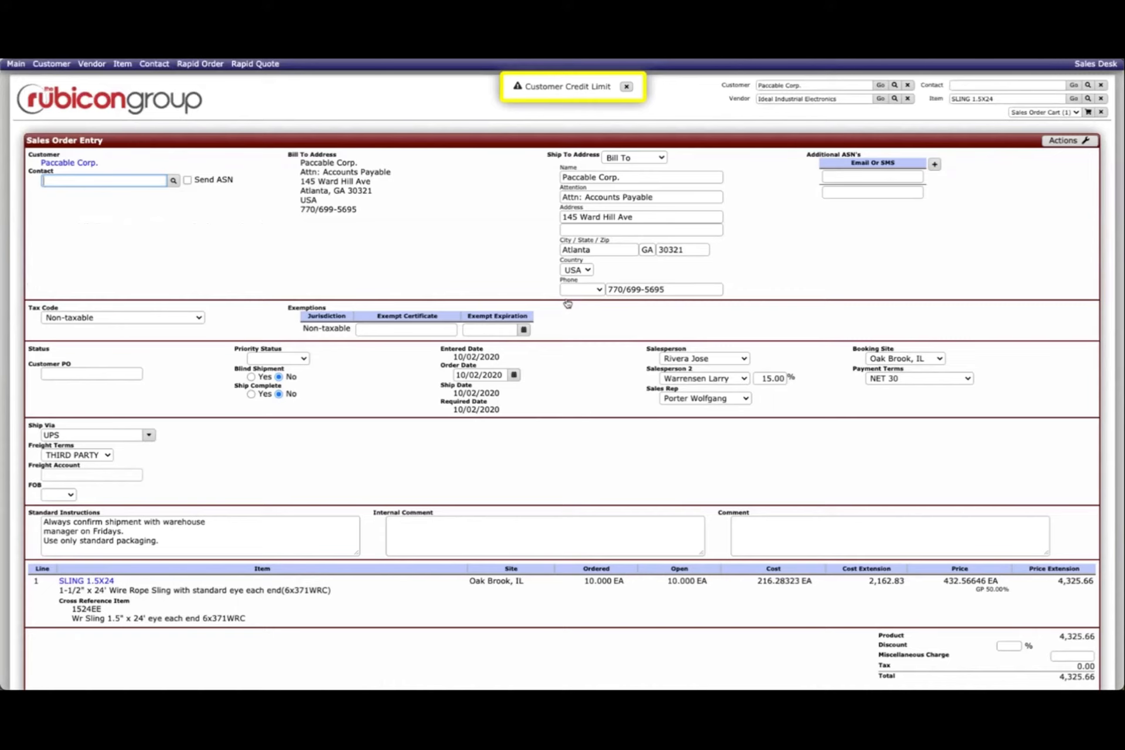
pyautogui.moveTo(659, 163)
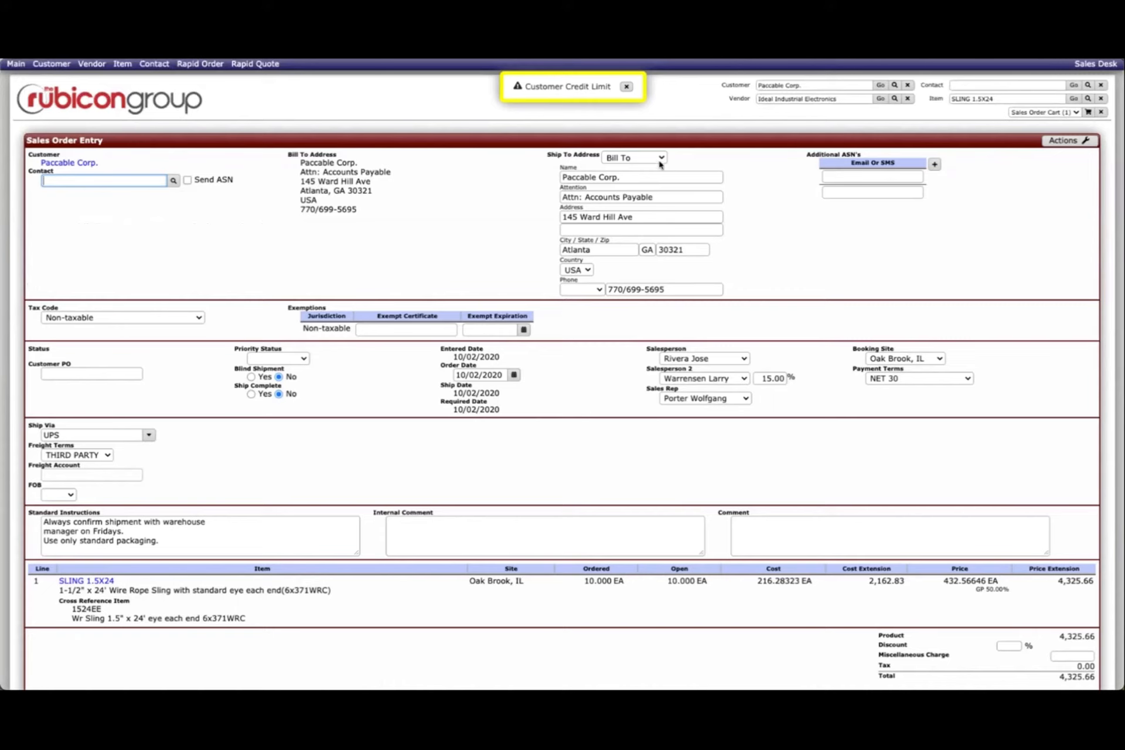
# - Ship to College Park, set contact Brian Clough, and enable Send ASN
pyautogui.click(633, 157)
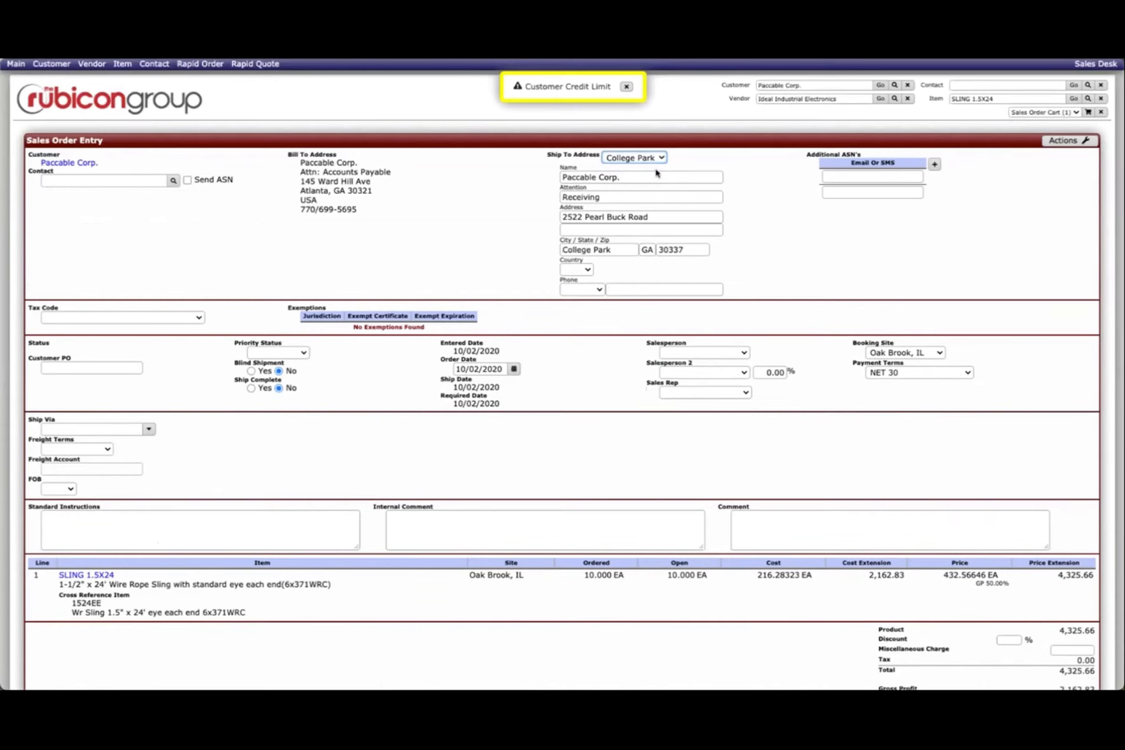
pyautogui.moveTo(454, 259)
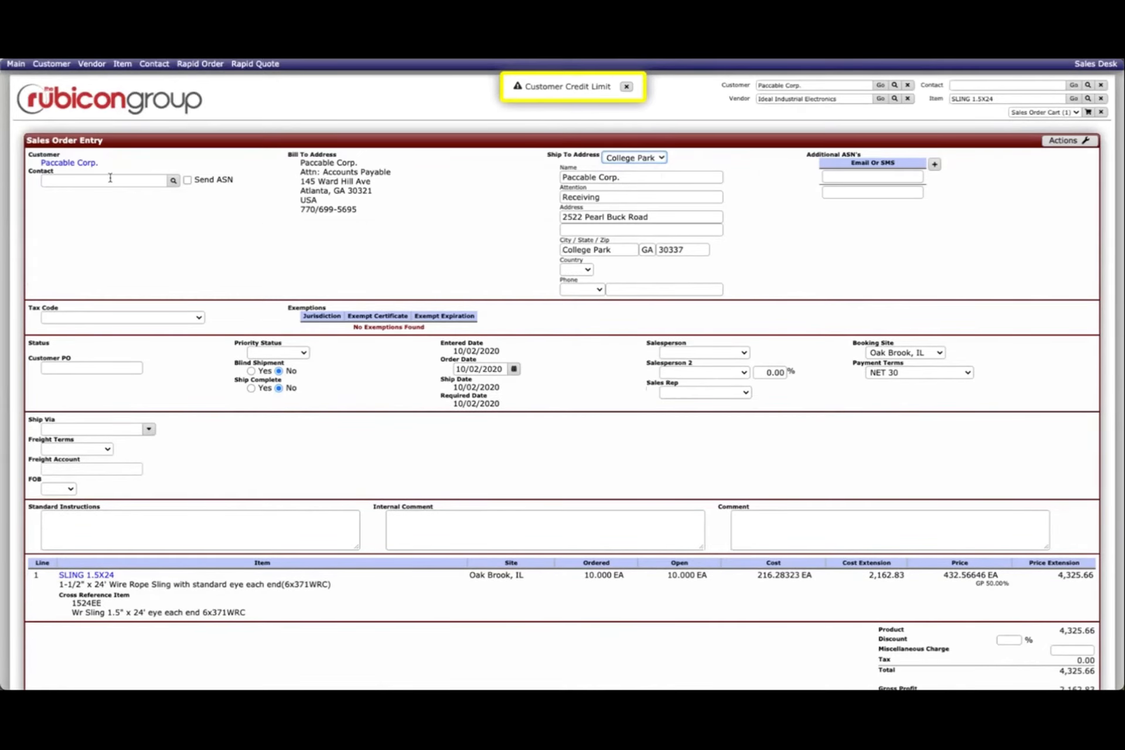
pyautogui.write('br')
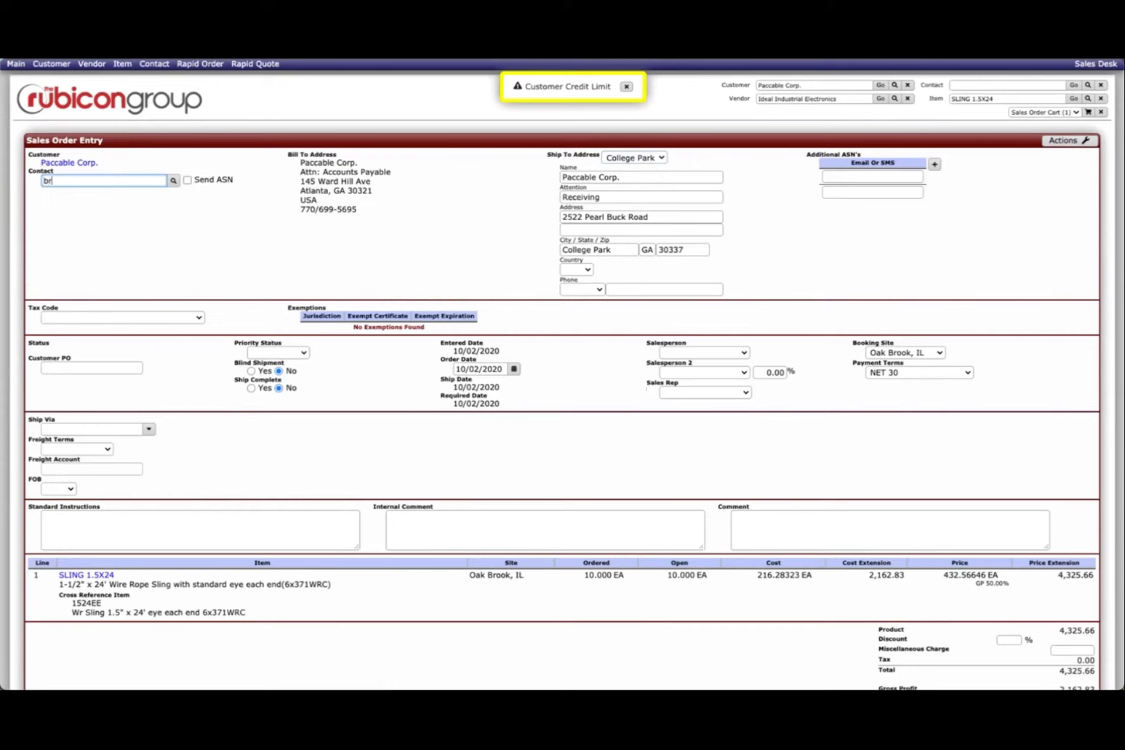
pyautogui.write('Brian Clough')
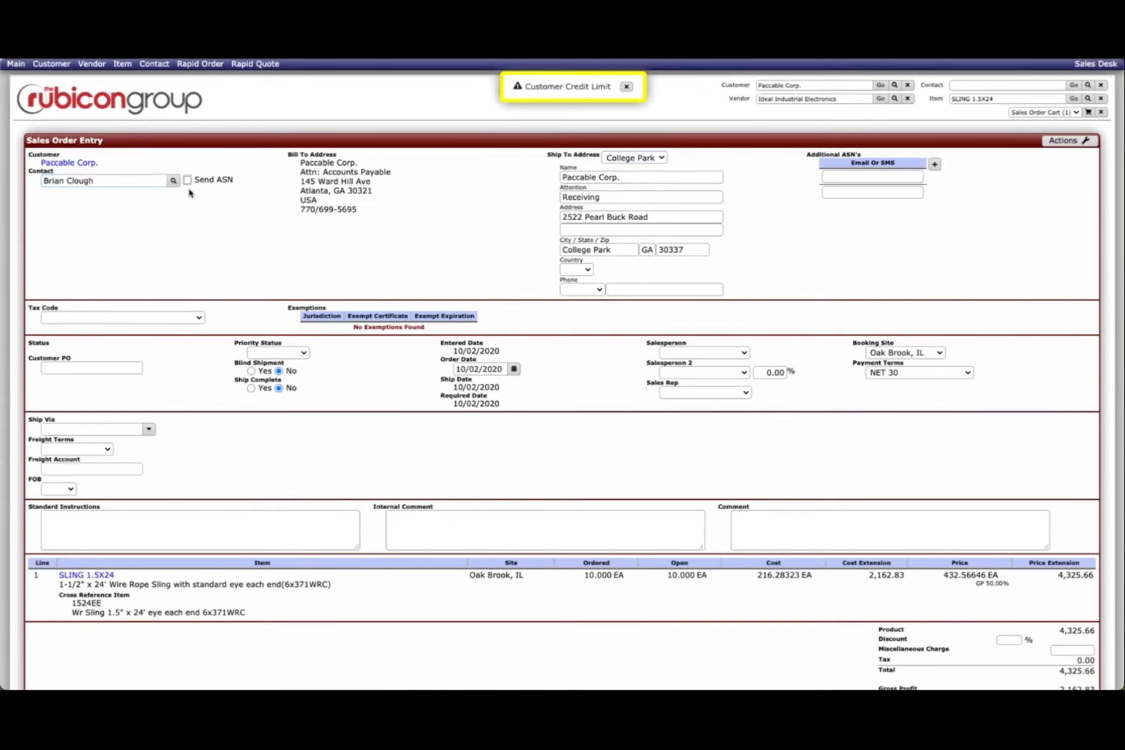
pyautogui.click(187, 179)
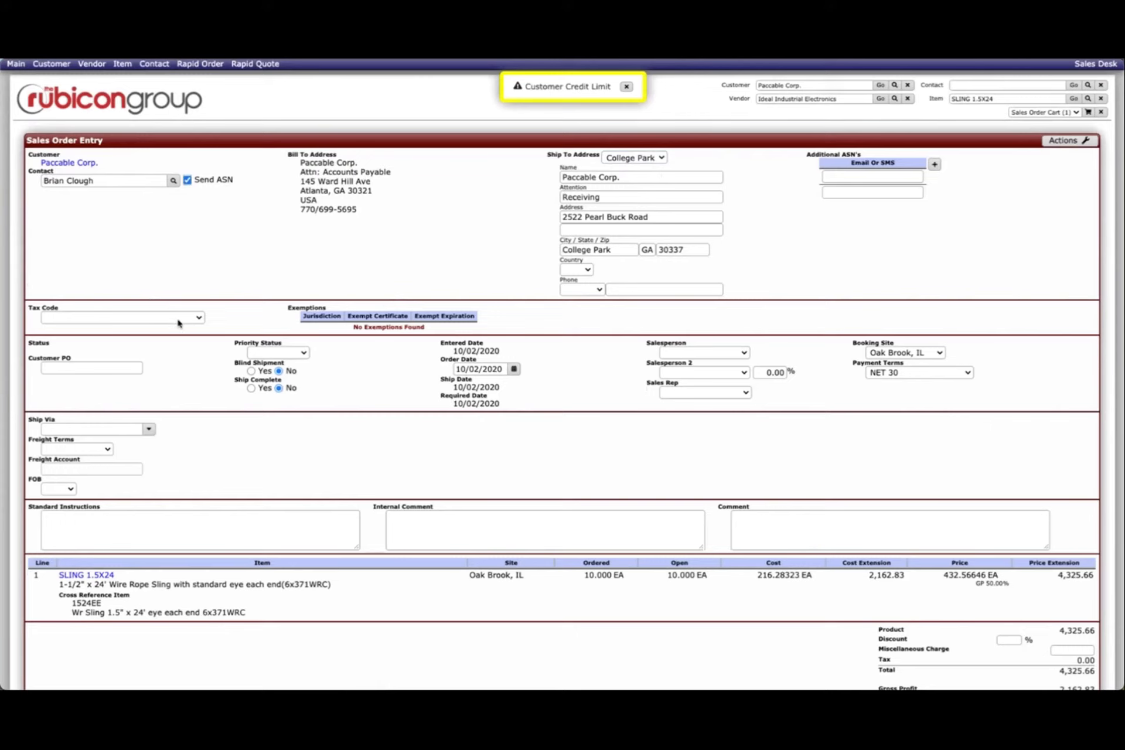
pyautogui.moveTo(181, 323)
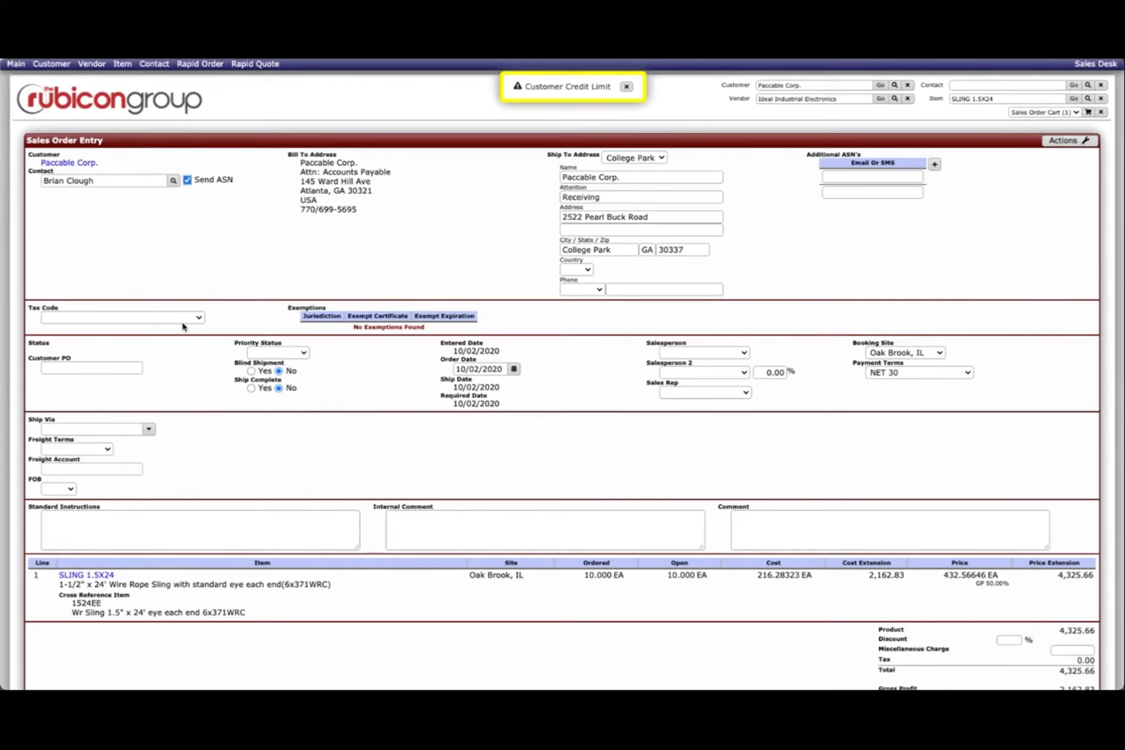
pyautogui.click(91, 368)
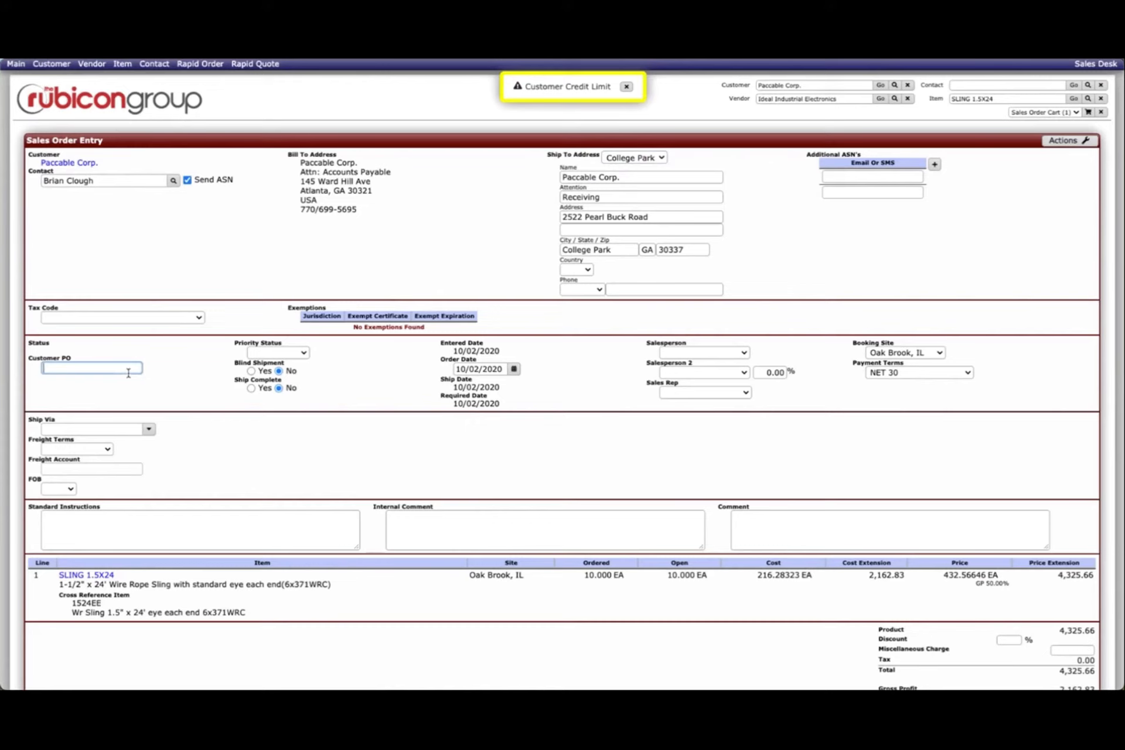
pyautogui.write('43556')
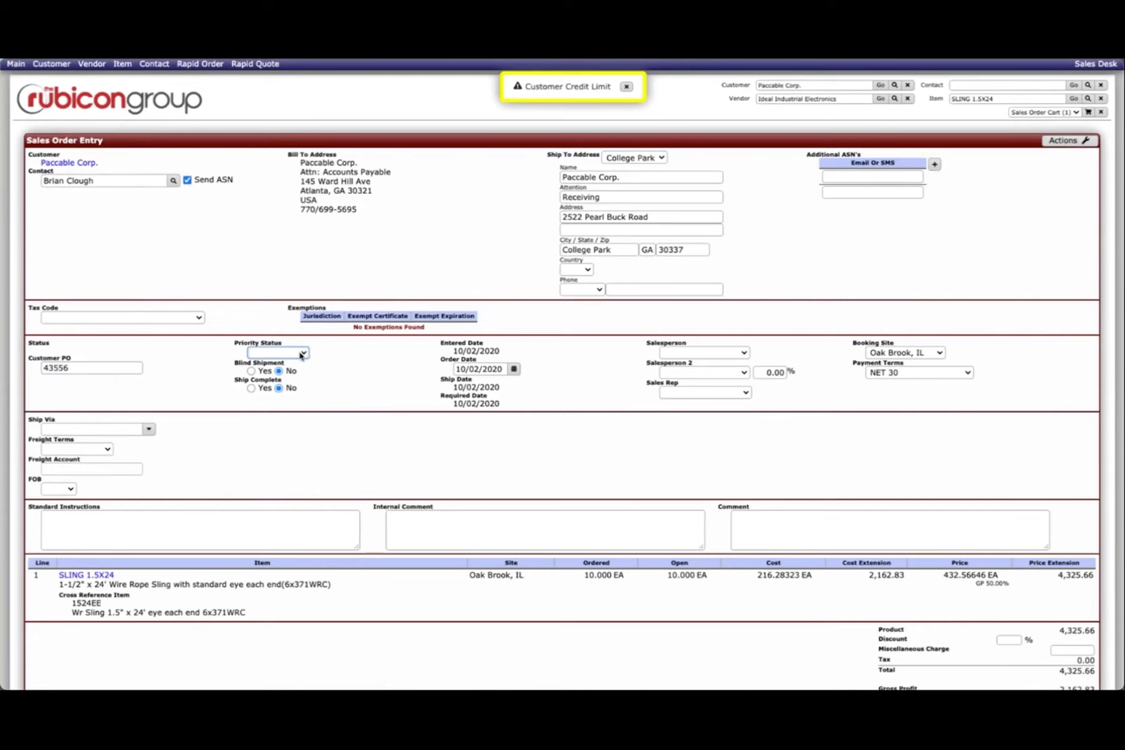
pyautogui.click(301, 352)
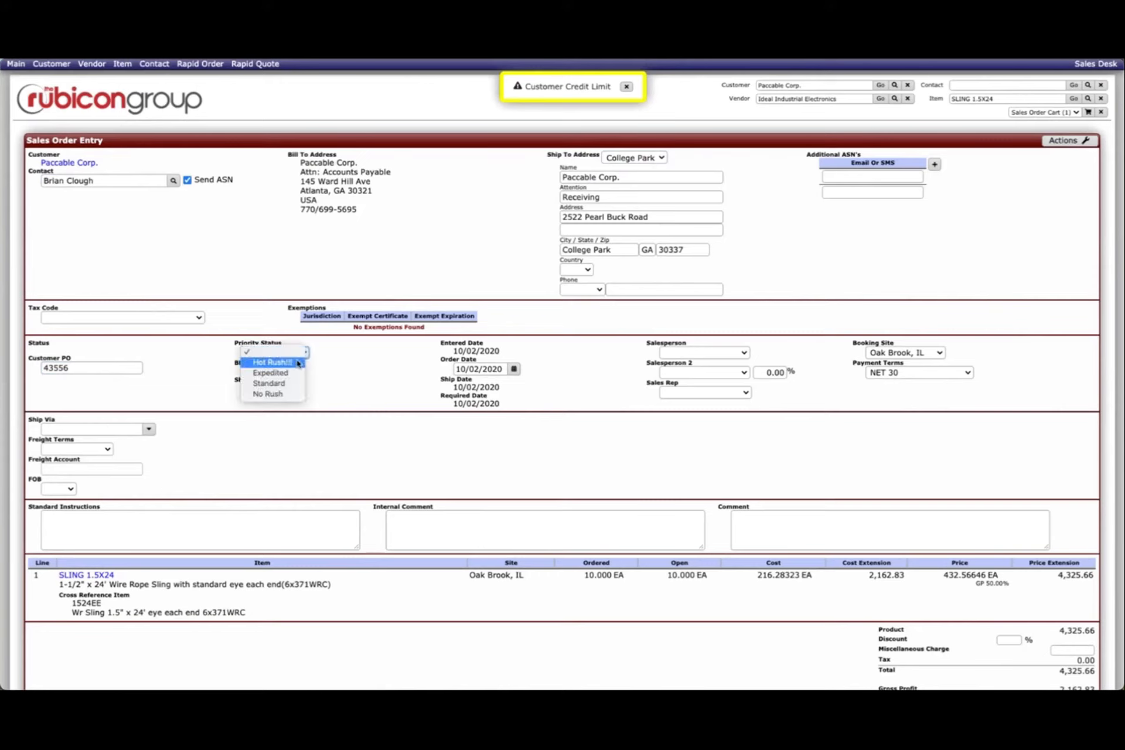
pyautogui.click(271, 361)
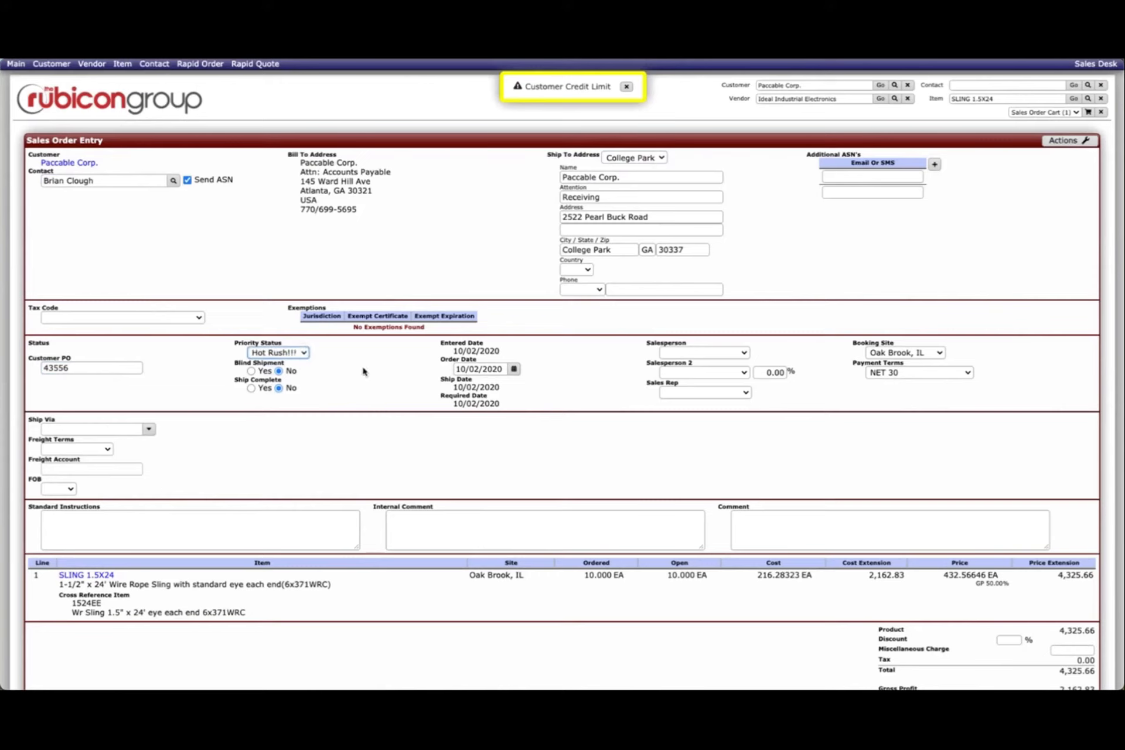
pyautogui.moveTo(372, 371)
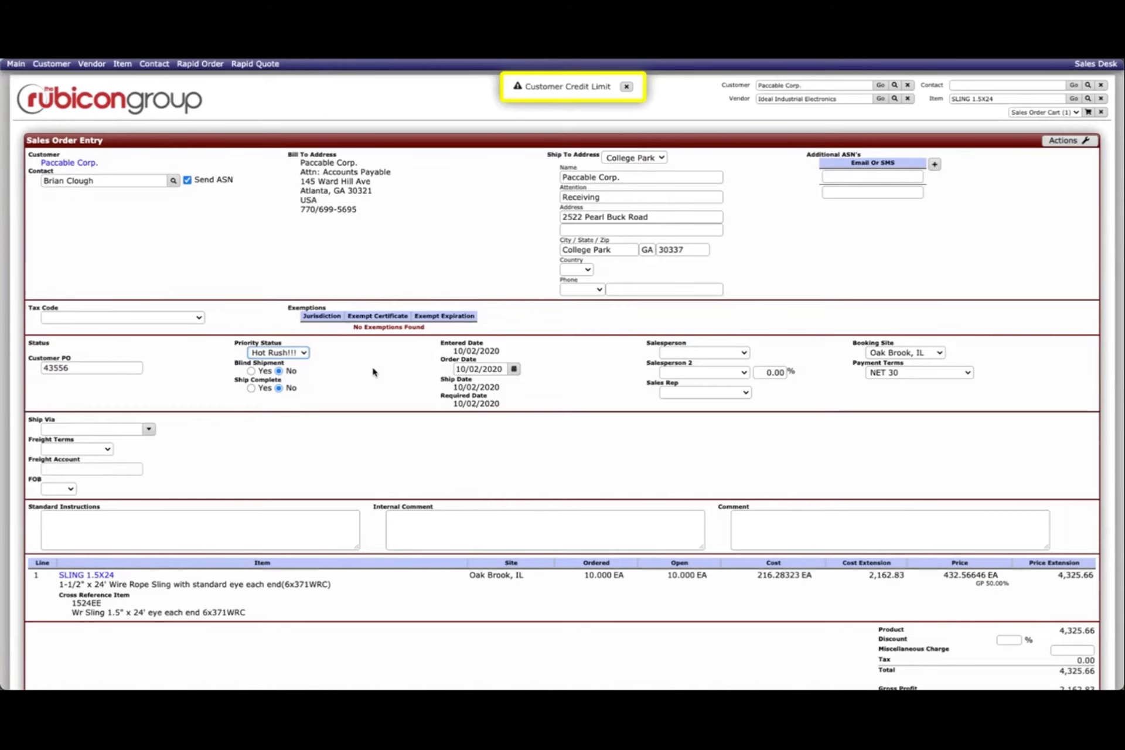
pyautogui.moveTo(650, 356)
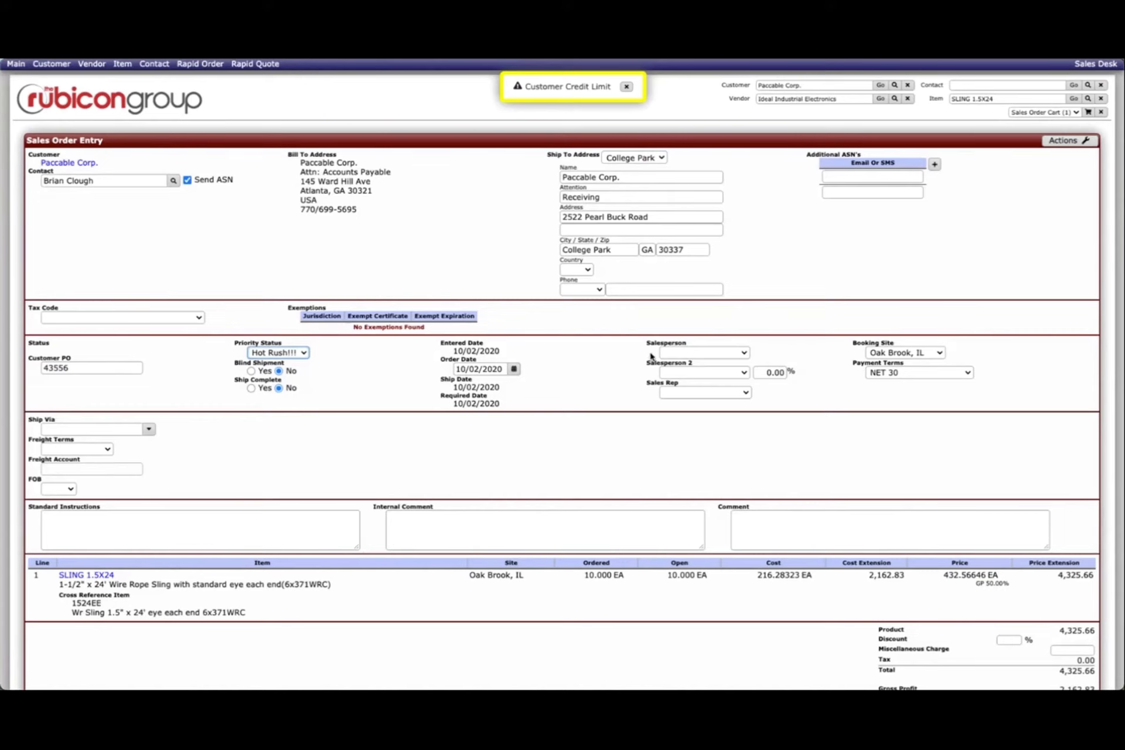
pyautogui.moveTo(578, 460)
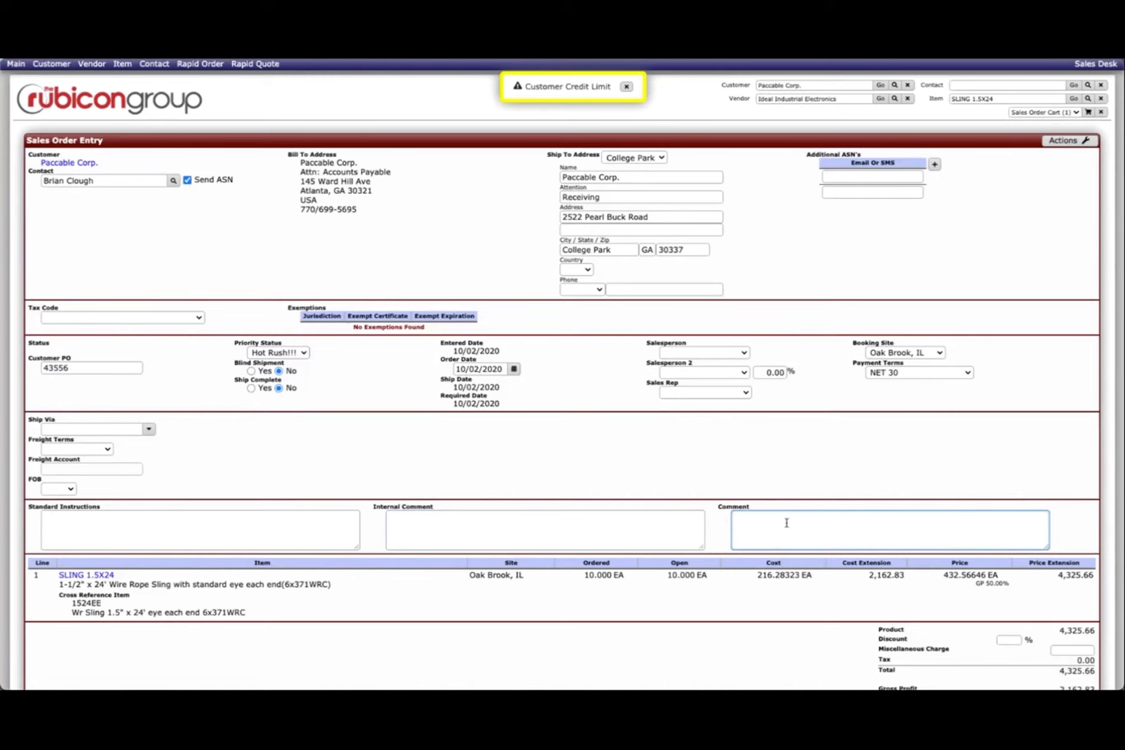
# - Add the #thanks thank-you comment and submit the order, creating sales order 100025
pyautogui.write('#t')
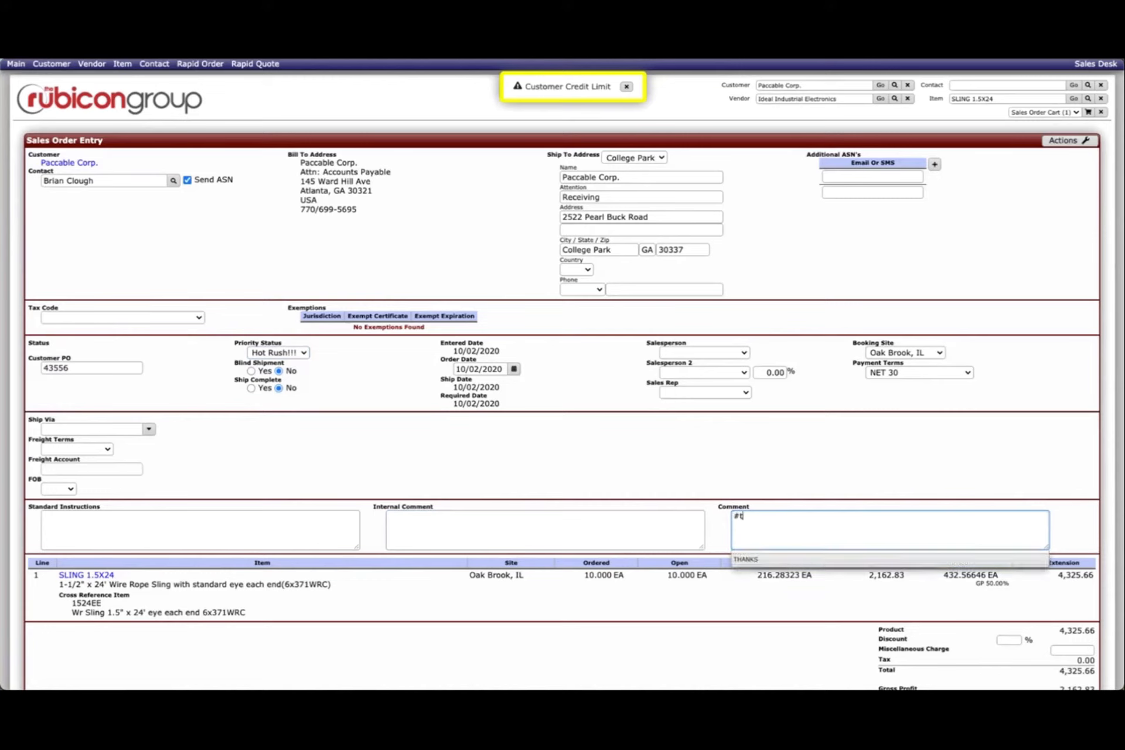
pyautogui.write('hanks')
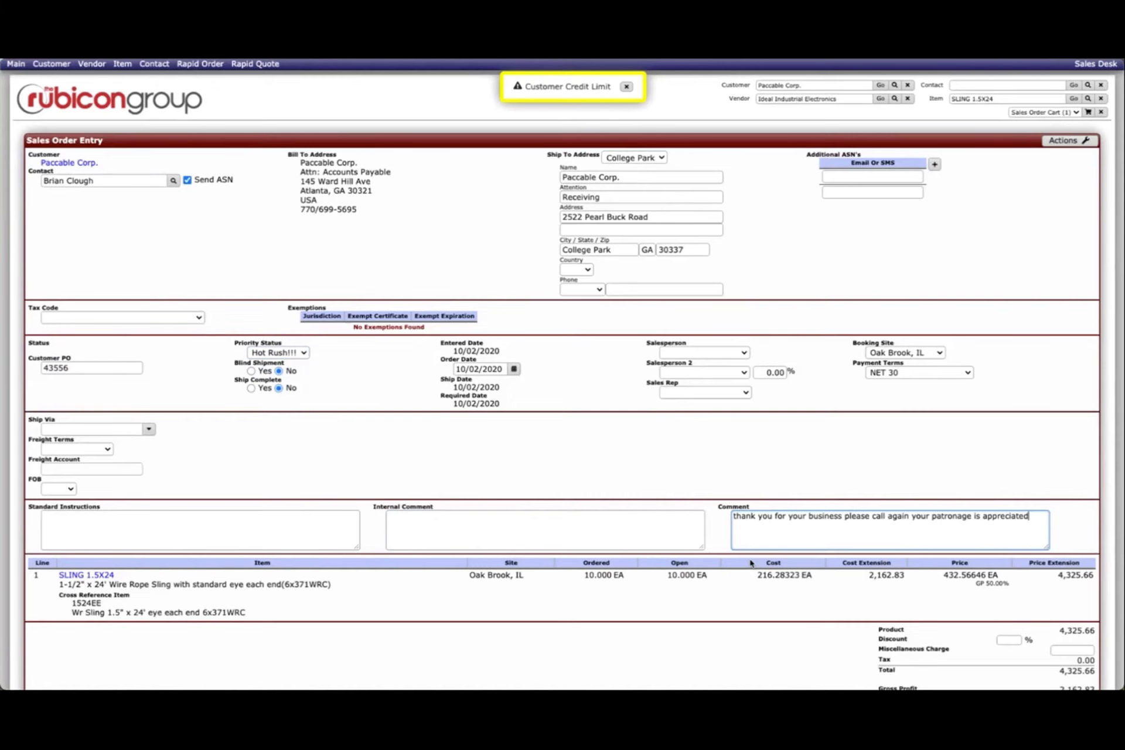
pyautogui.scroll(-3)
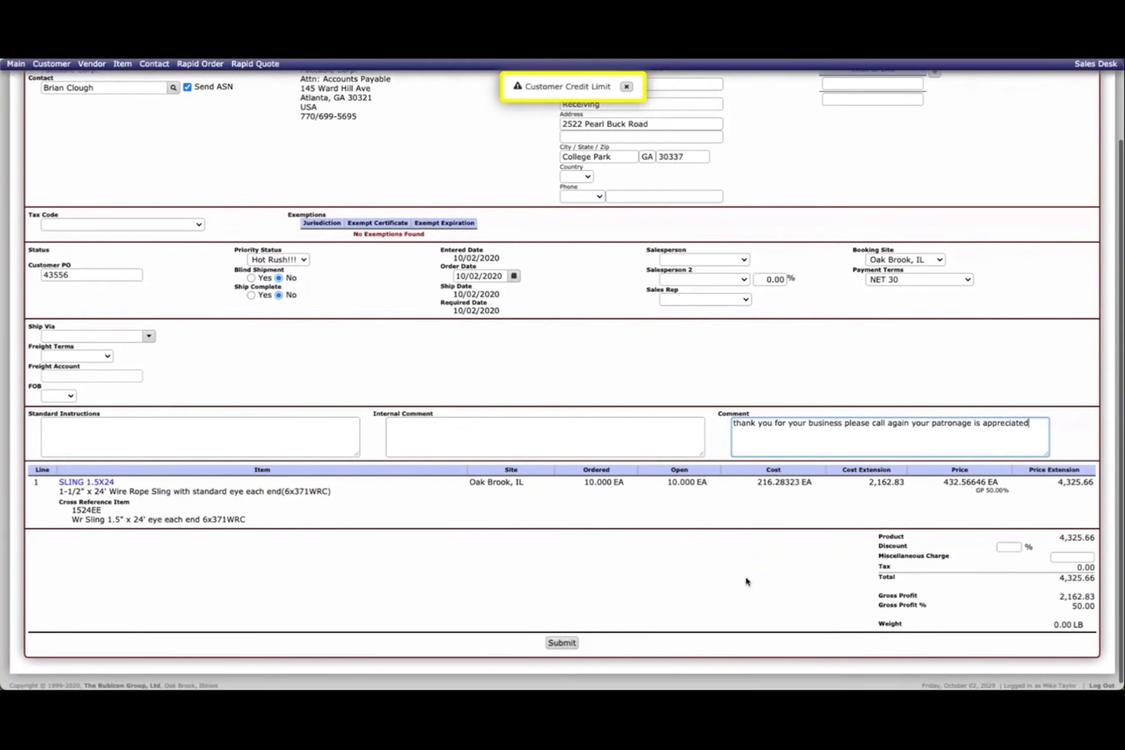
pyautogui.click(562, 642)
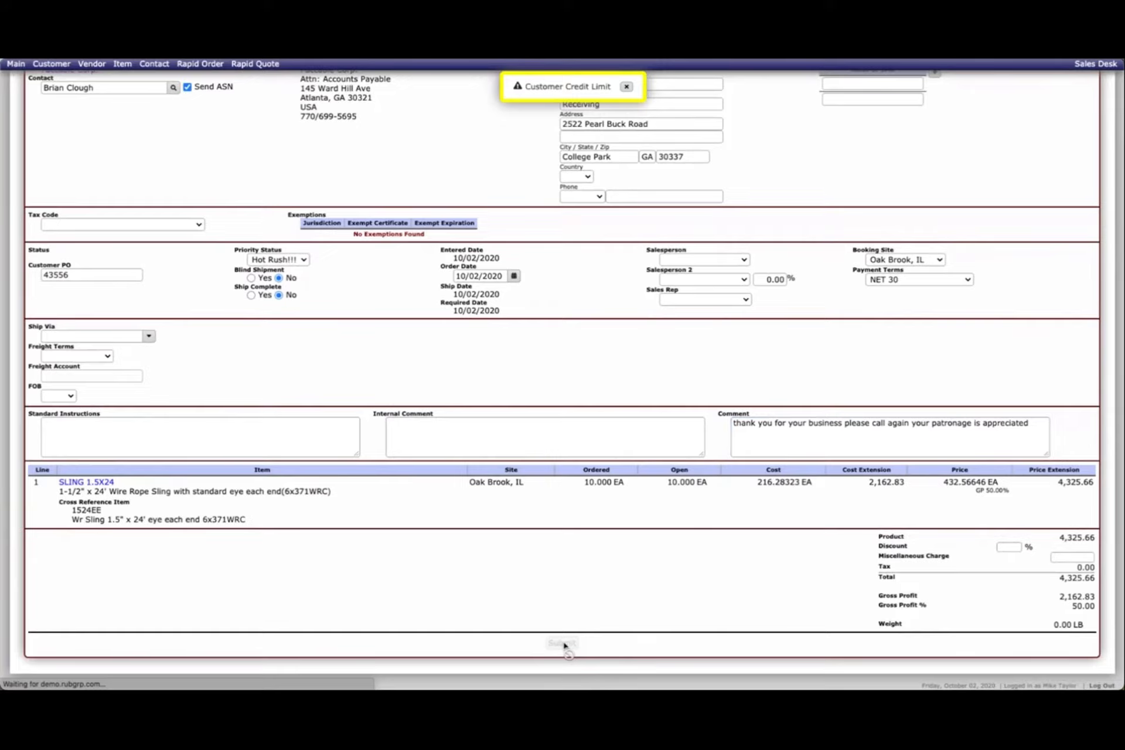
pyautogui.click(562, 641)
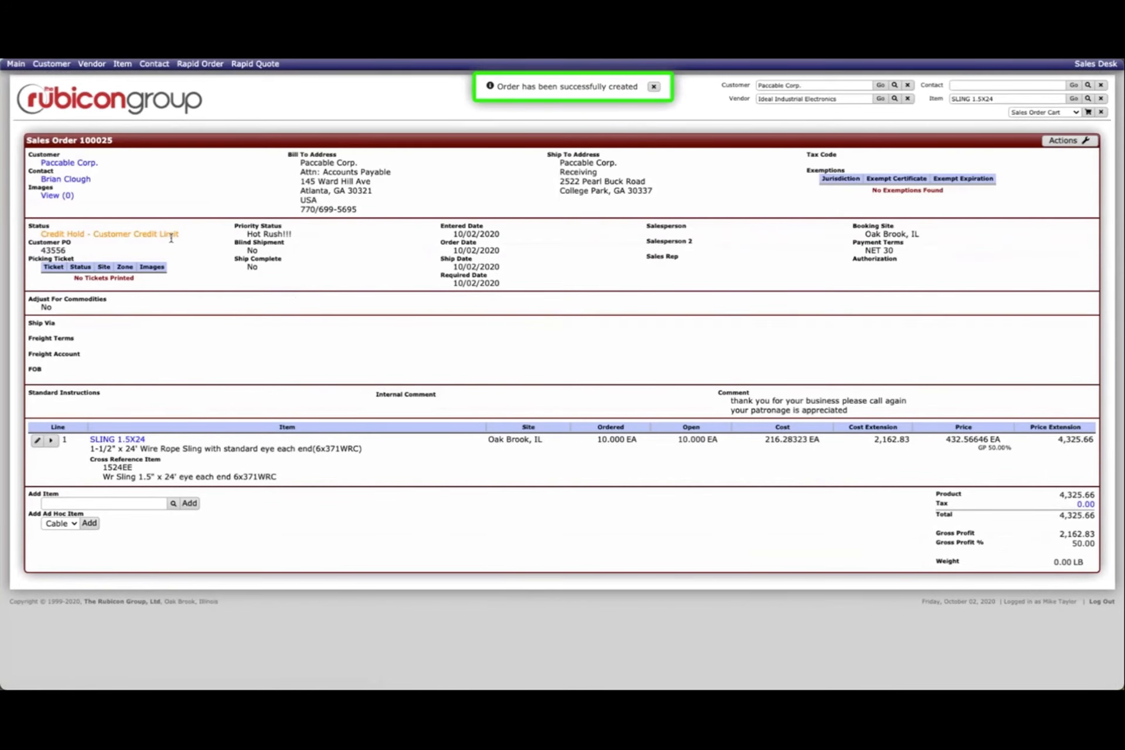
# - Email order 100025's acknowledgement to two Paccable Corp. contacts with all spec sheets attached
pyautogui.click(652, 86)
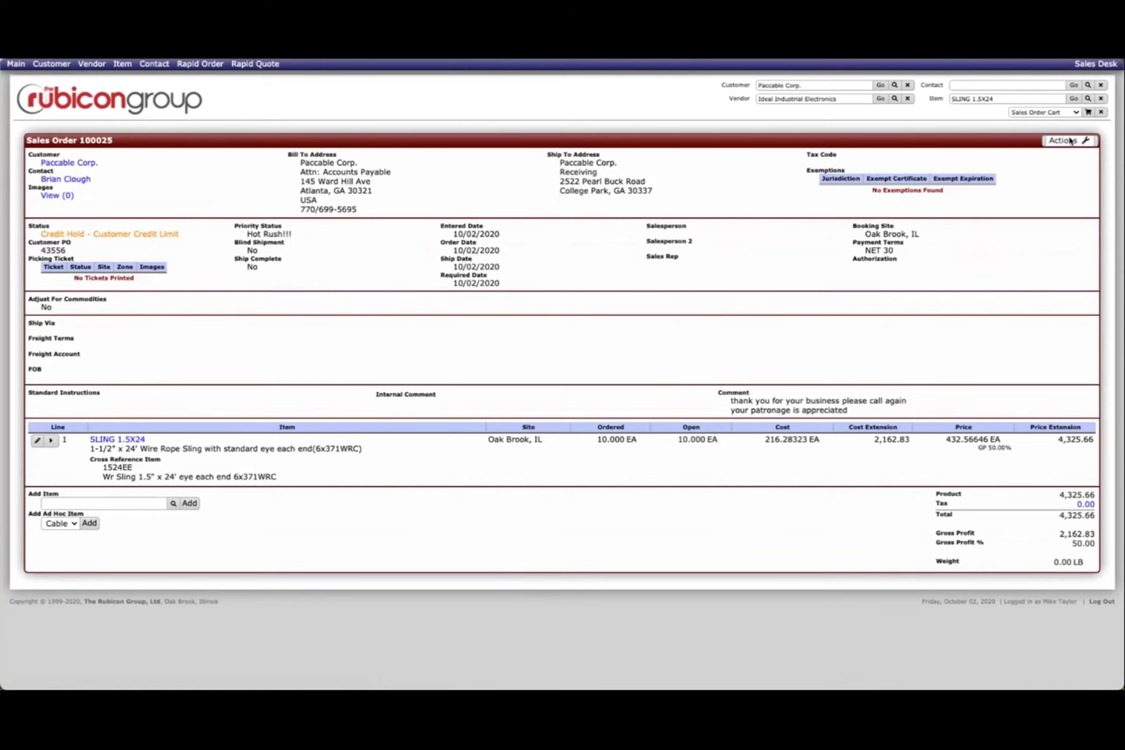
pyautogui.click(1063, 140)
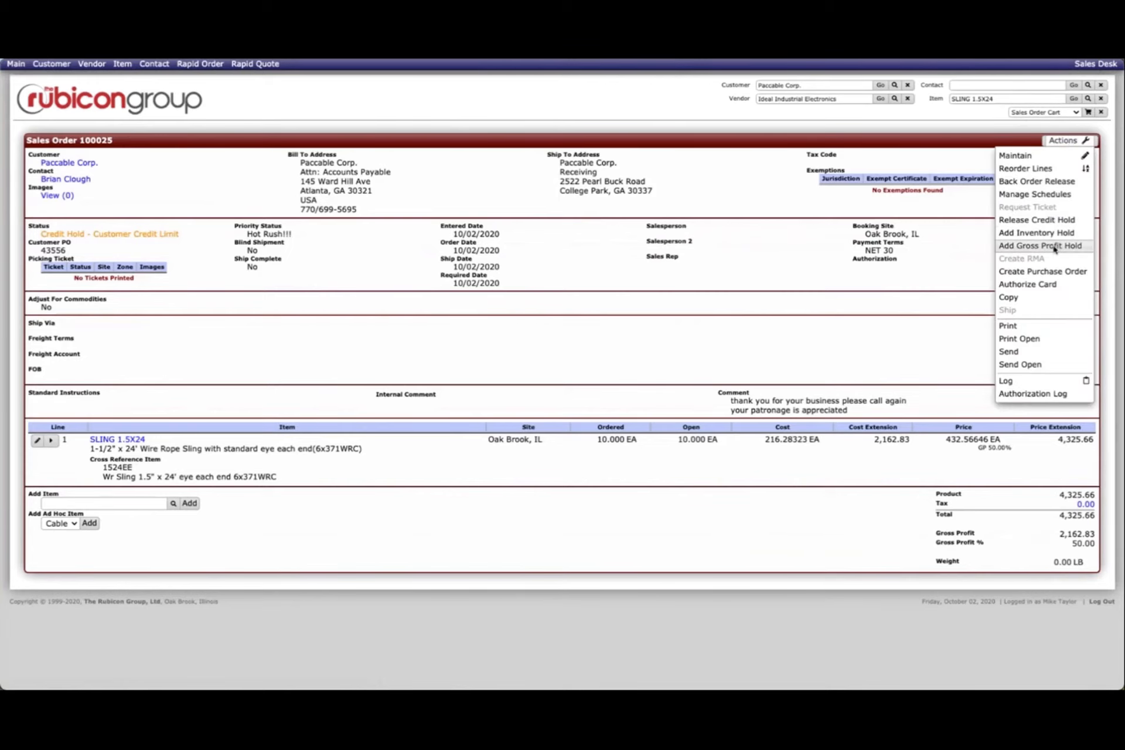
pyautogui.click(1007, 350)
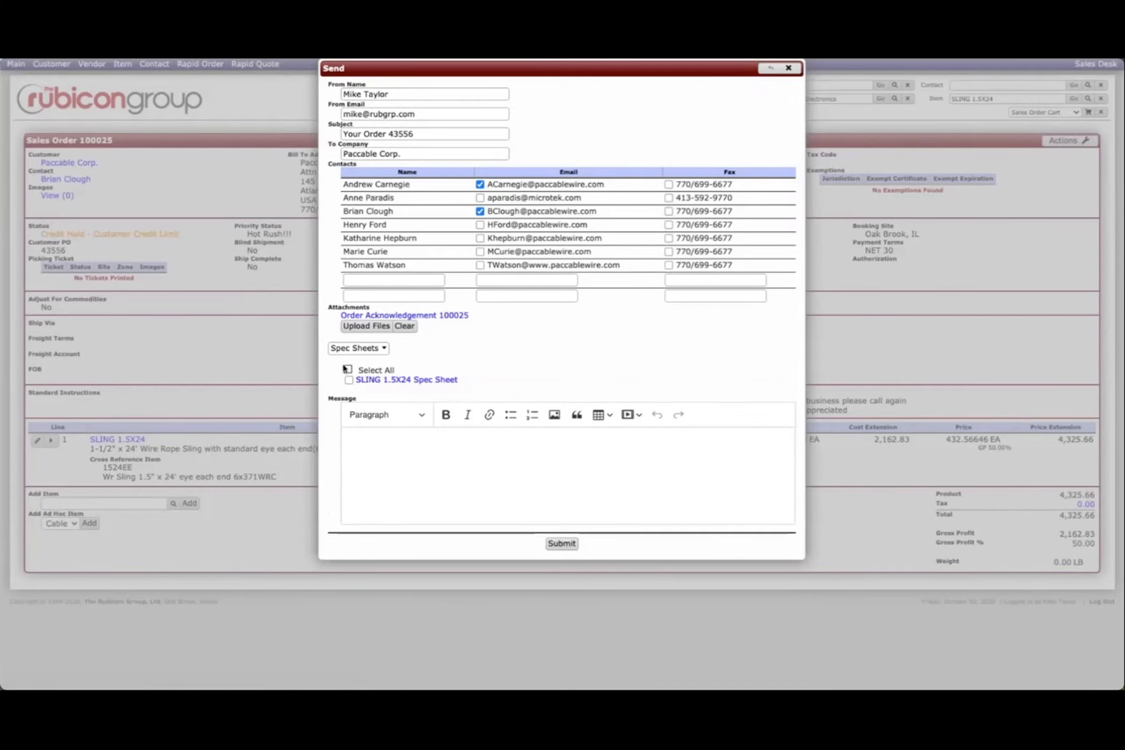
pyautogui.click(348, 370)
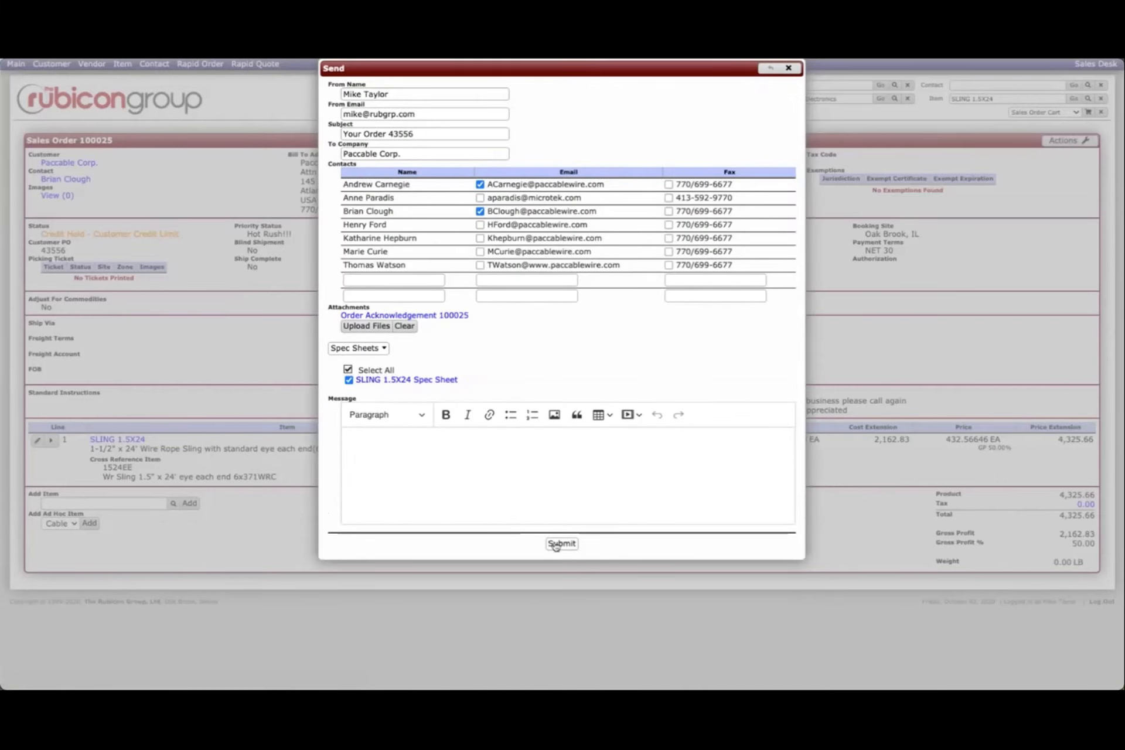
pyautogui.click(562, 543)
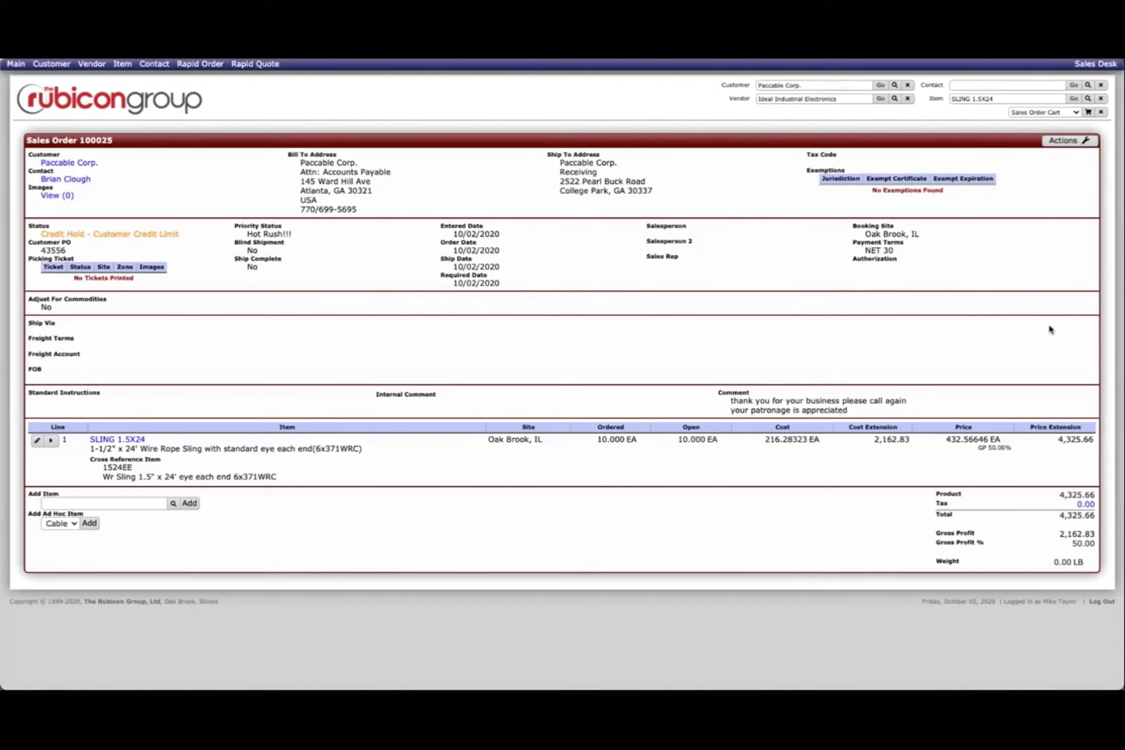
pyautogui.moveTo(176, 154)
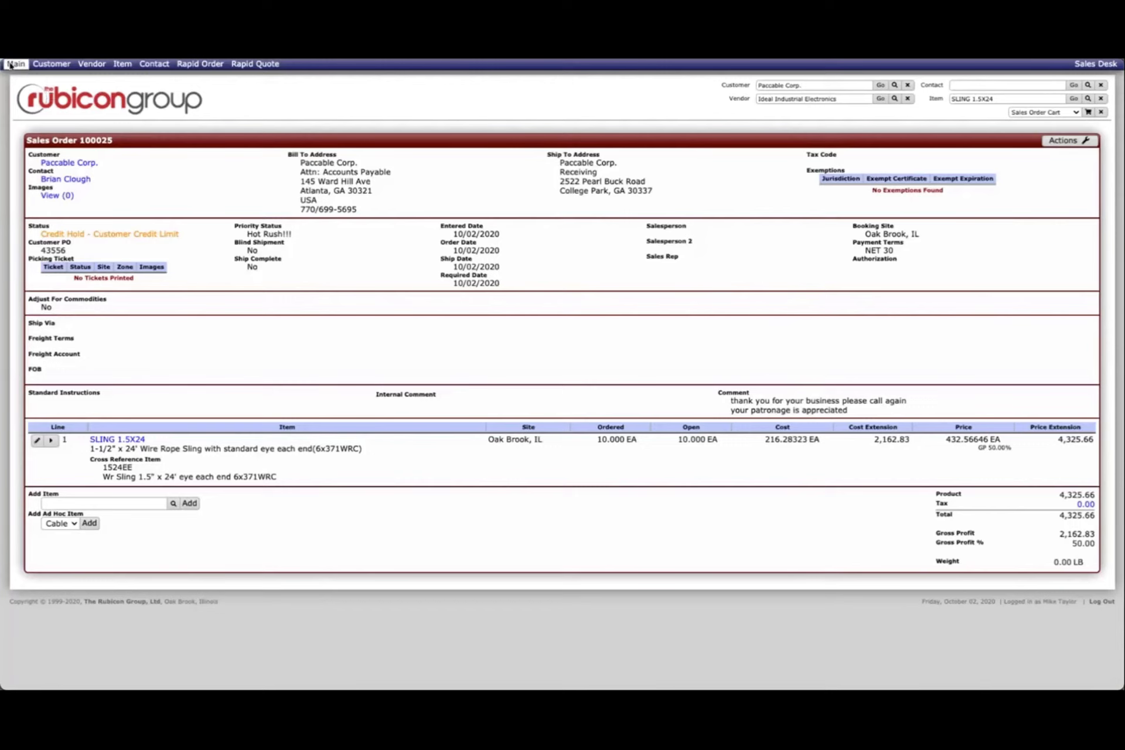
# - View Sales Flash and confirm the one Oak Brook order is 100025 for Paccable Corp
pyautogui.click(16, 63)
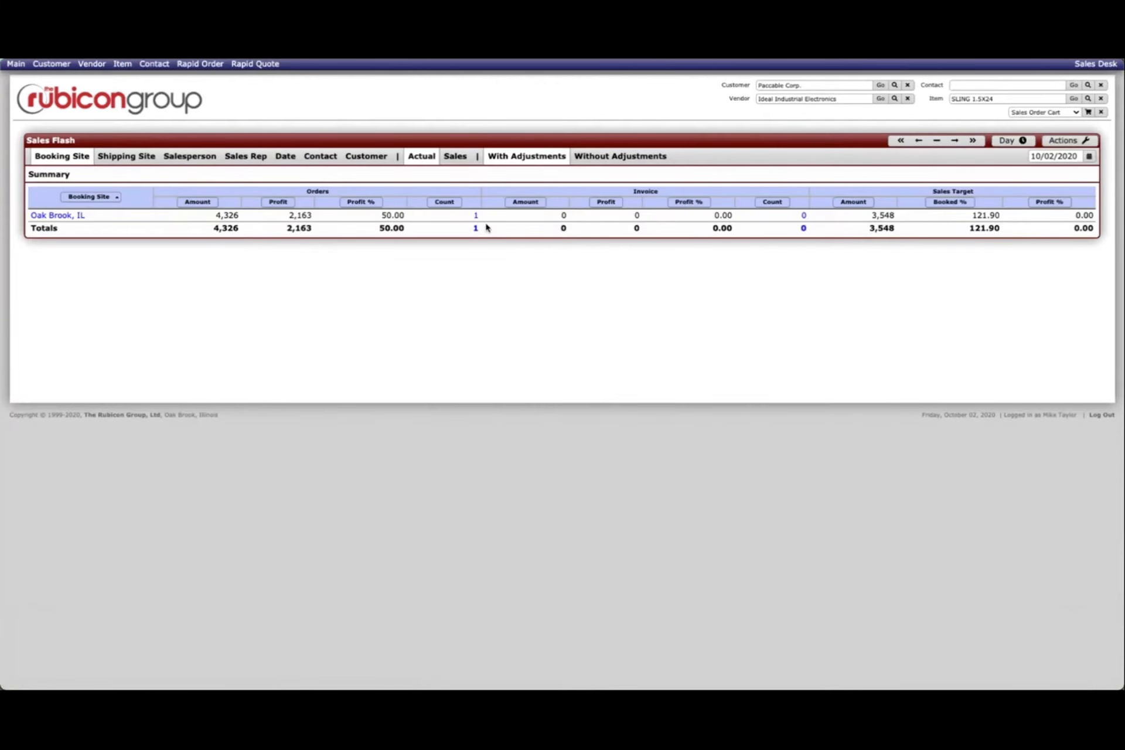
pyautogui.click(475, 214)
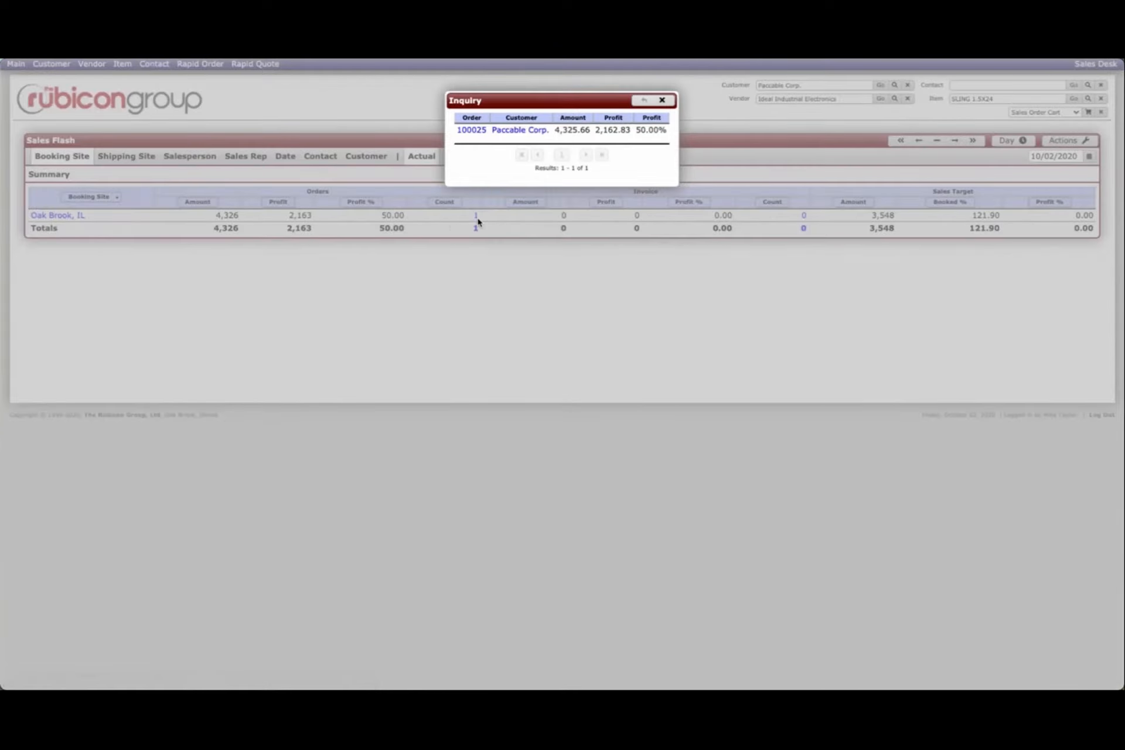
pyautogui.moveTo(471, 130)
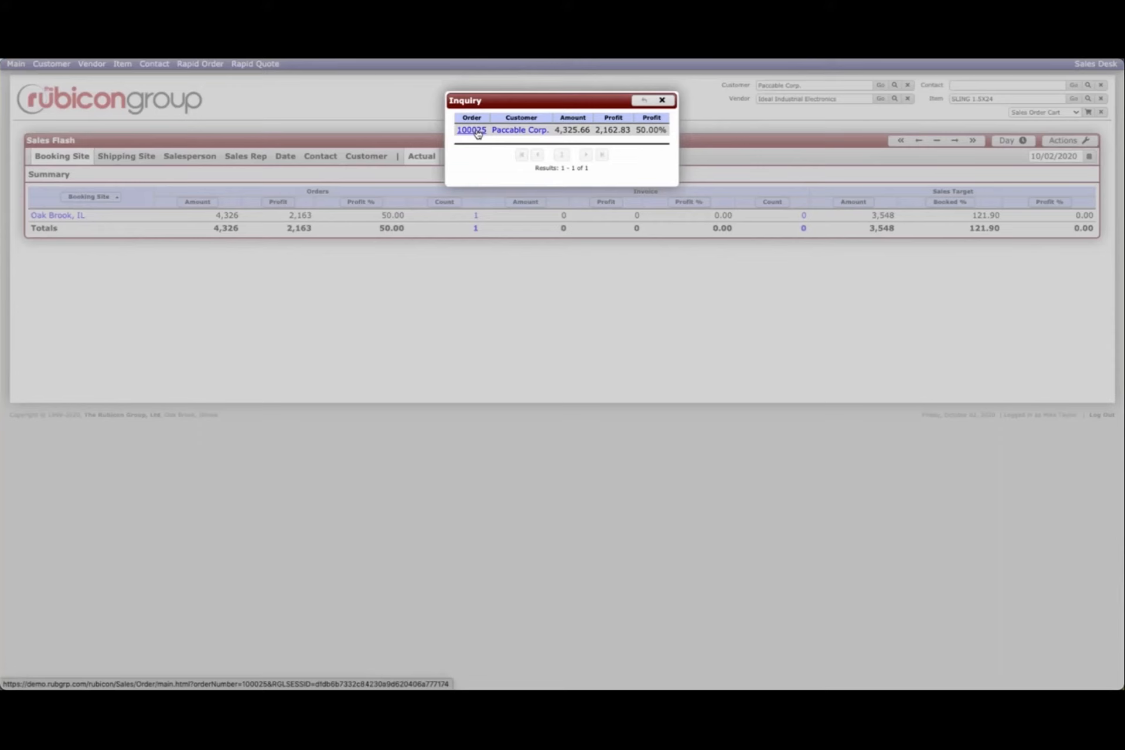
pyautogui.click(660, 101)
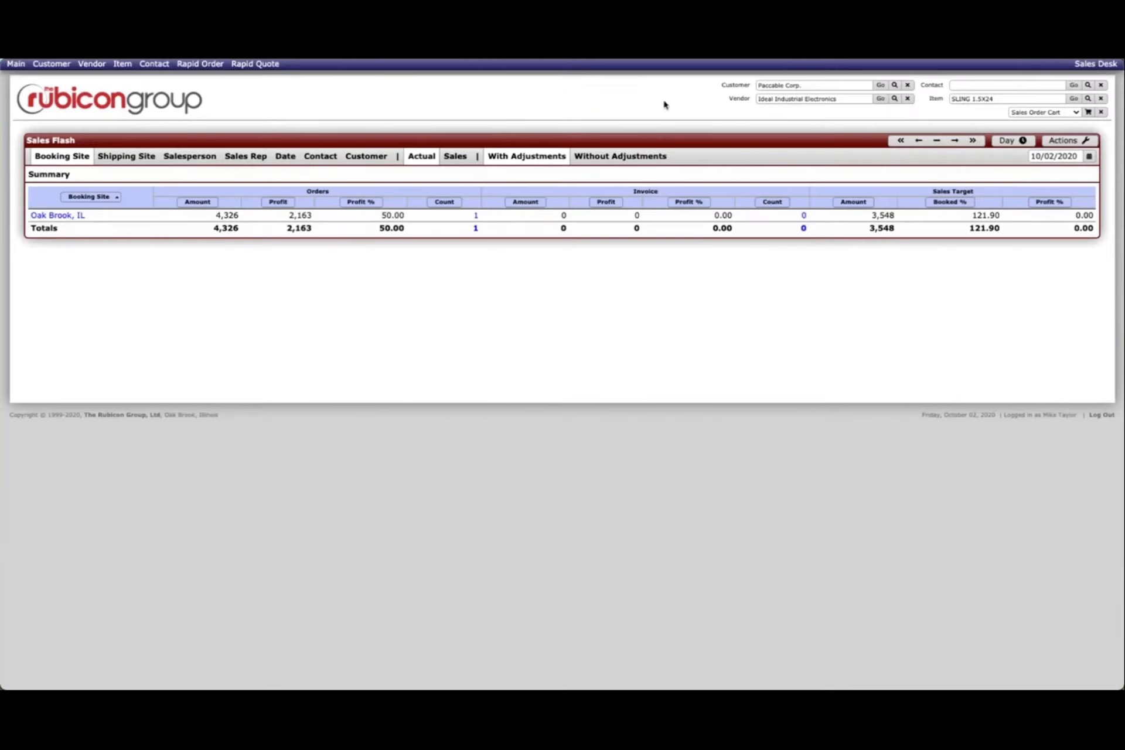
pyautogui.moveTo(558, 180)
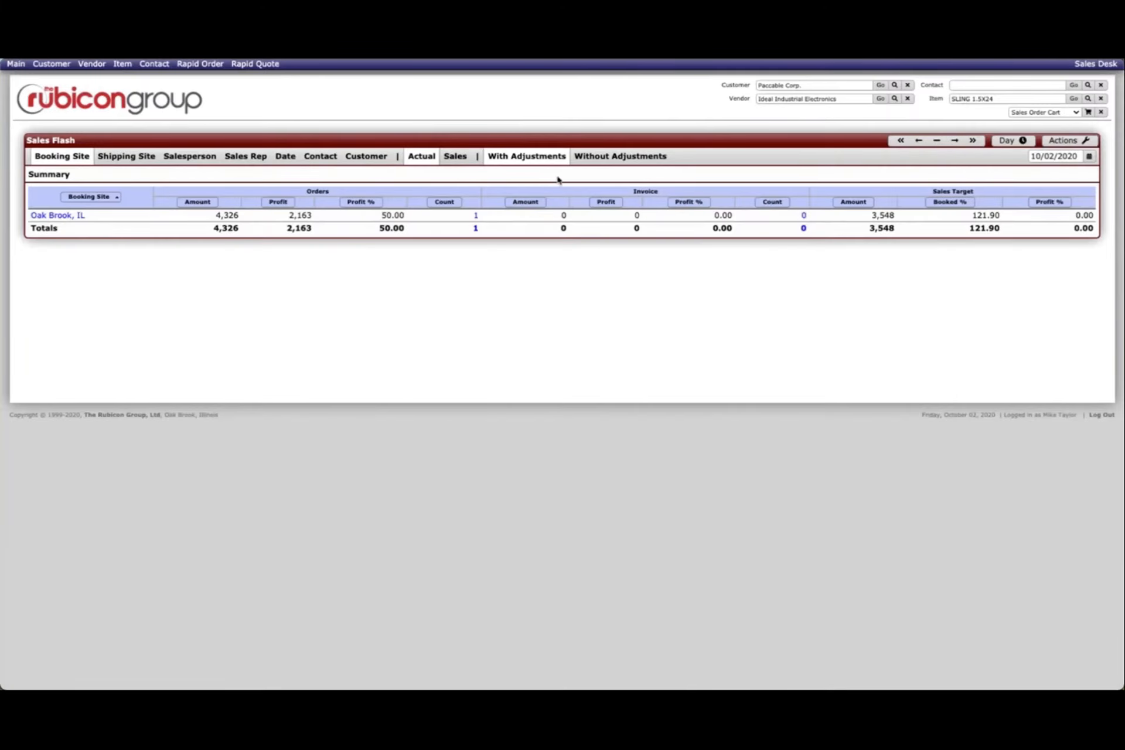
# - Switch Sales Flash to YTD by customer, sorted by invoice profit from highest down
pyautogui.click(1011, 140)
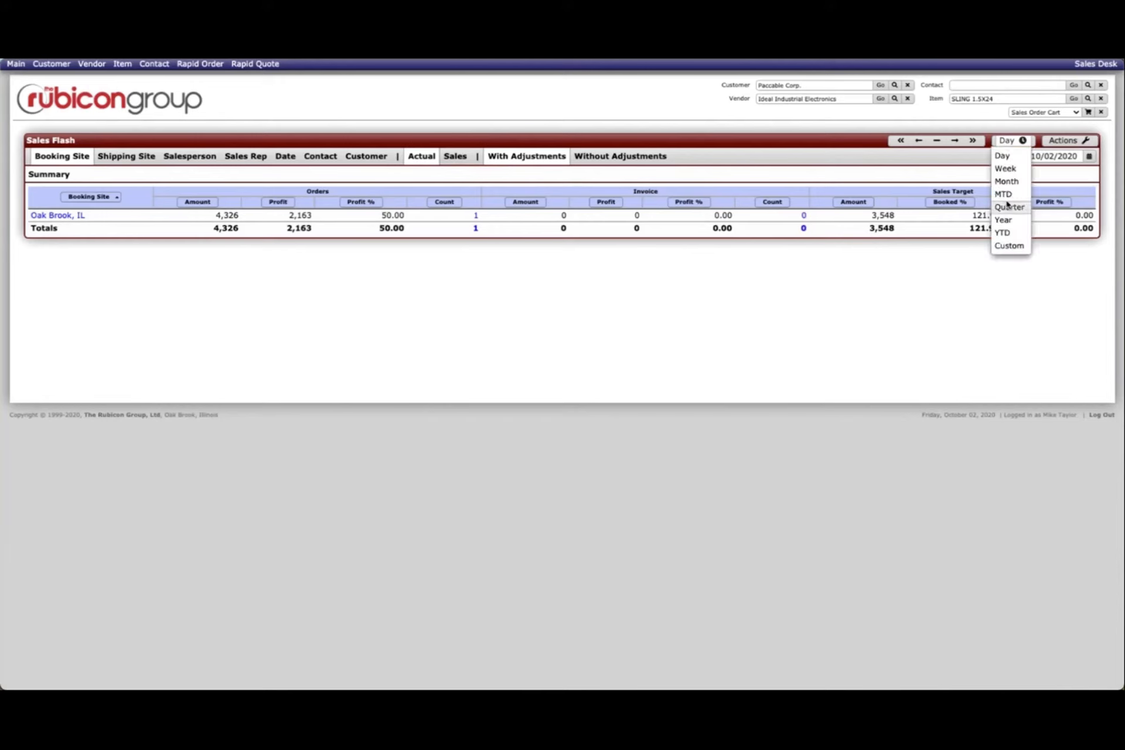
pyautogui.click(1001, 232)
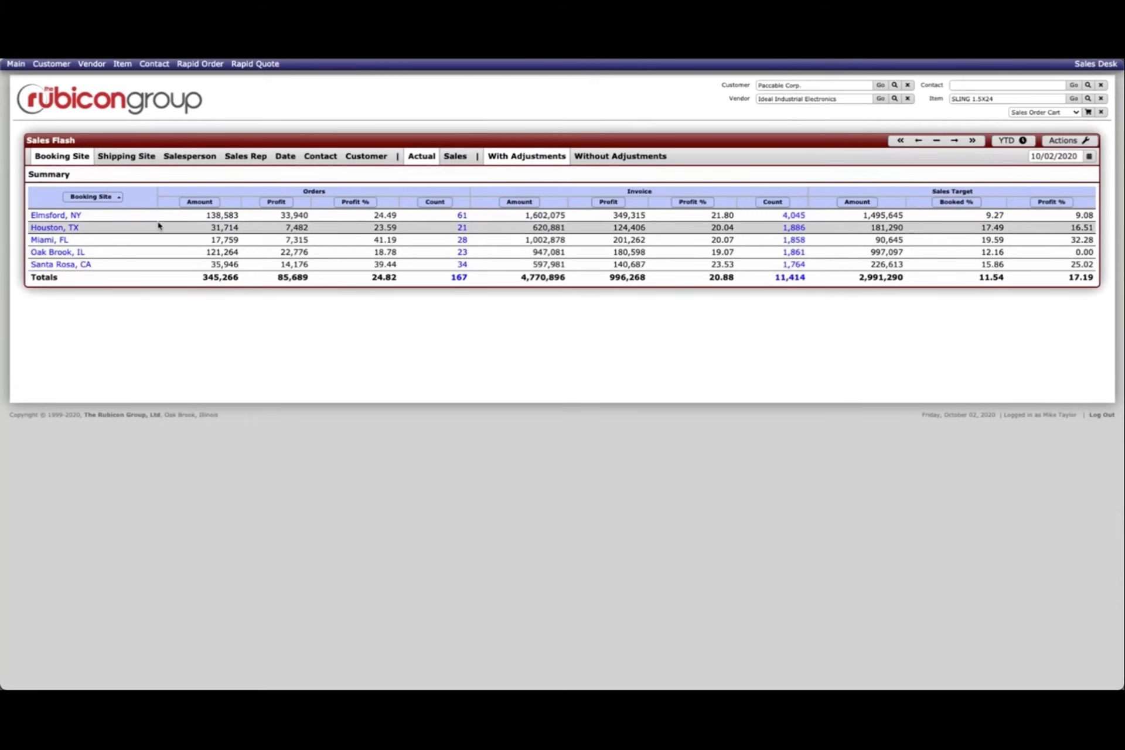
pyautogui.moveTo(846, 234)
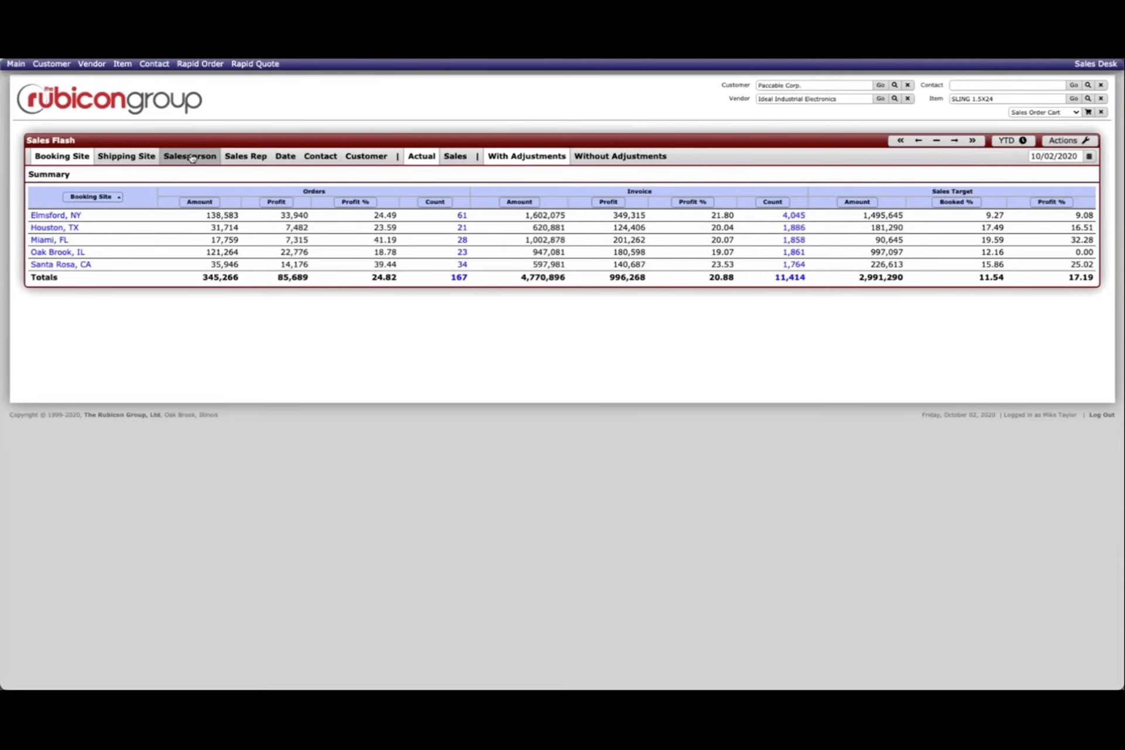
pyautogui.click(190, 156)
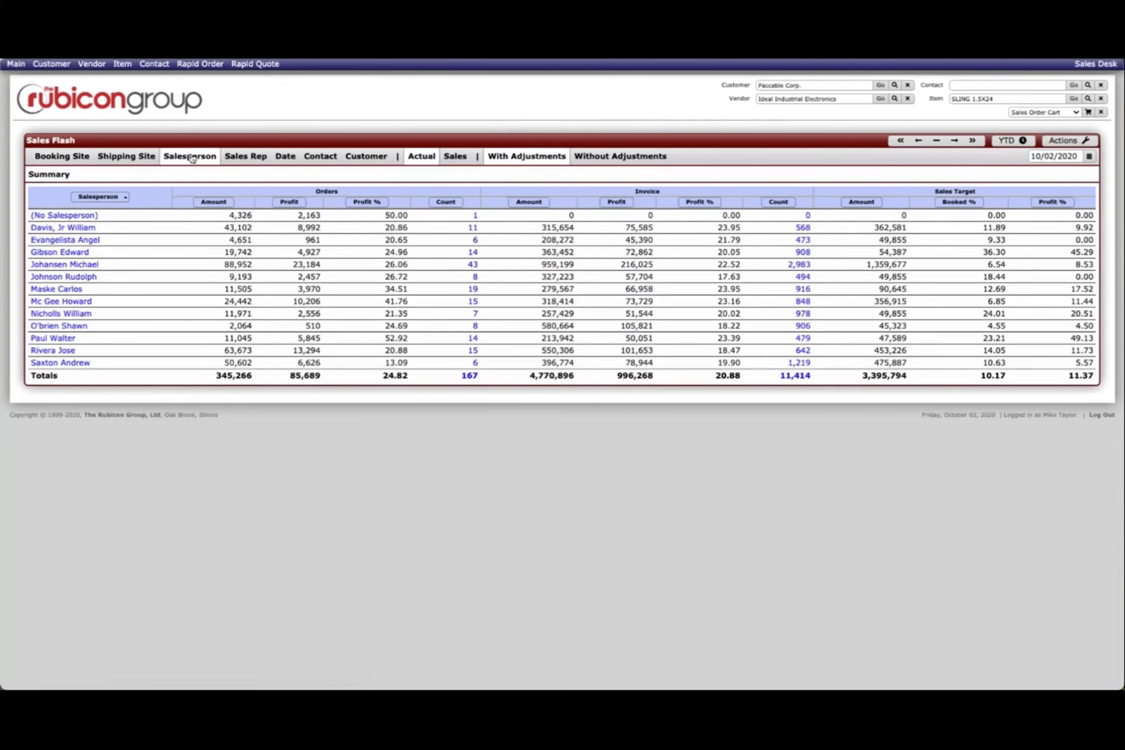
pyautogui.click(365, 157)
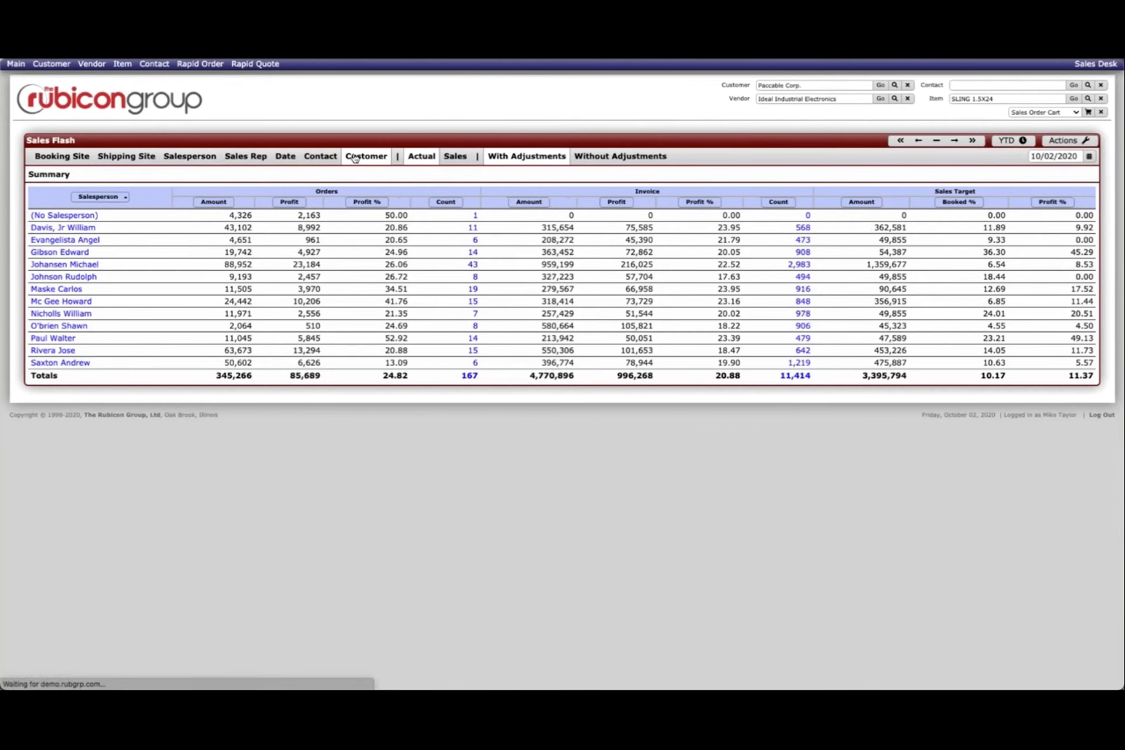
pyautogui.click(365, 157)
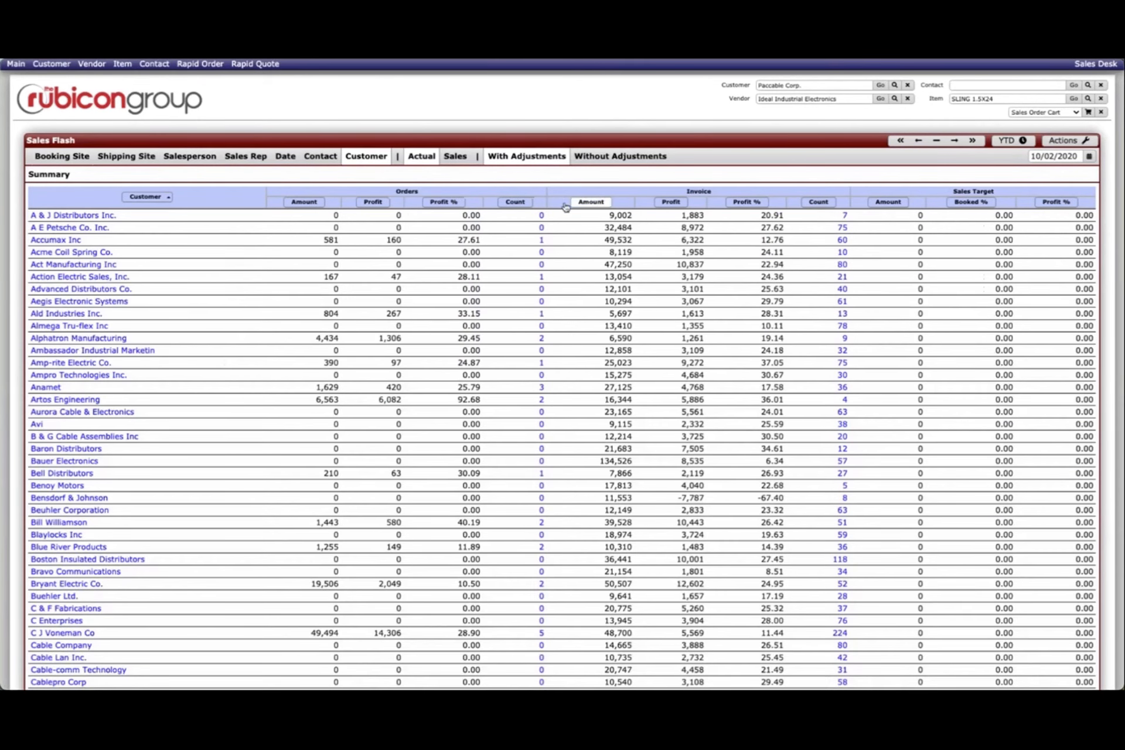
pyautogui.moveTo(746, 201)
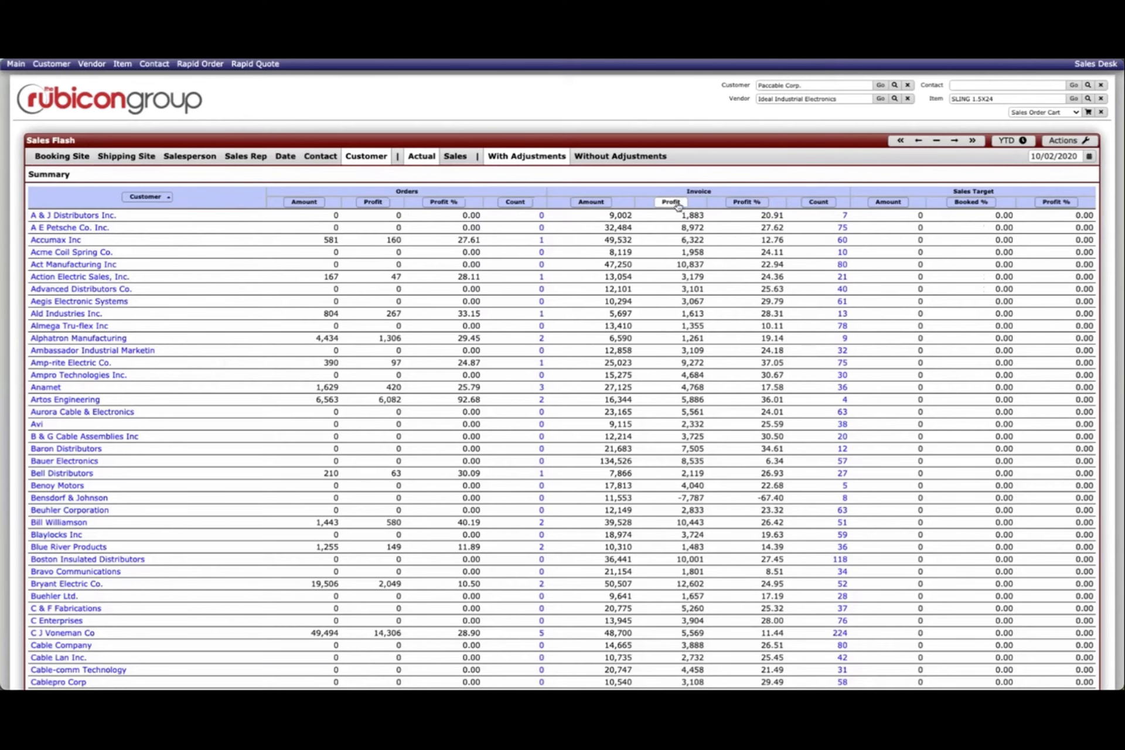
pyautogui.click(669, 201)
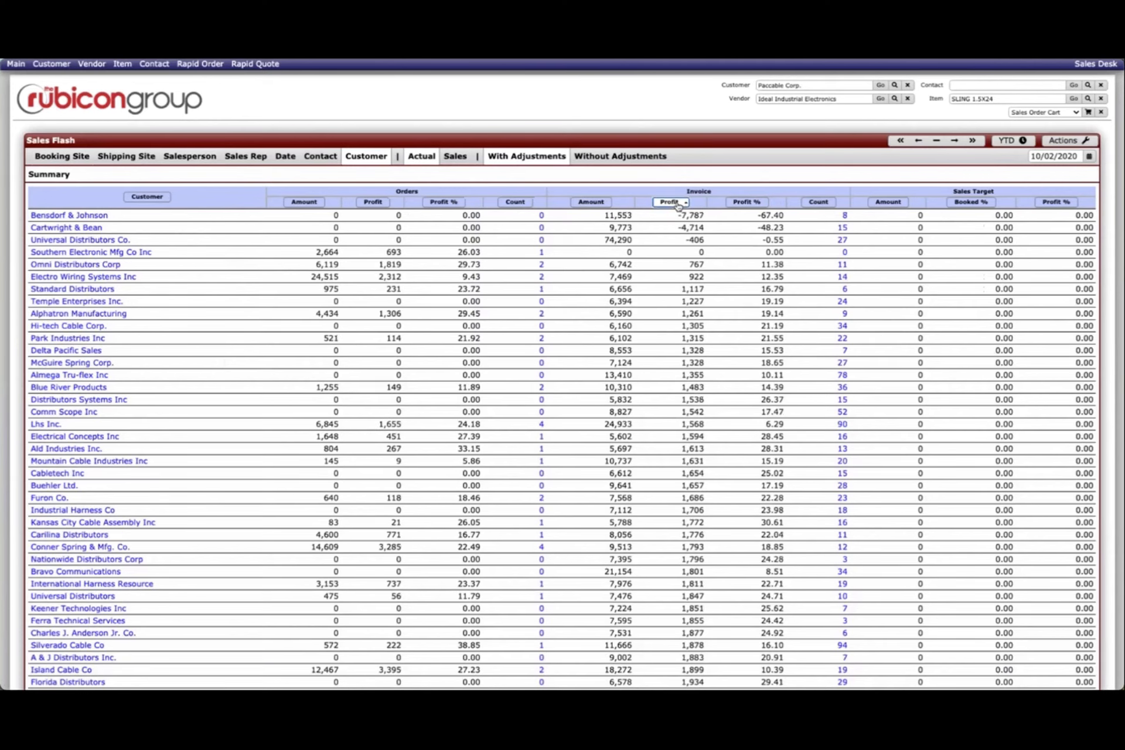
pyautogui.click(670, 202)
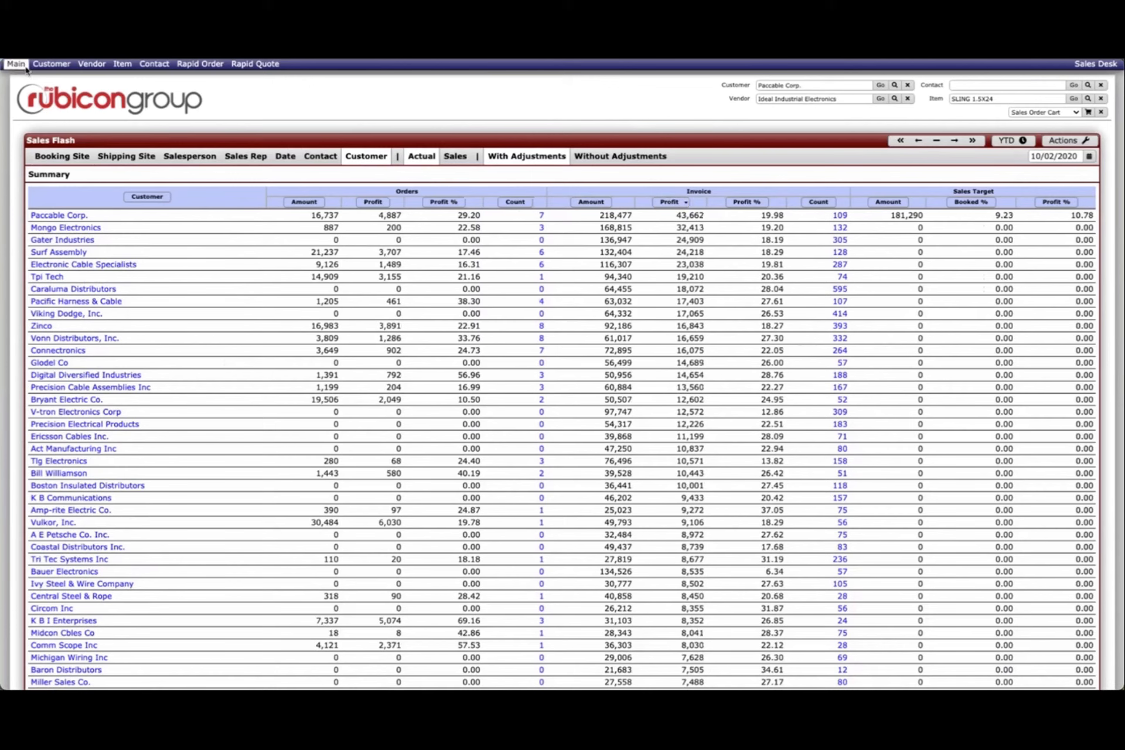
pyautogui.click(15, 63)
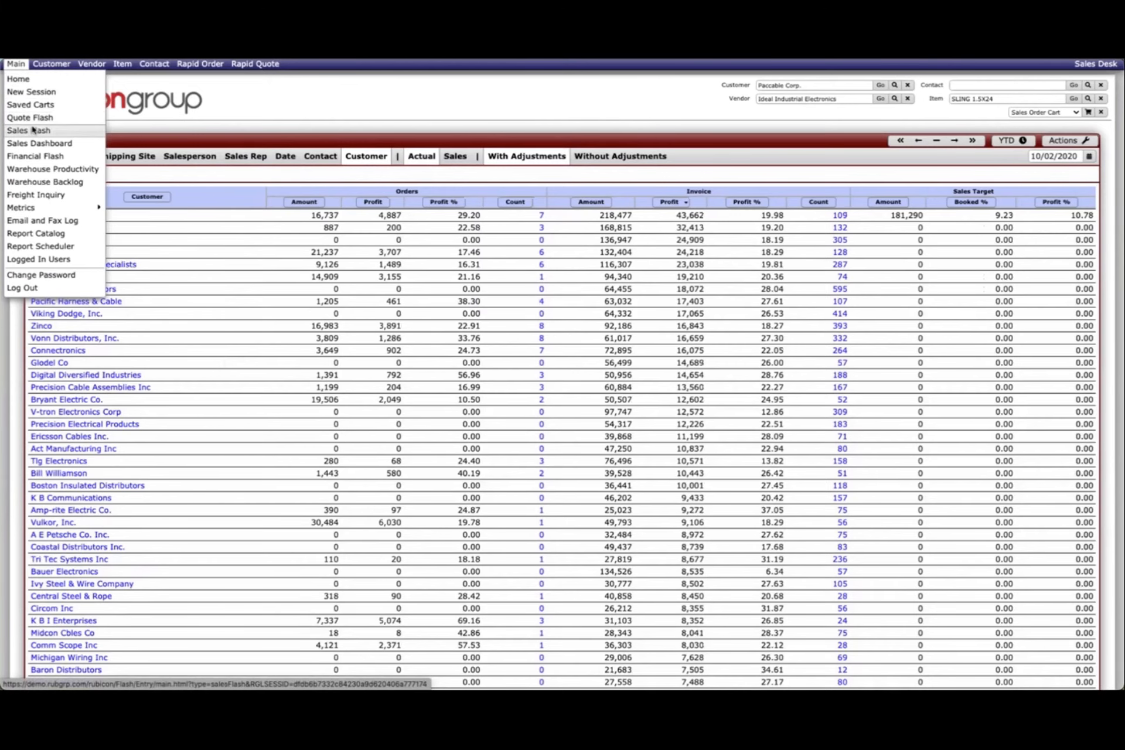
pyautogui.click(29, 130)
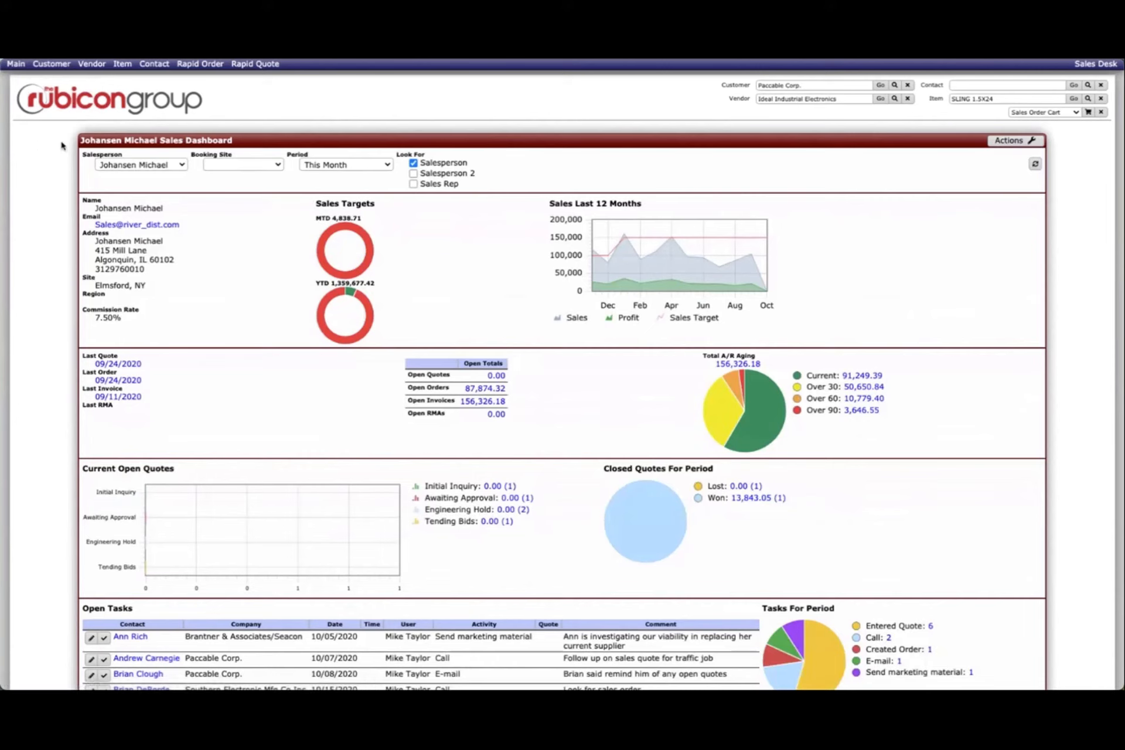
pyautogui.moveTo(334, 277)
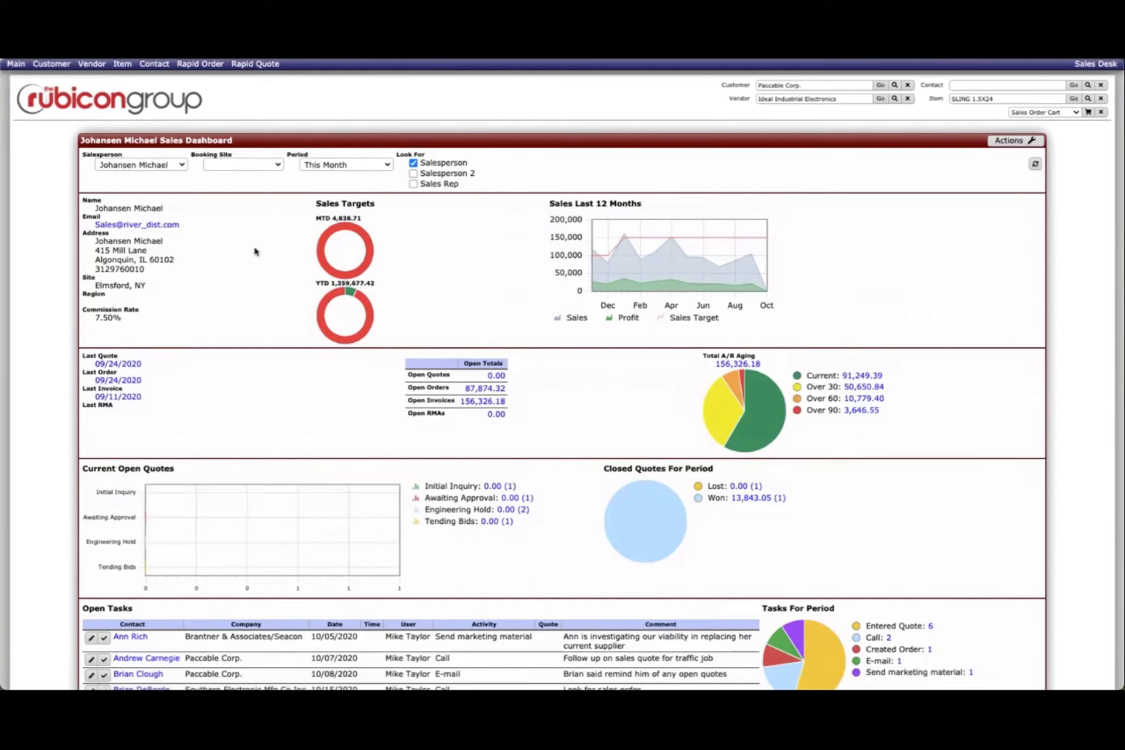
pyautogui.click(16, 63)
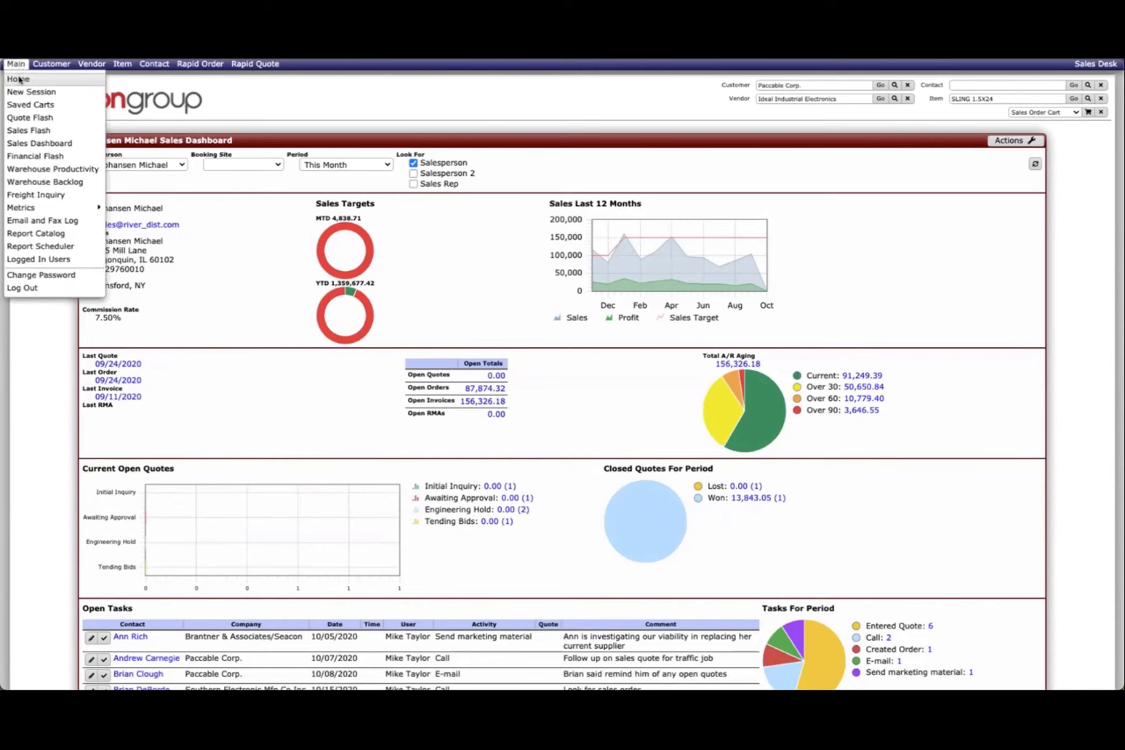
pyautogui.moveTo(20, 208)
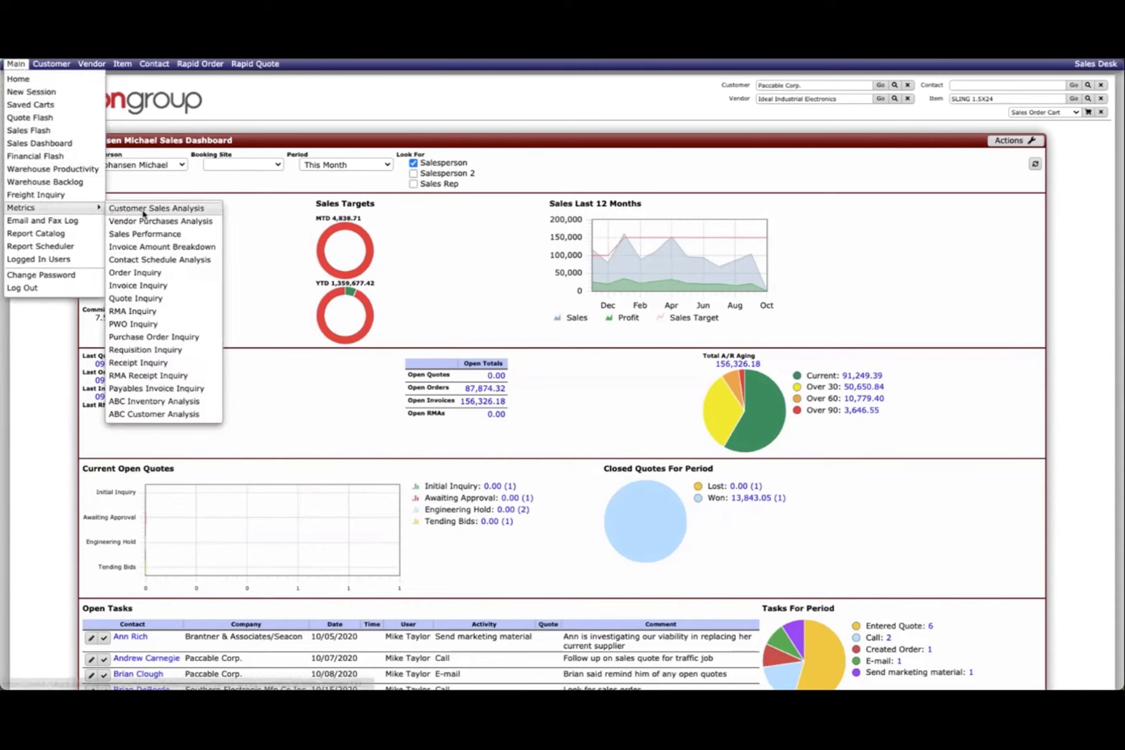
# - Show Customer Sales Analysis by customer for business since This Fiscal Year
pyautogui.click(156, 208)
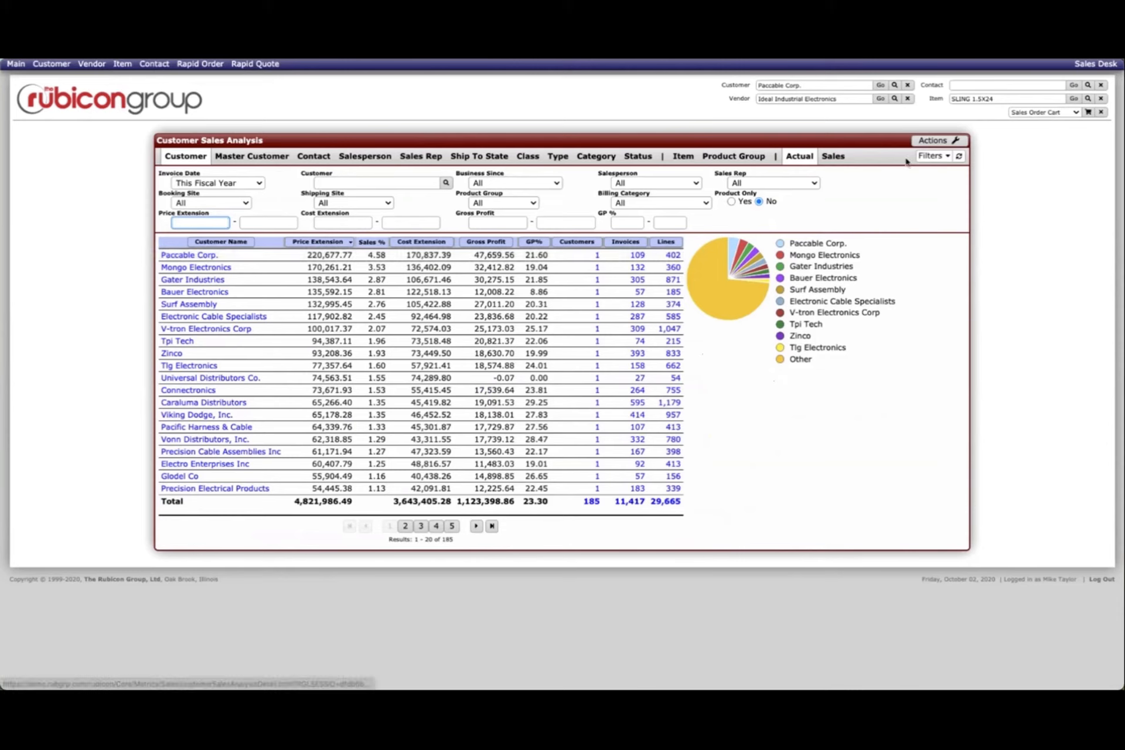
pyautogui.click(934, 140)
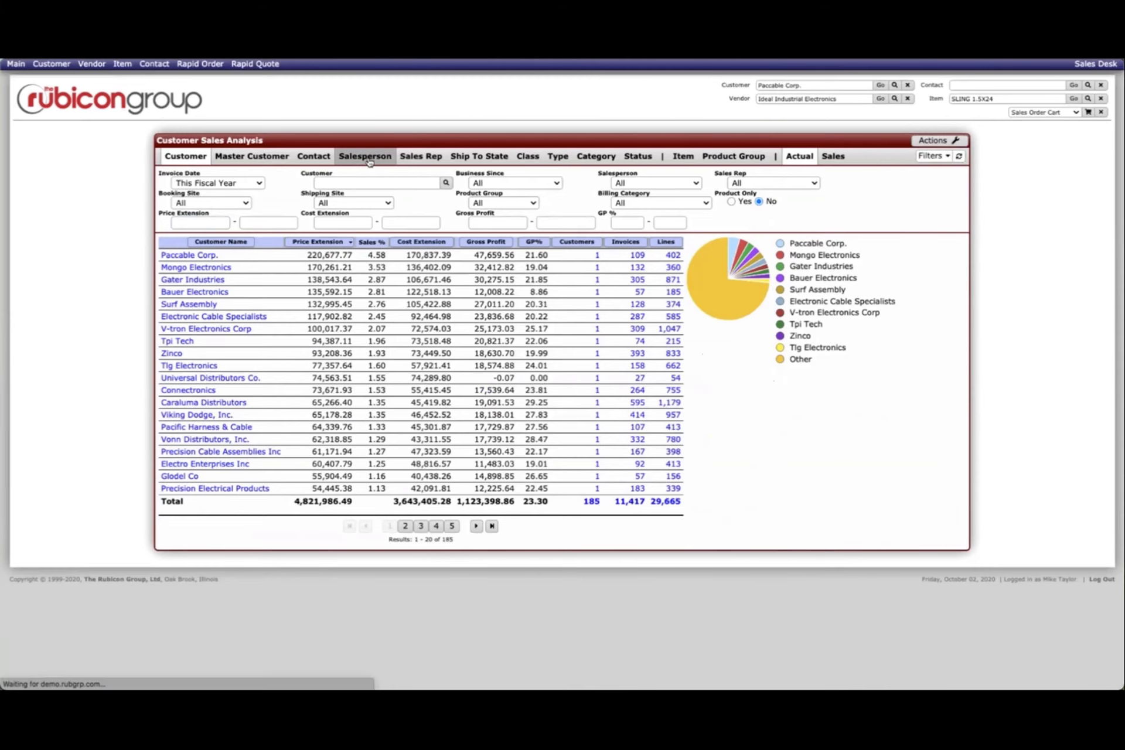
pyautogui.click(365, 156)
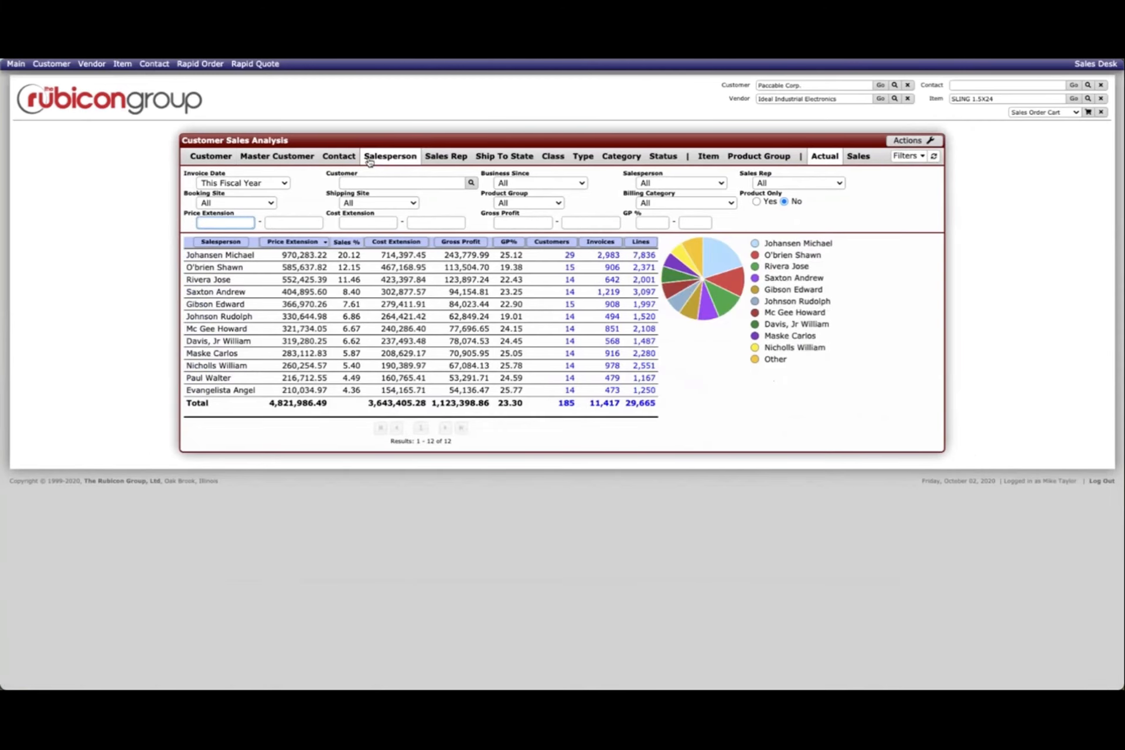
pyautogui.moveTo(591, 191)
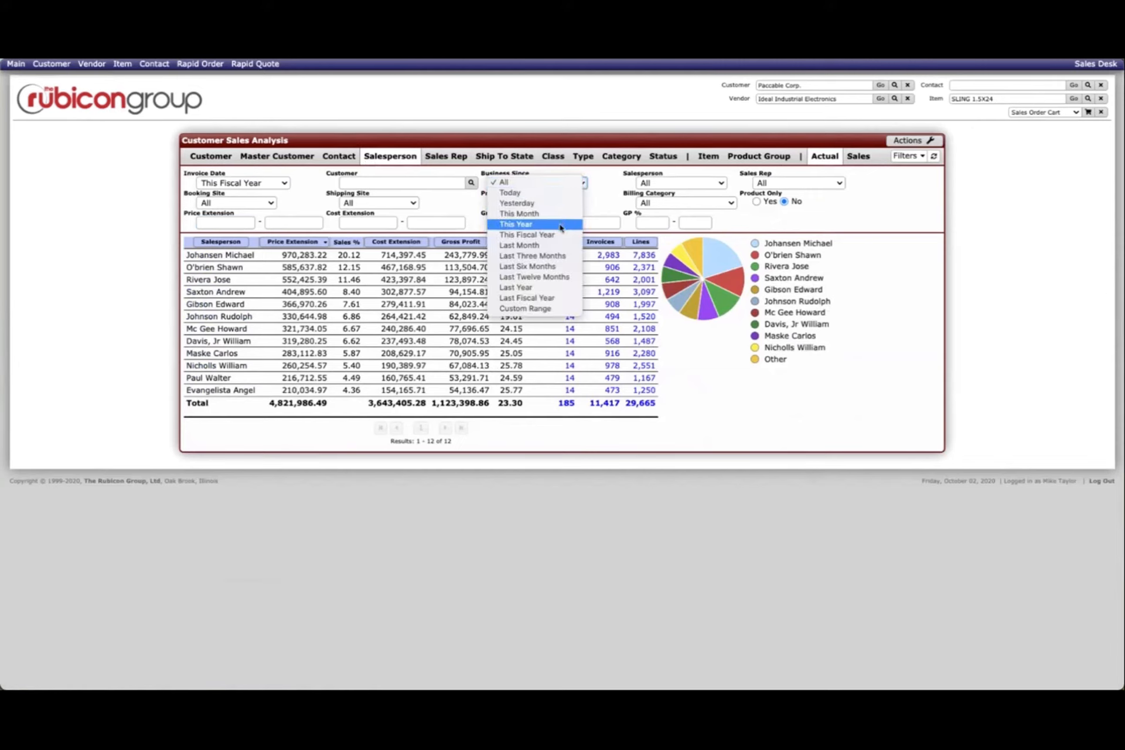
pyautogui.click(526, 234)
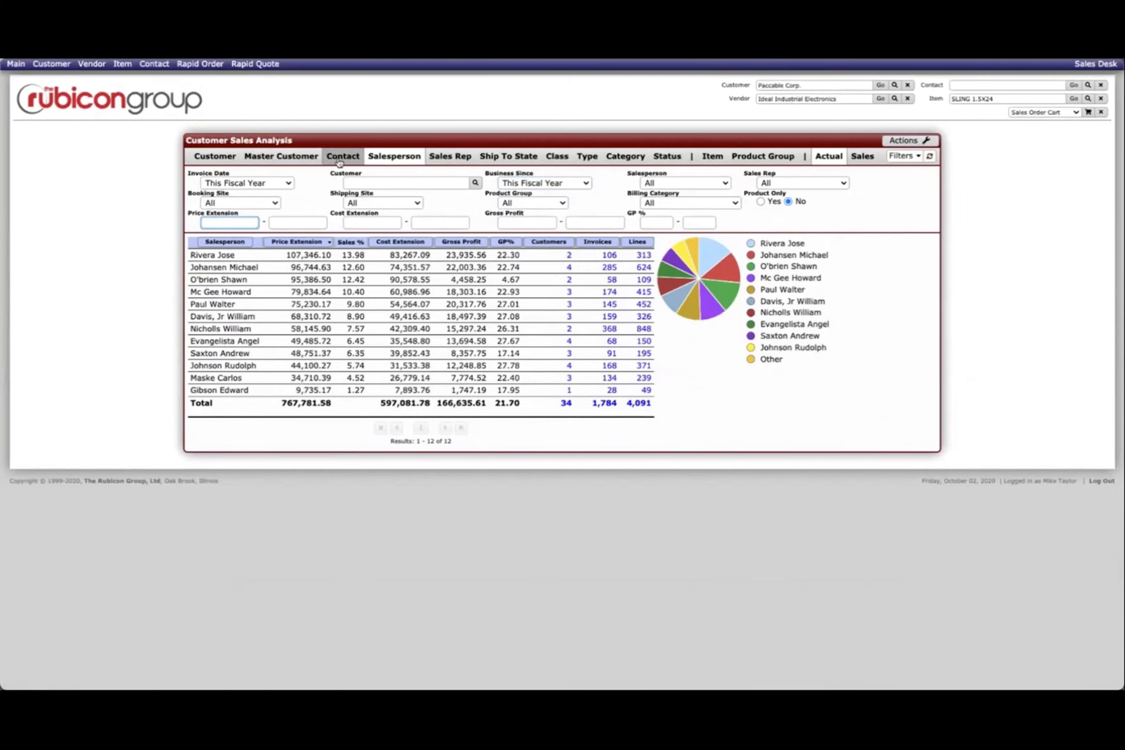
pyautogui.click(189, 156)
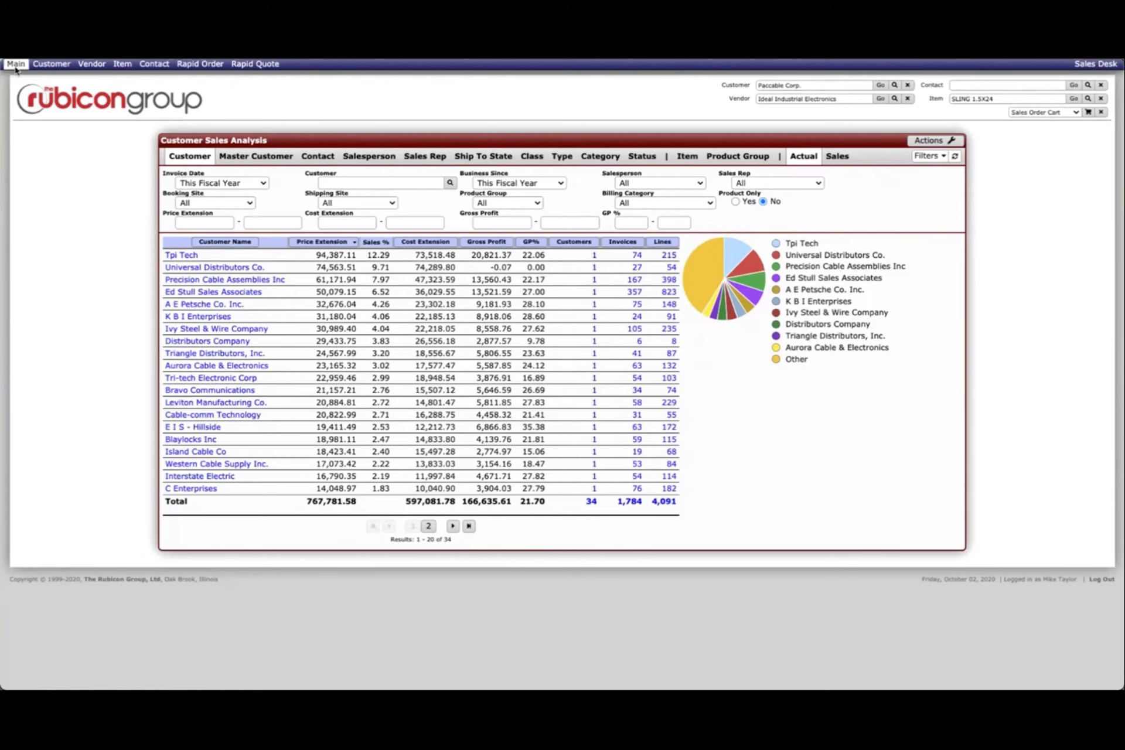
# - Open the Receivables Open Invoices report with output type XLSX Spreadsheet
pyautogui.click(15, 63)
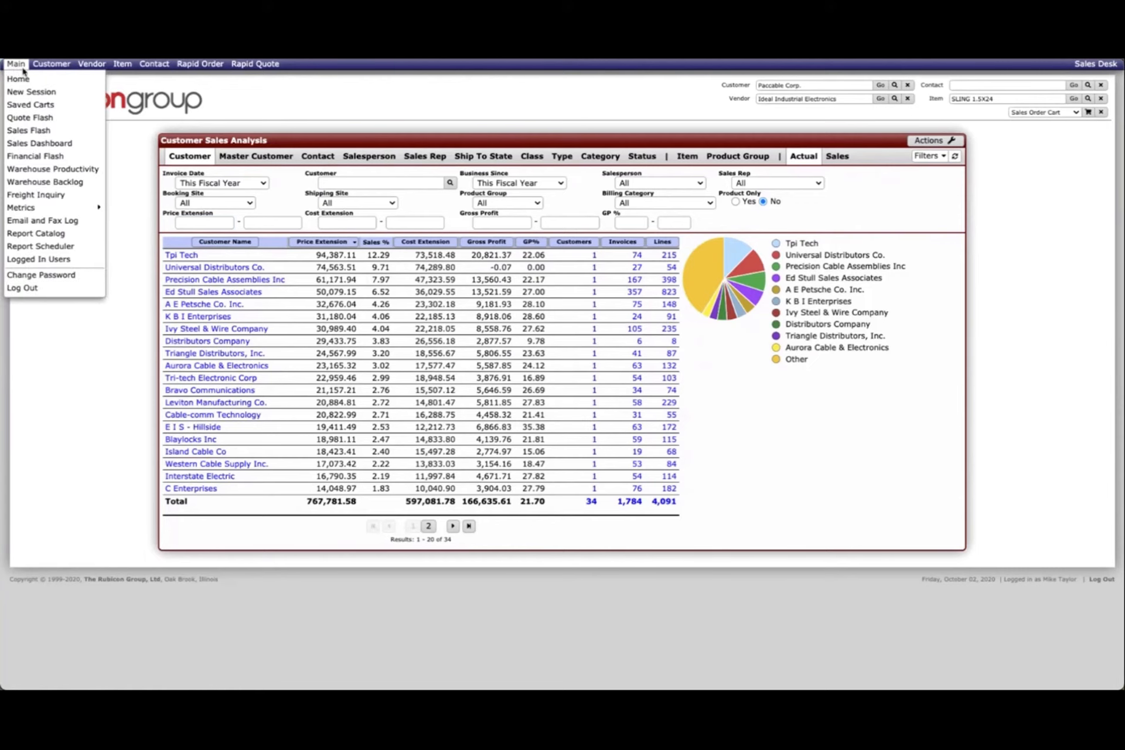
pyautogui.click(35, 234)
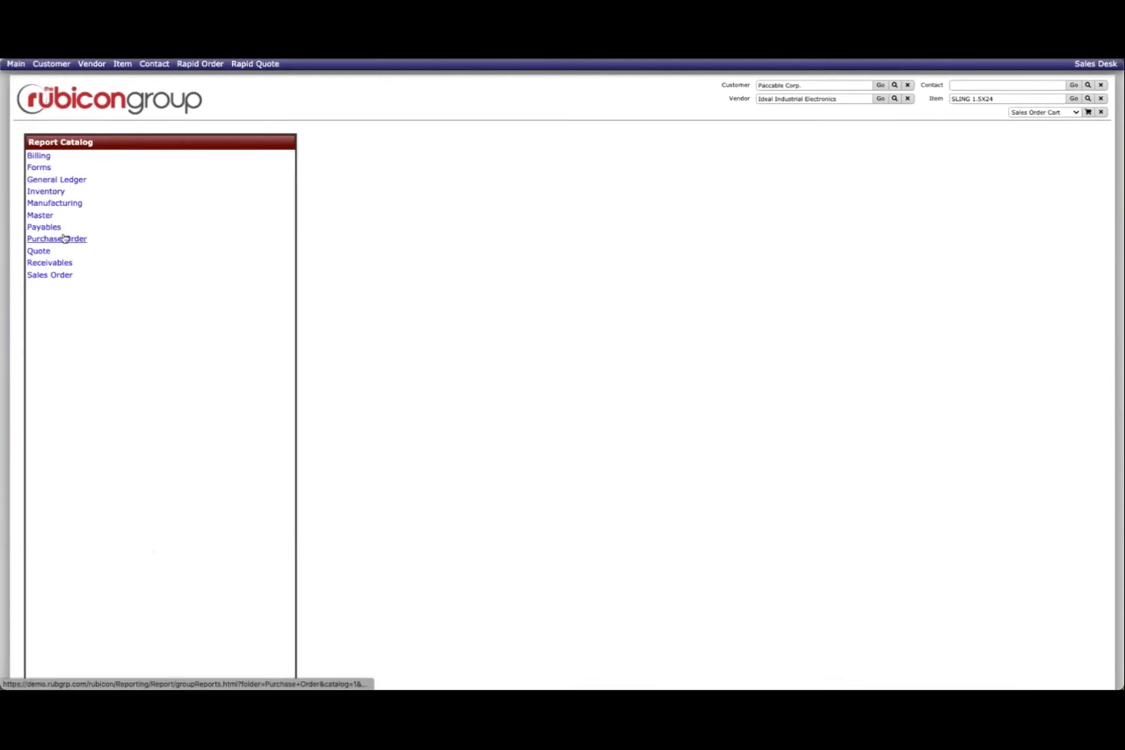
pyautogui.click(49, 263)
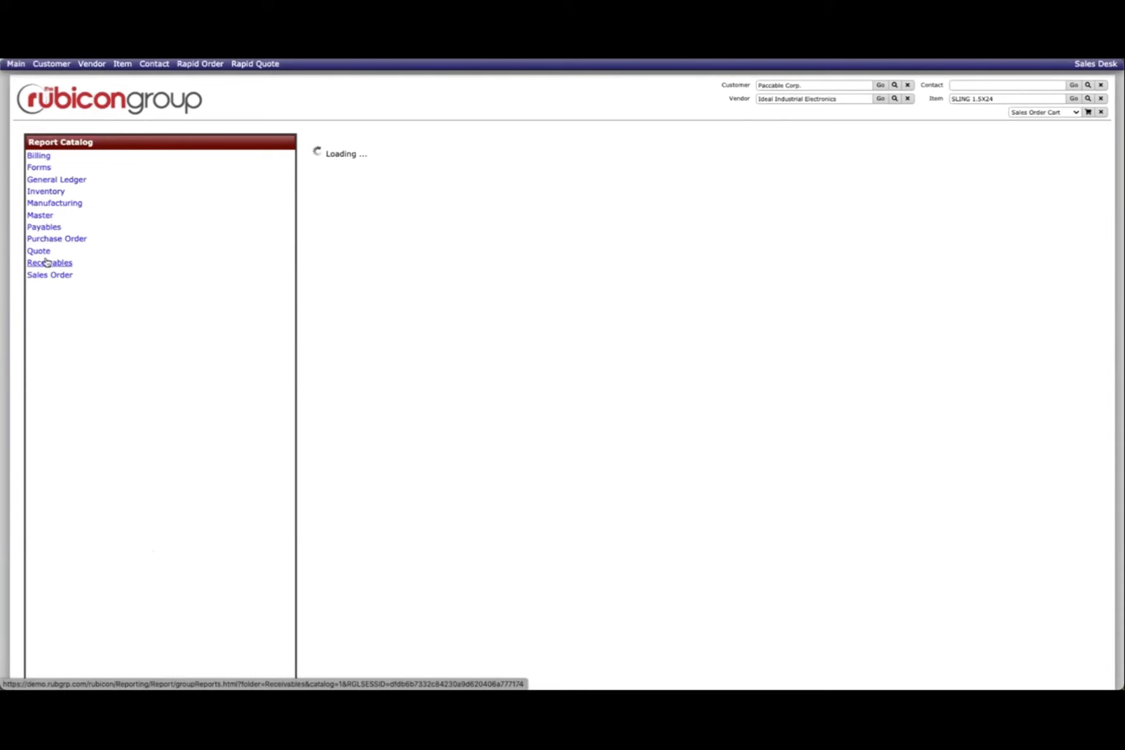
pyautogui.click(49, 262)
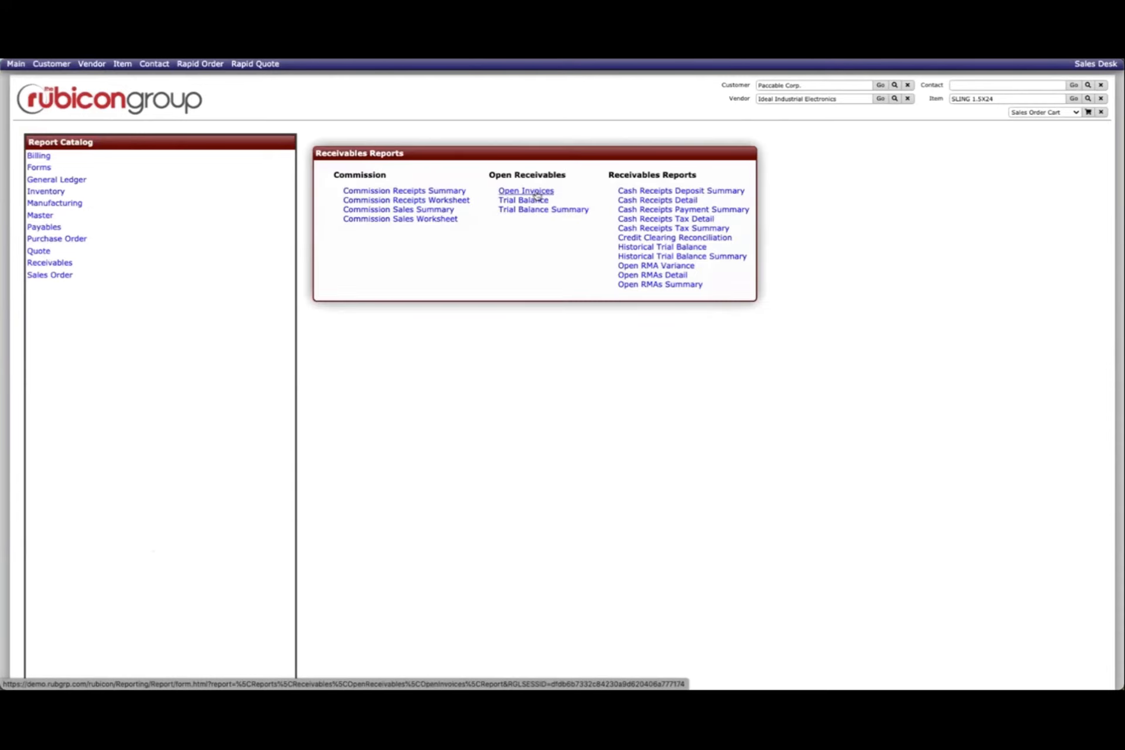
pyautogui.click(524, 190)
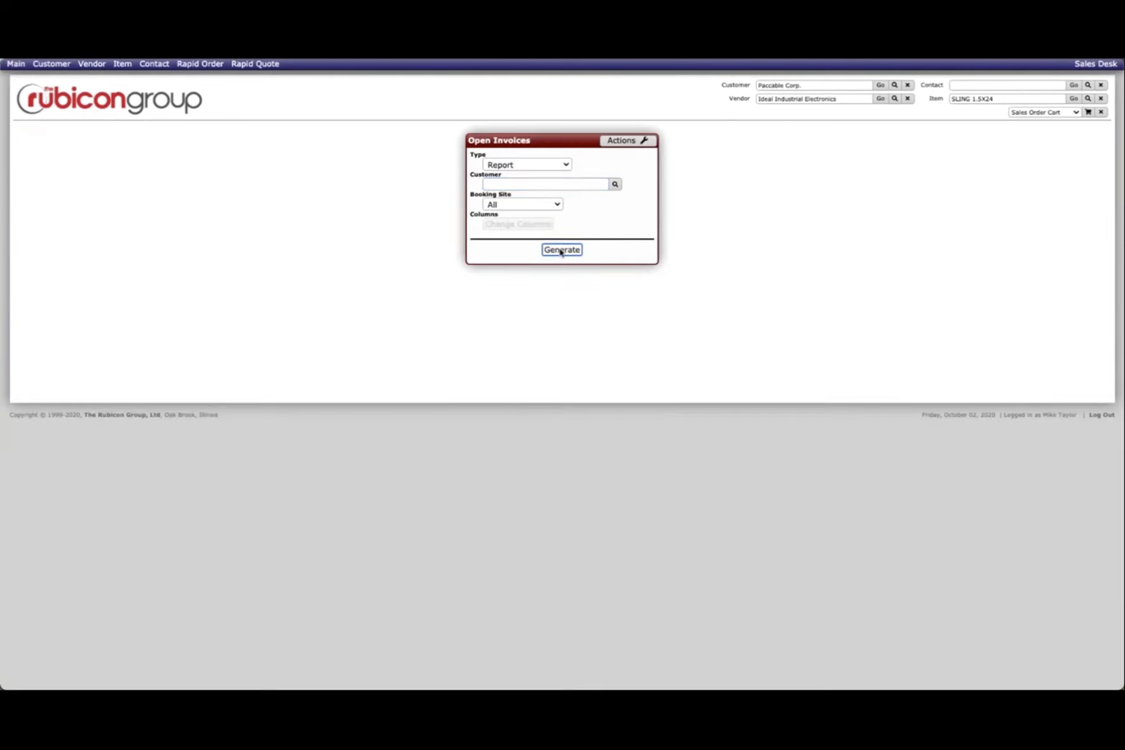
pyautogui.click(561, 249)
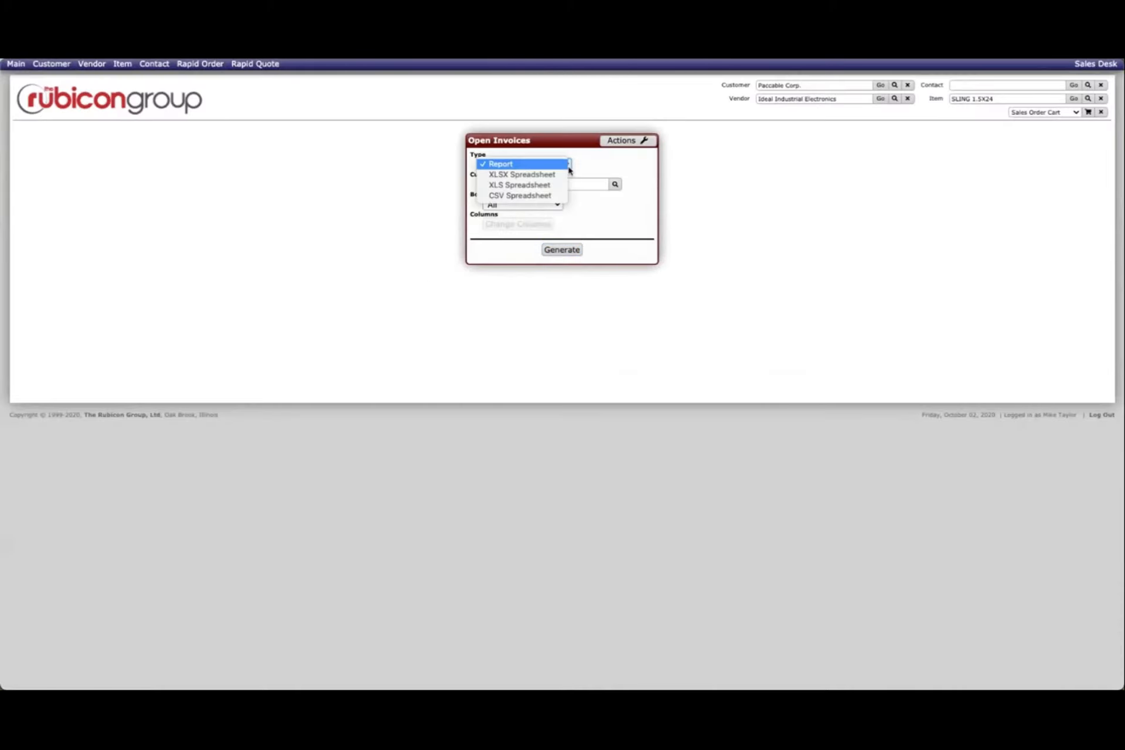
pyautogui.click(521, 173)
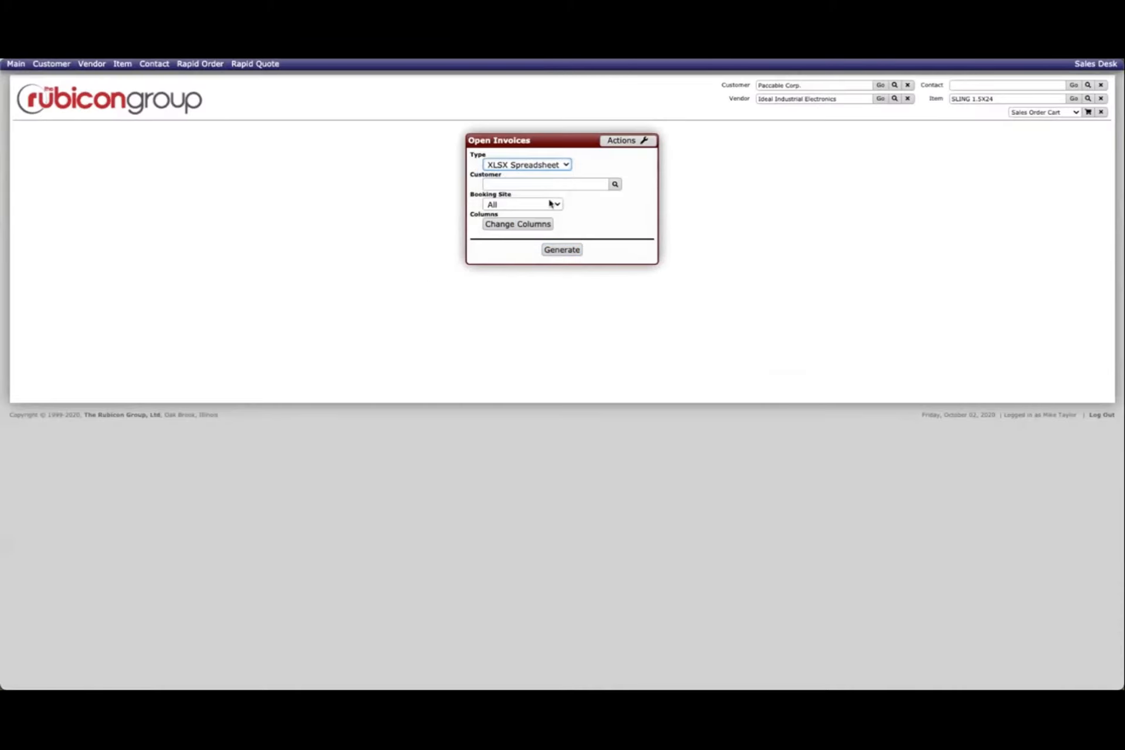
# - Replace the report columns with Invoice Number, Date, Customer, Customer Number, Terms and Open Amount
pyautogui.click(516, 224)
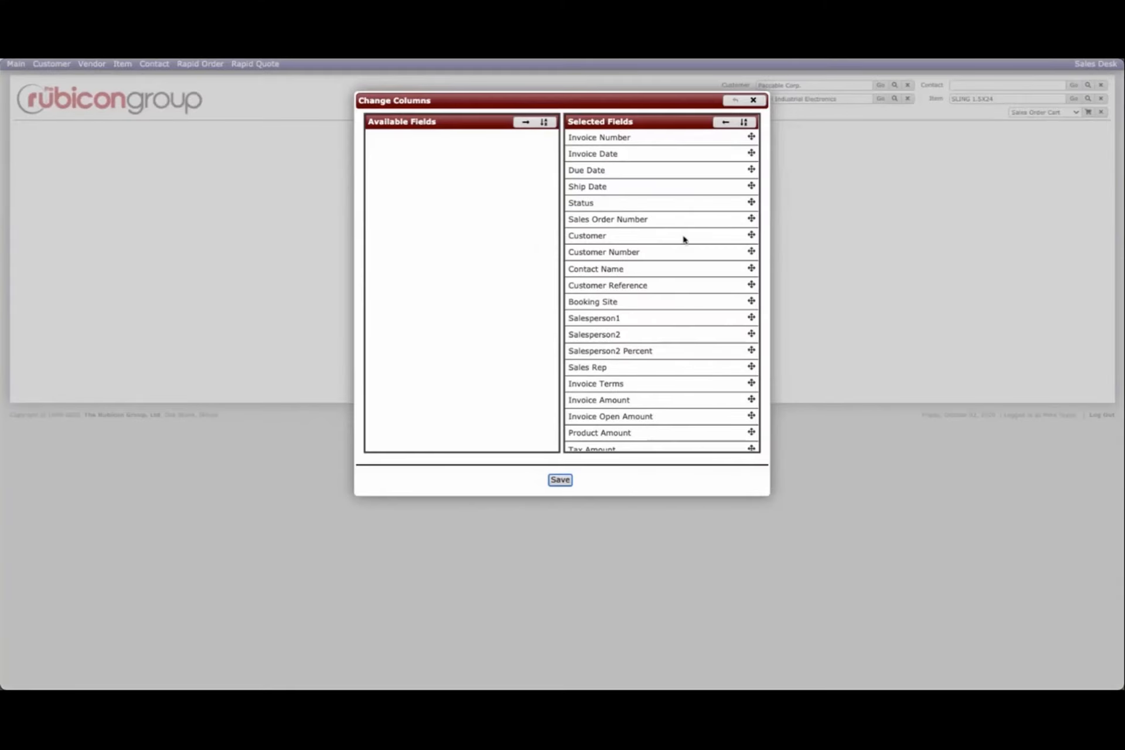
pyautogui.scroll(-3)
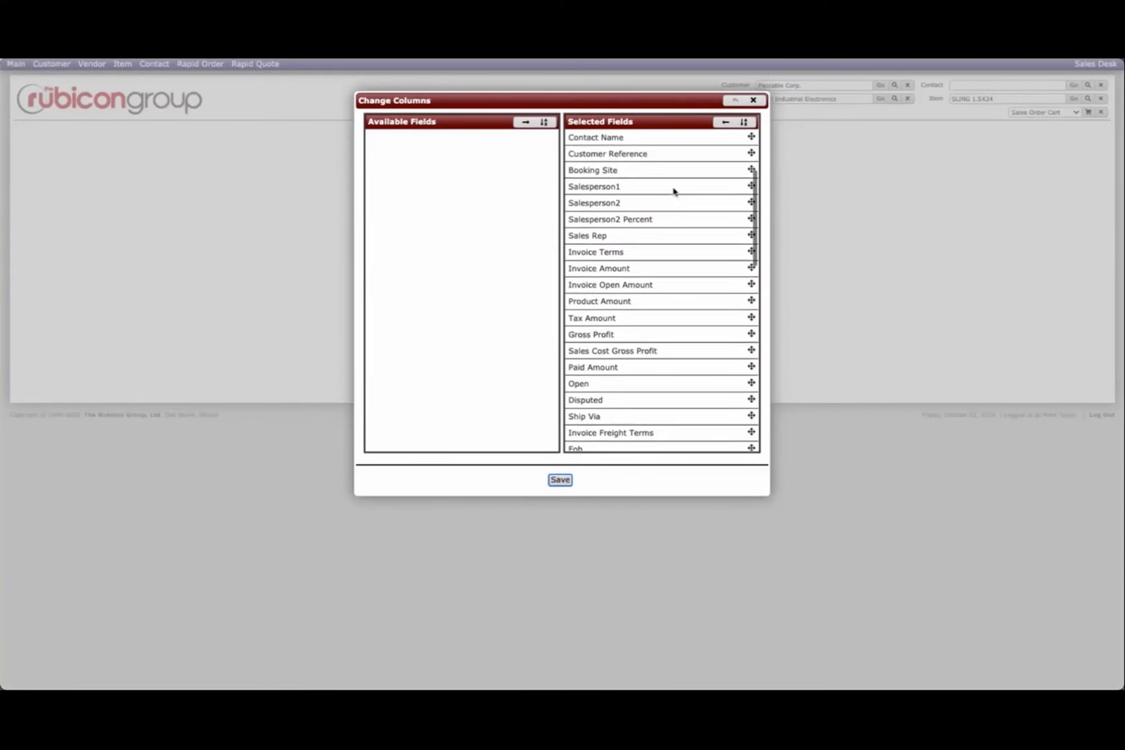
pyautogui.scroll(-3)
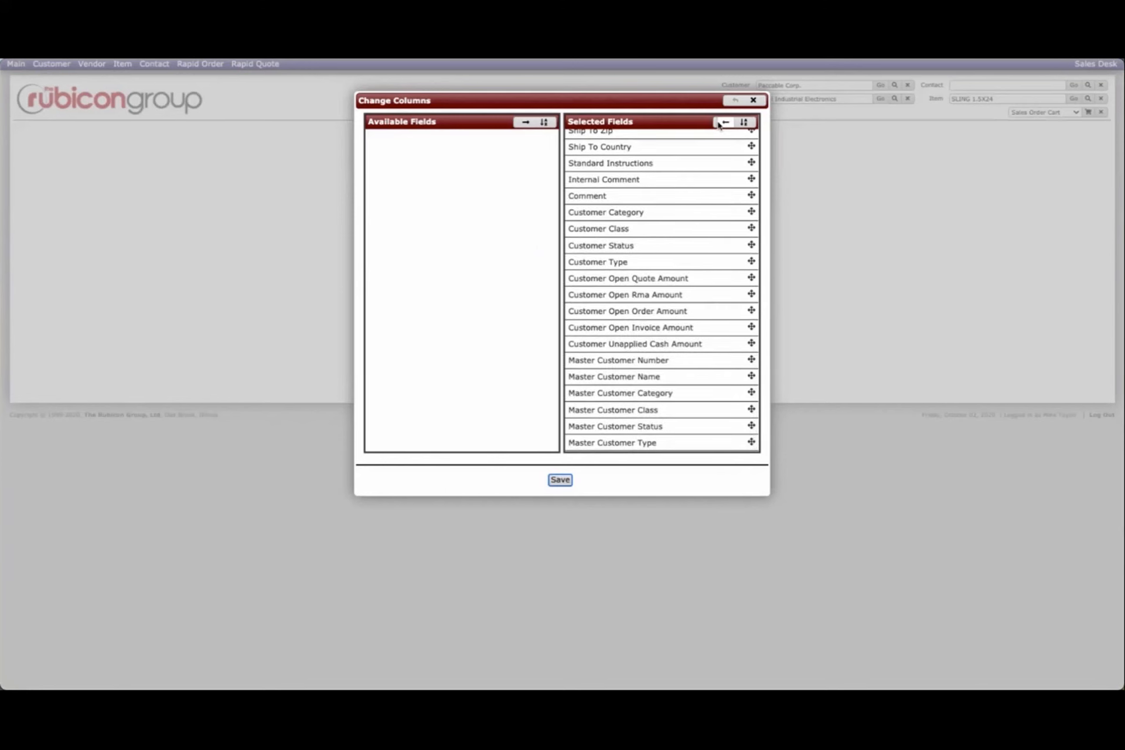
pyautogui.click(724, 122)
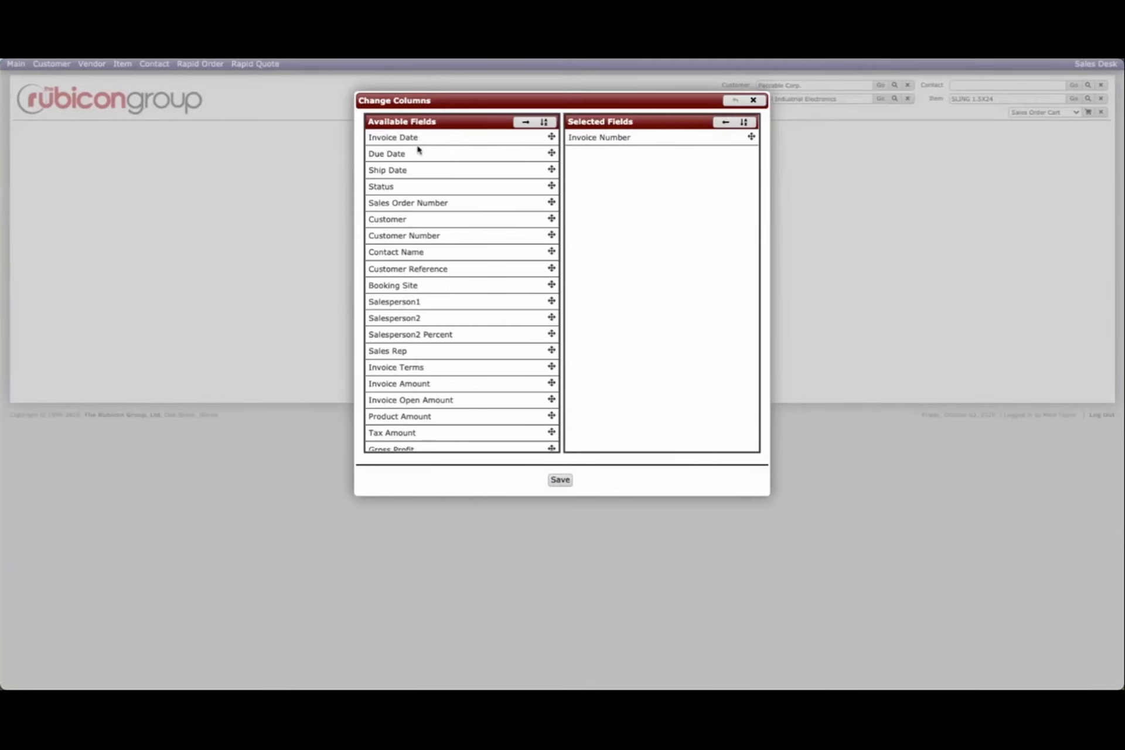
pyautogui.doubleClick(392, 137)
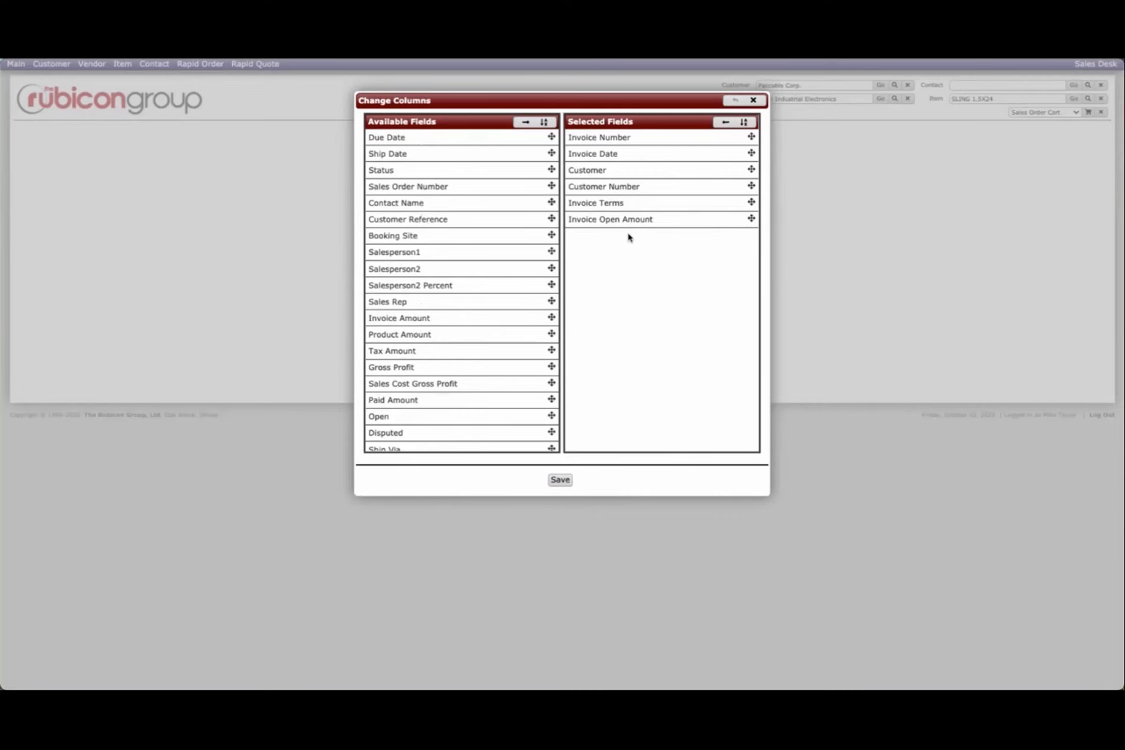
pyautogui.click(559, 479)
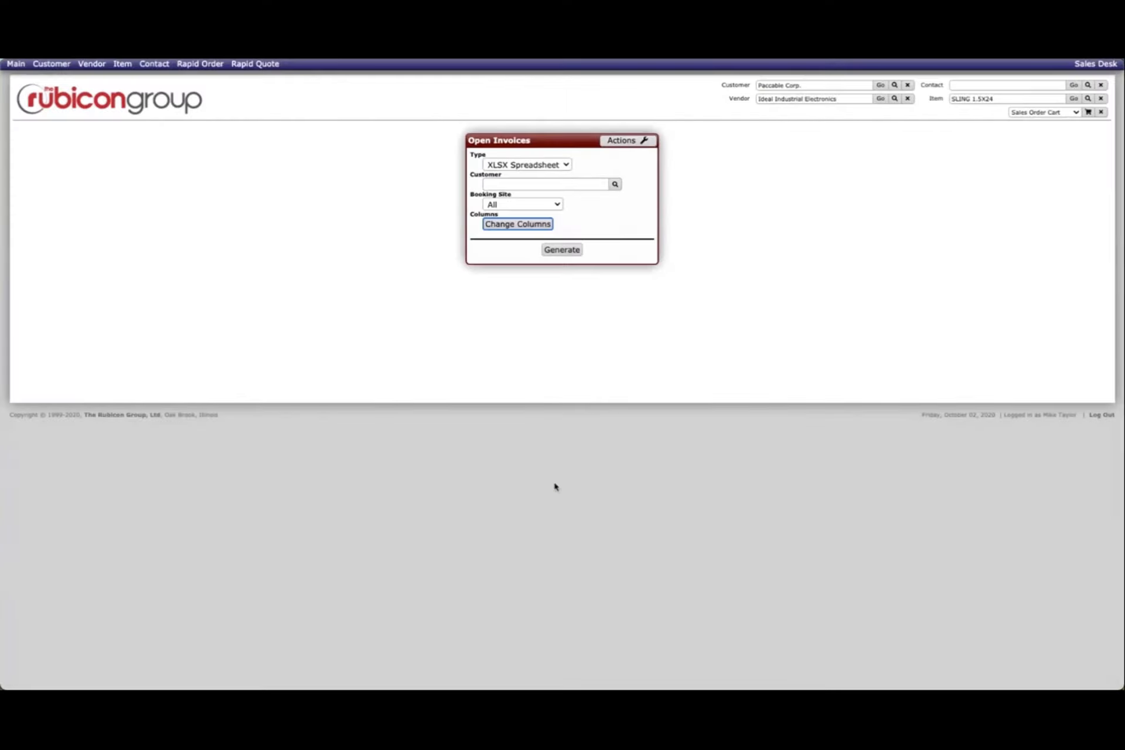
# - Generate the Open Invoices spreadsheet and open the downloaded Open_Invoices .xlsx file
pyautogui.click(562, 249)
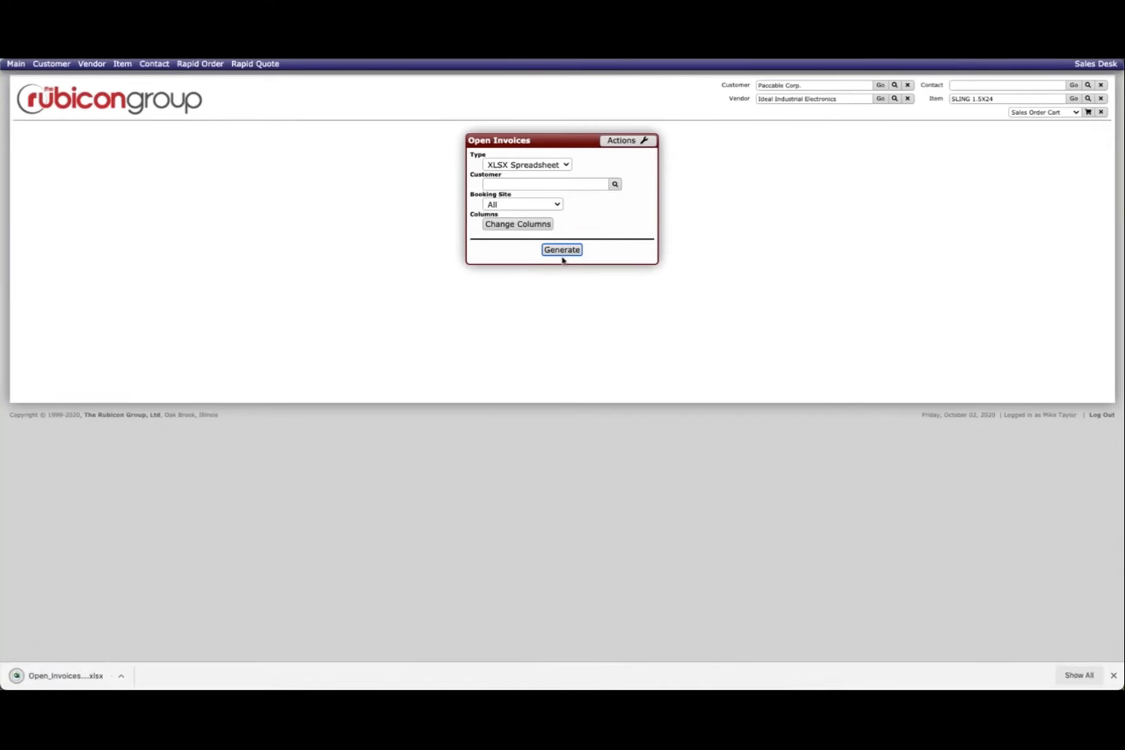
pyautogui.click(562, 249)
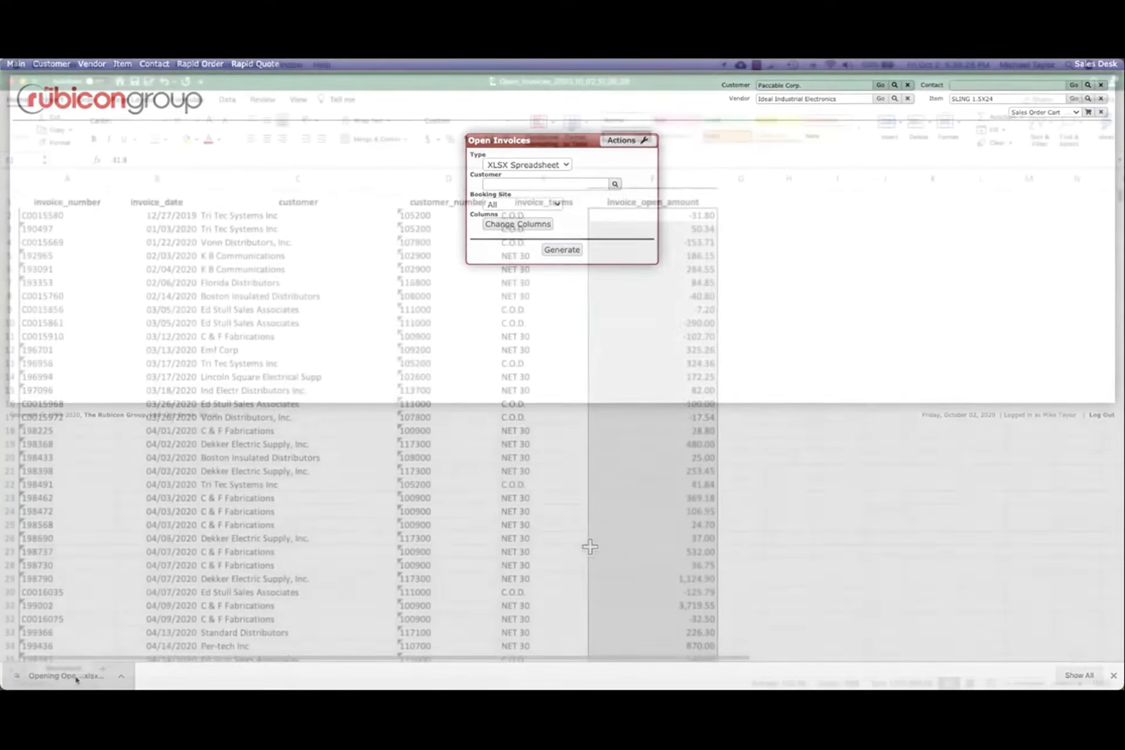